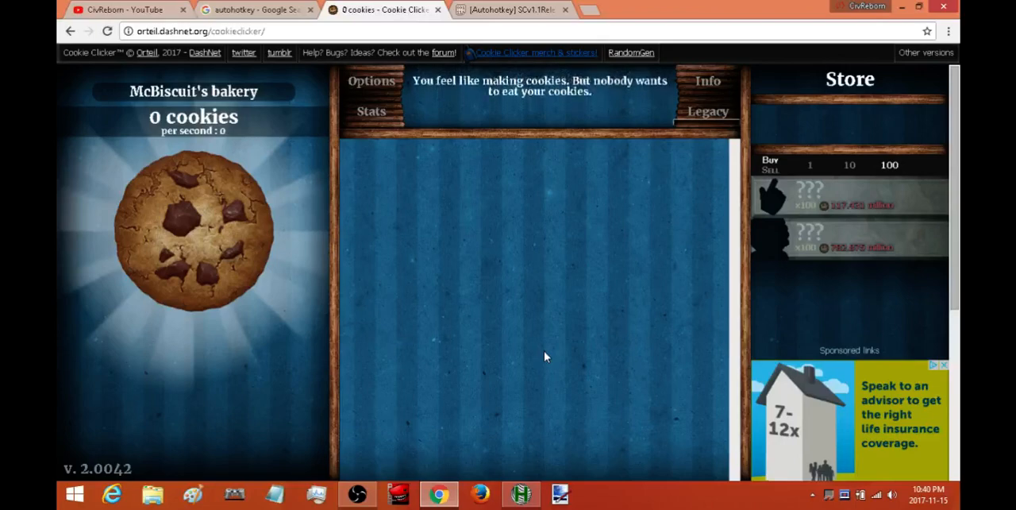
pyautogui.moveTo(521, 359)
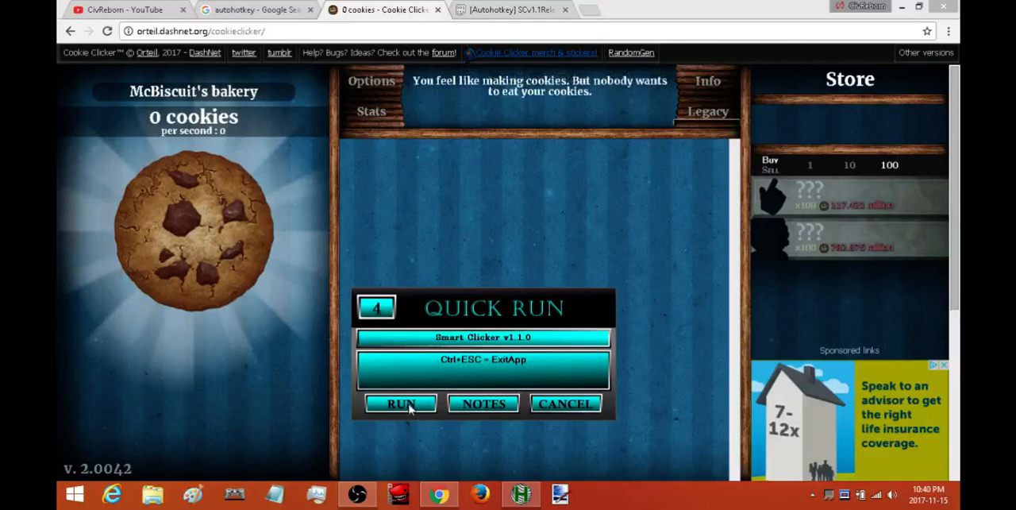
# - Launch Smart Clicker v1.1 from the Quick Run prompt over the Cookie Clicker tab
pyautogui.click(400, 404)
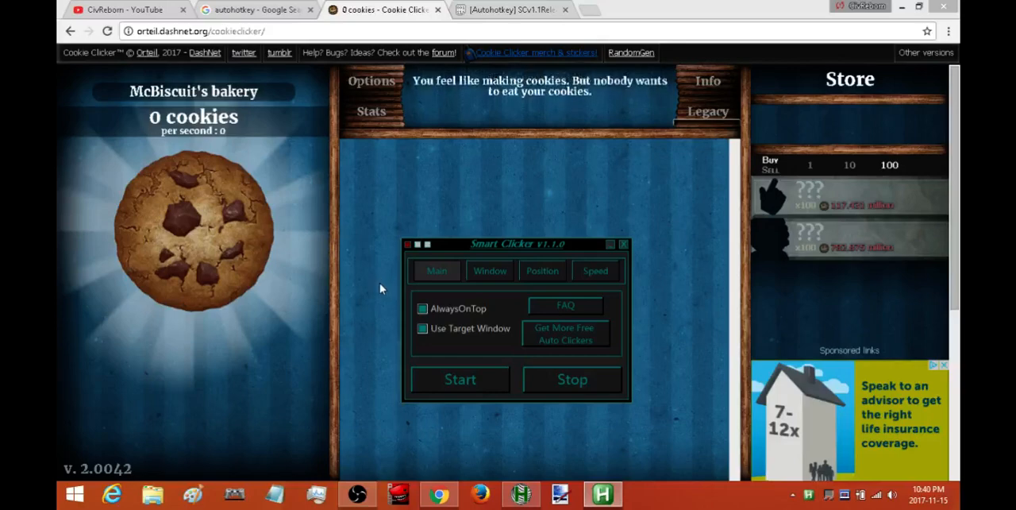
pyautogui.moveTo(381, 298)
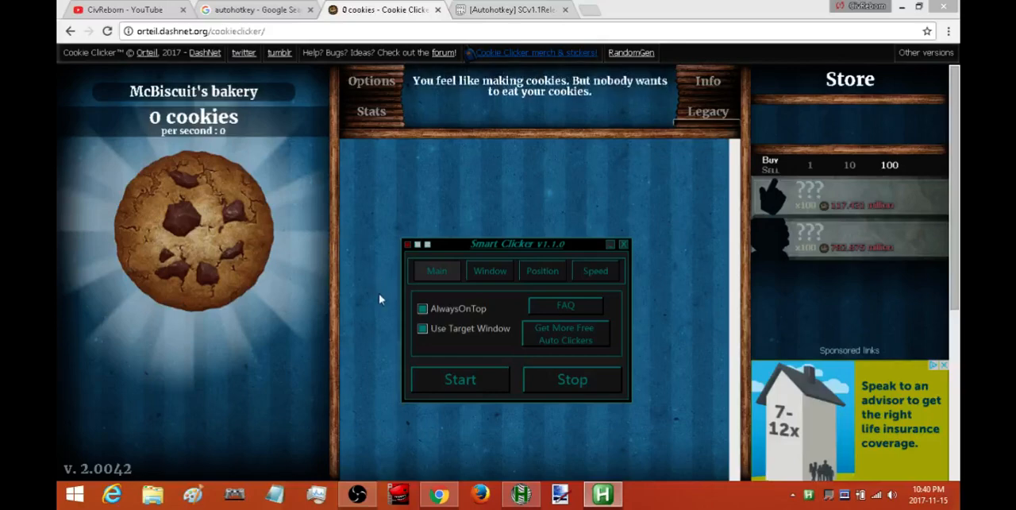
pyautogui.moveTo(348, 262)
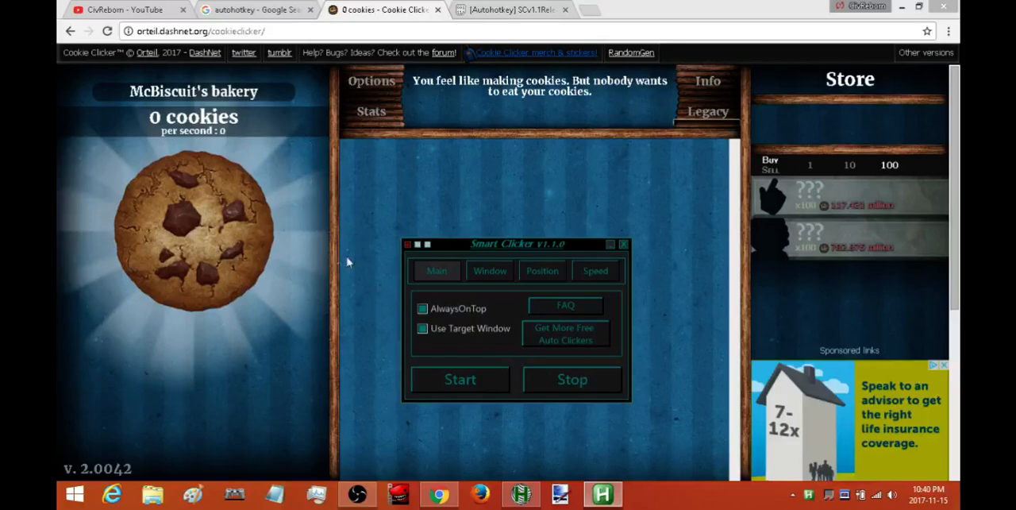
pyautogui.moveTo(351, 193)
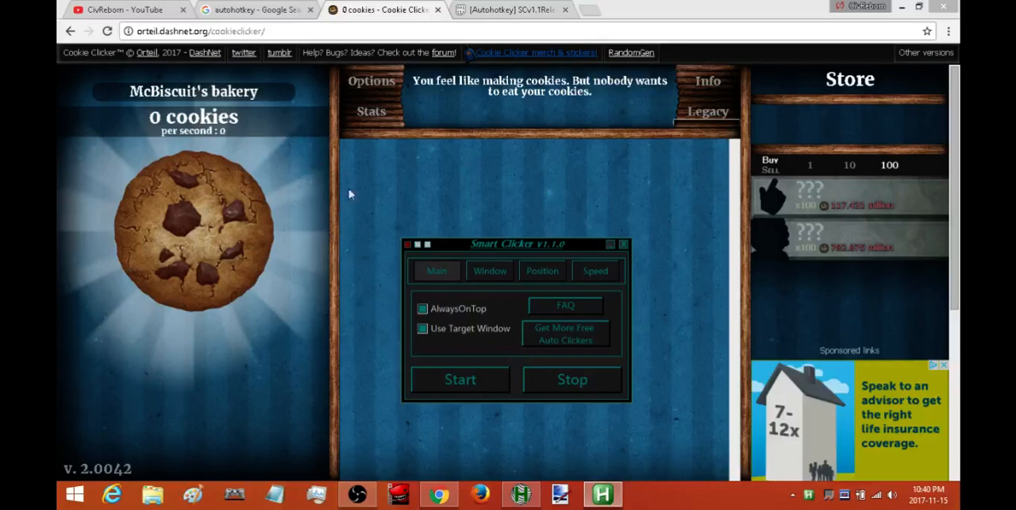
pyautogui.moveTo(197, 168)
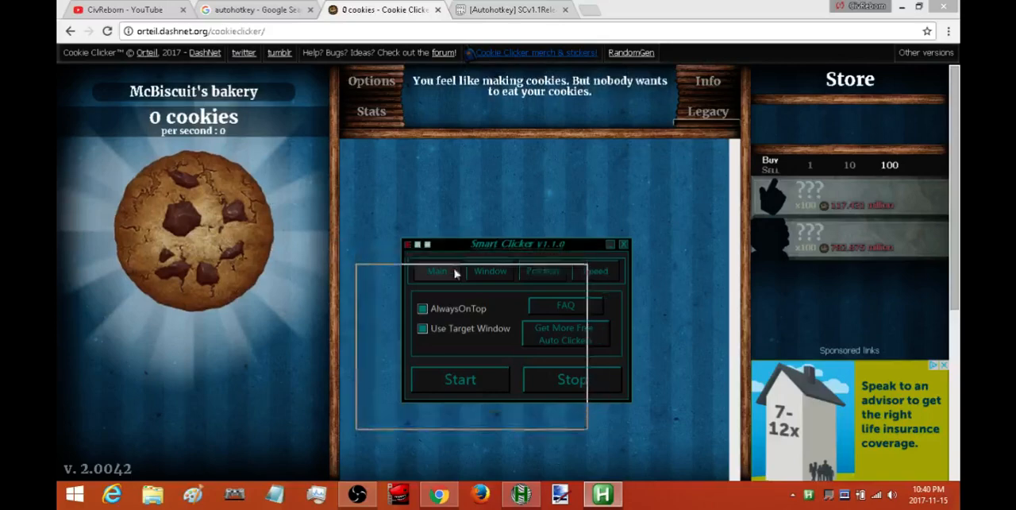
pyautogui.moveTo(515, 245); pyautogui.dragTo(475, 259)
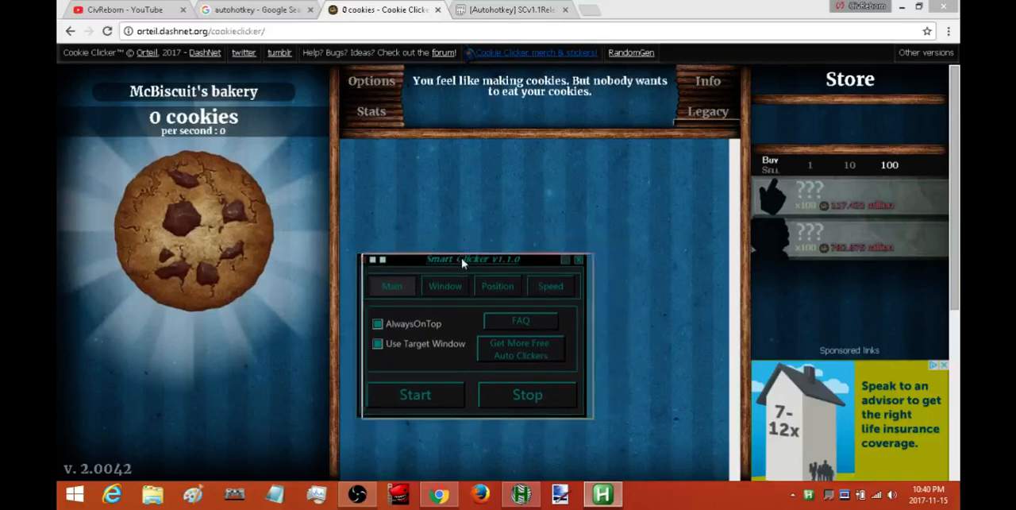
pyautogui.moveTo(464, 259); pyautogui.dragTo(476, 257)
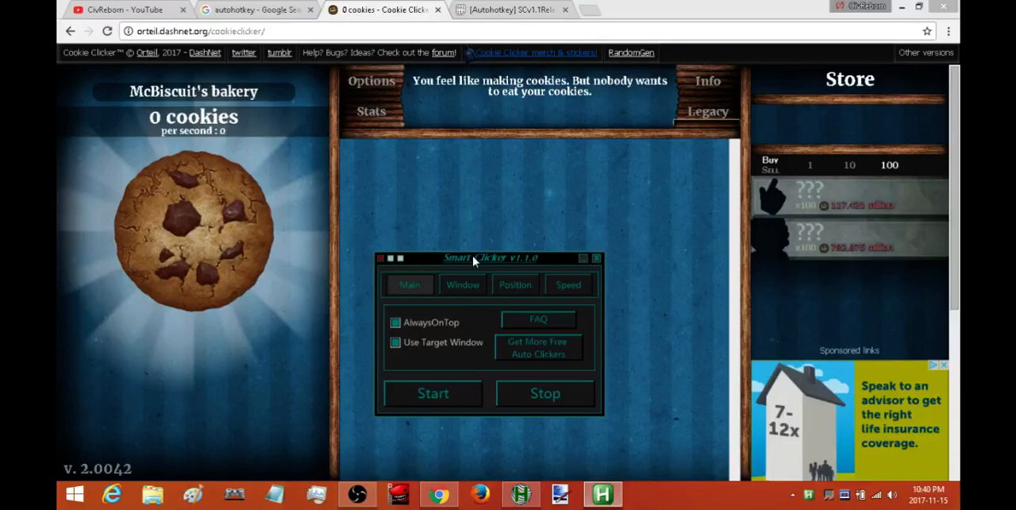
pyautogui.moveTo(467, 262)
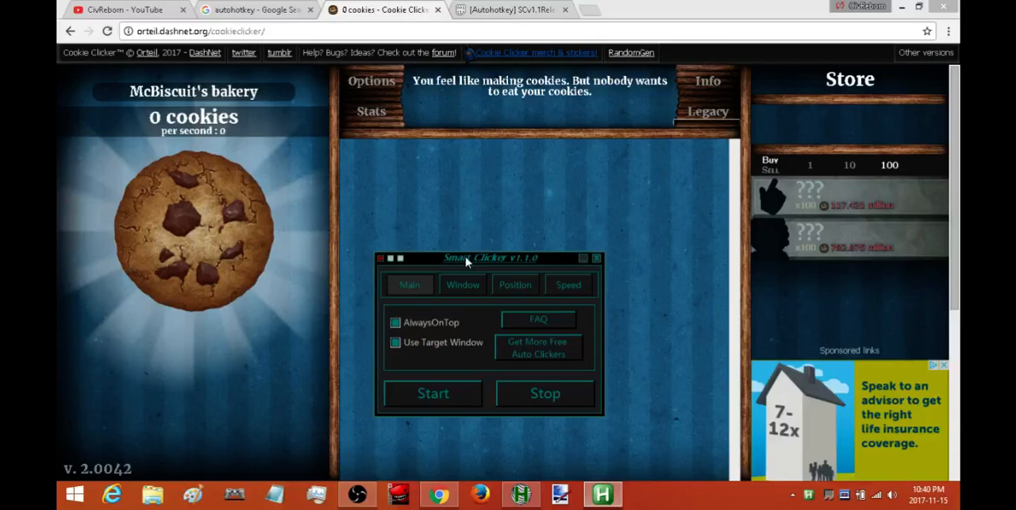
pyautogui.moveTo(473, 260)
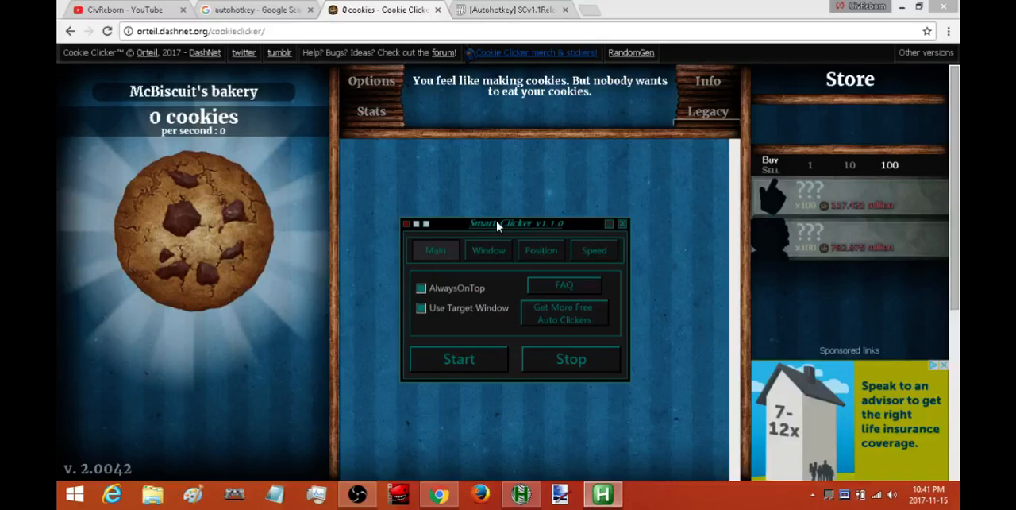
pyautogui.moveTo(491, 254)
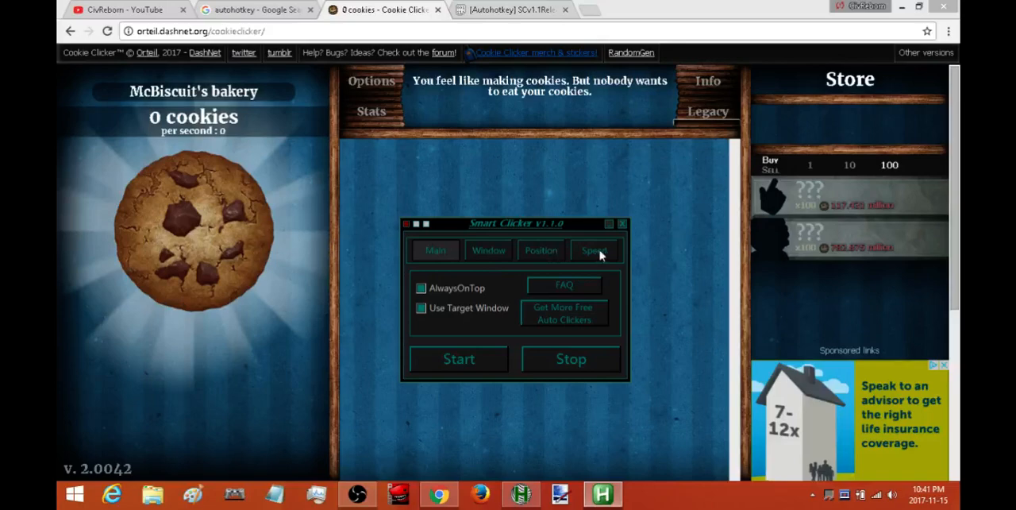
pyautogui.moveTo(448, 315)
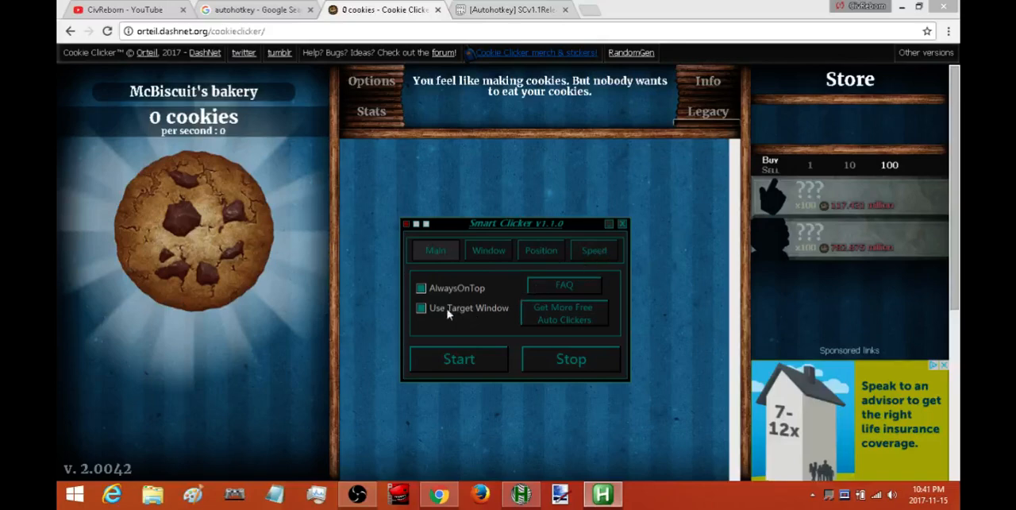
pyautogui.moveTo(438, 318)
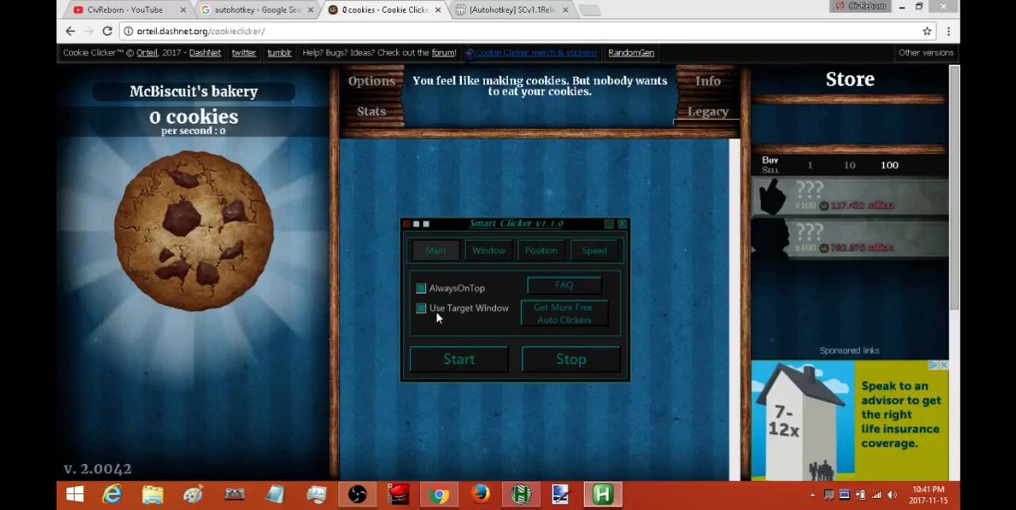
pyautogui.moveTo(489, 250)
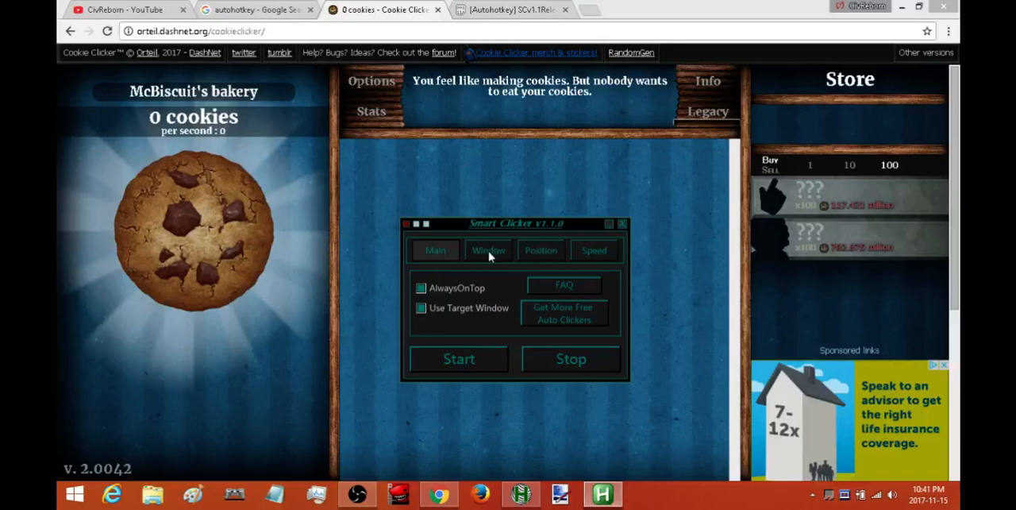
# - Confirm the target window is Cookie Clicker - Google Chrome and bake one cookie by hand
pyautogui.click(489, 251)
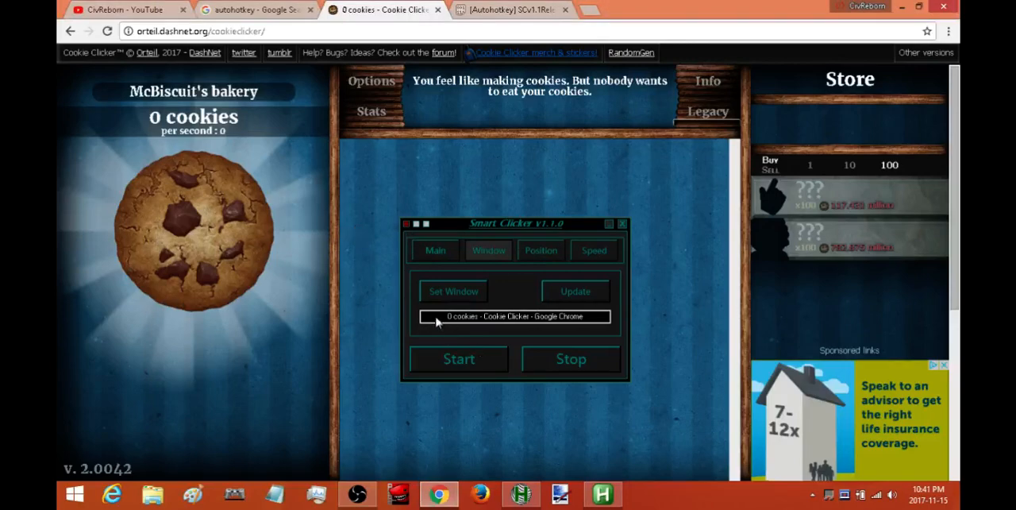
pyautogui.moveTo(438, 327)
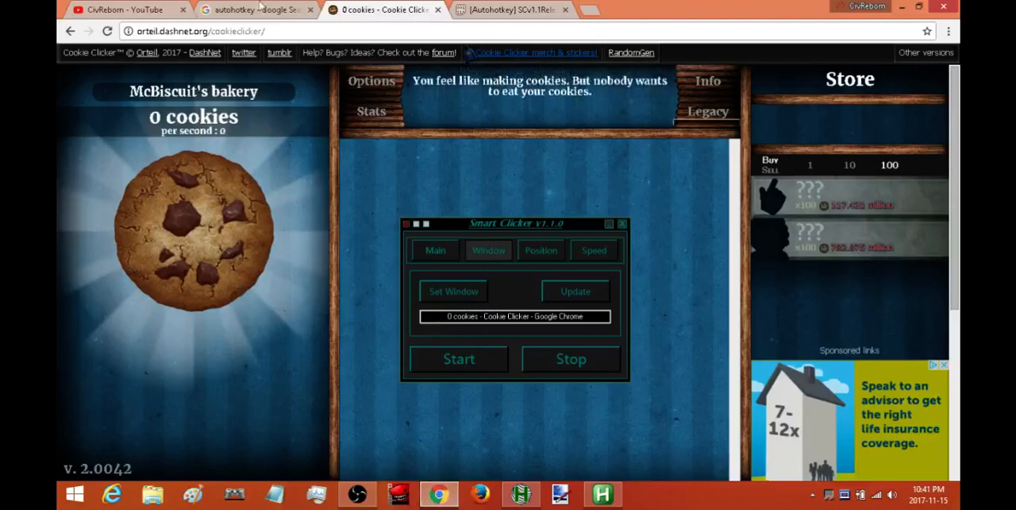
pyautogui.click(511, 12)
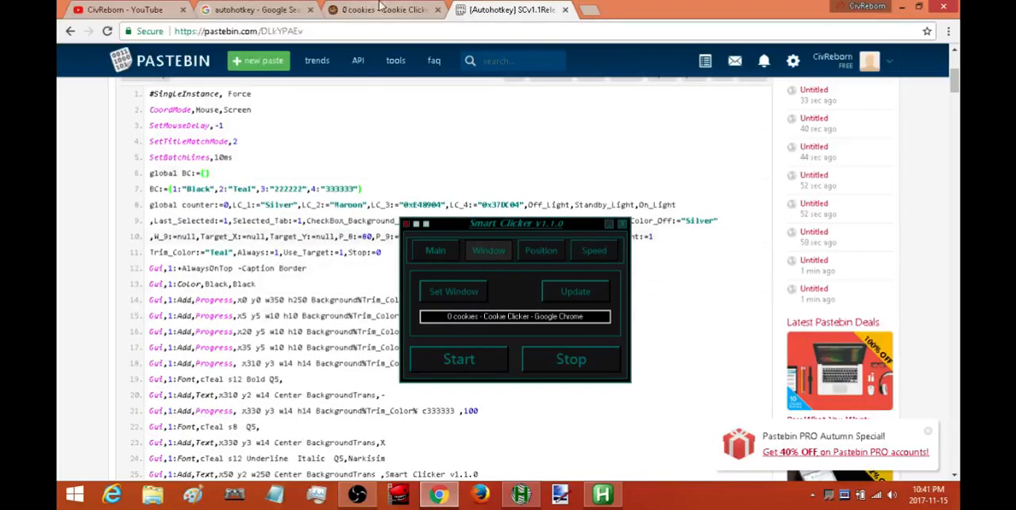
pyautogui.click(377, 9)
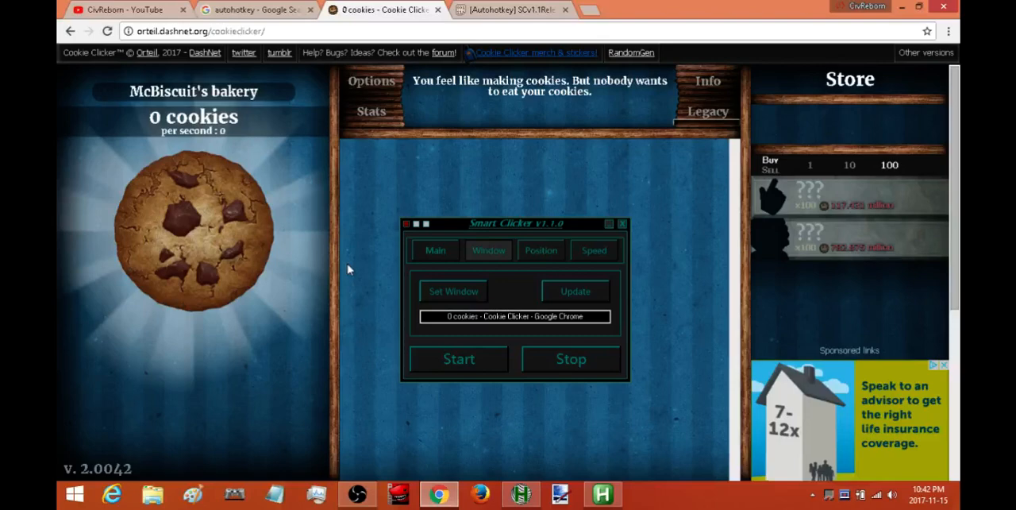
pyautogui.moveTo(337, 273)
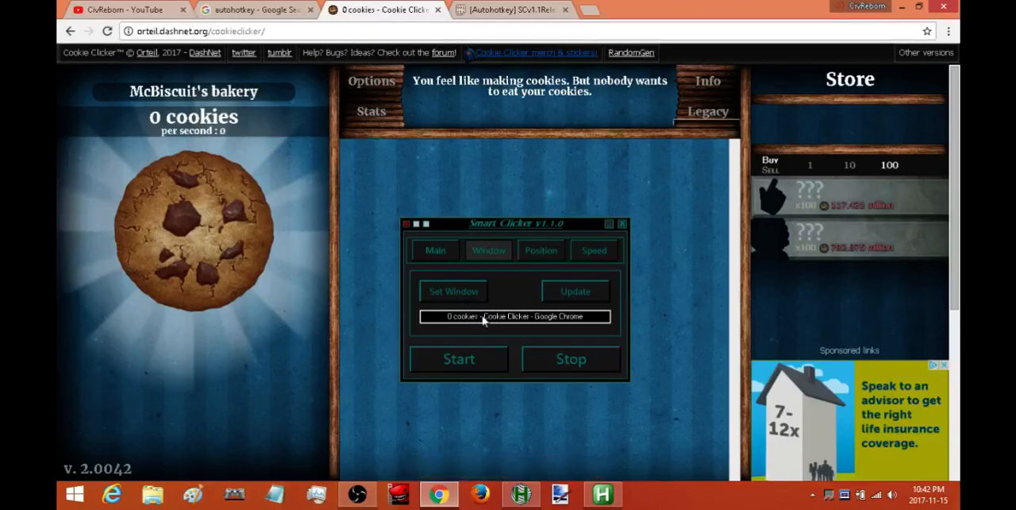
pyautogui.moveTo(499, 319)
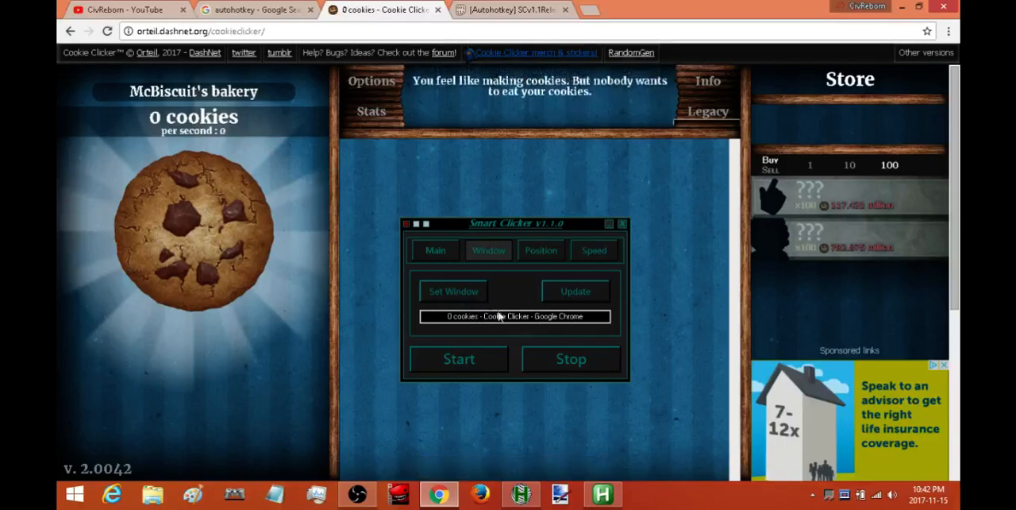
pyautogui.moveTo(578, 332)
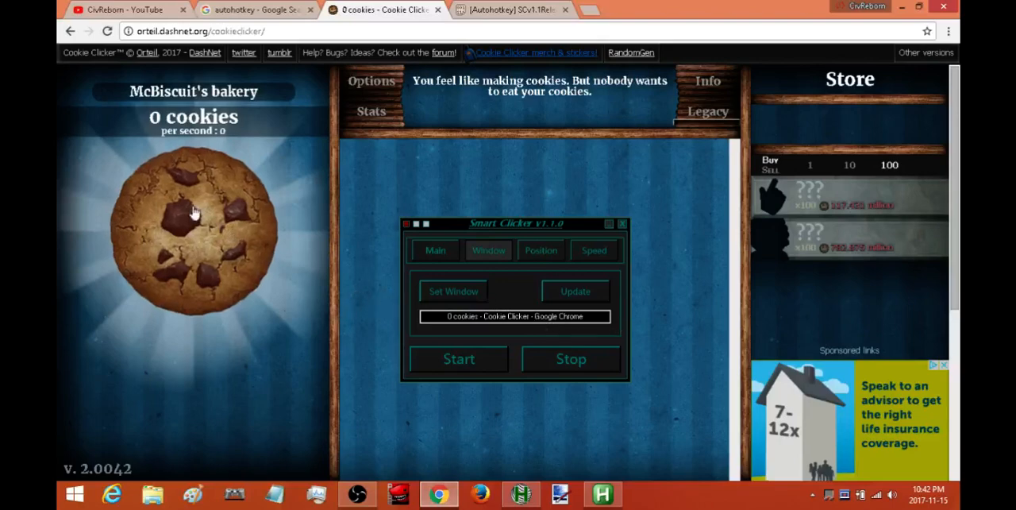
pyautogui.click(190, 222)
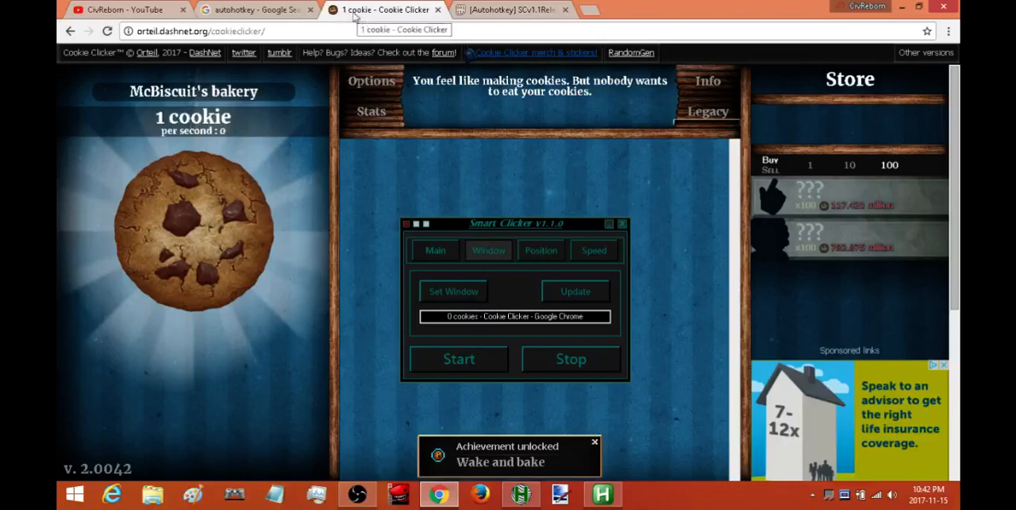
pyautogui.moveTo(467, 324)
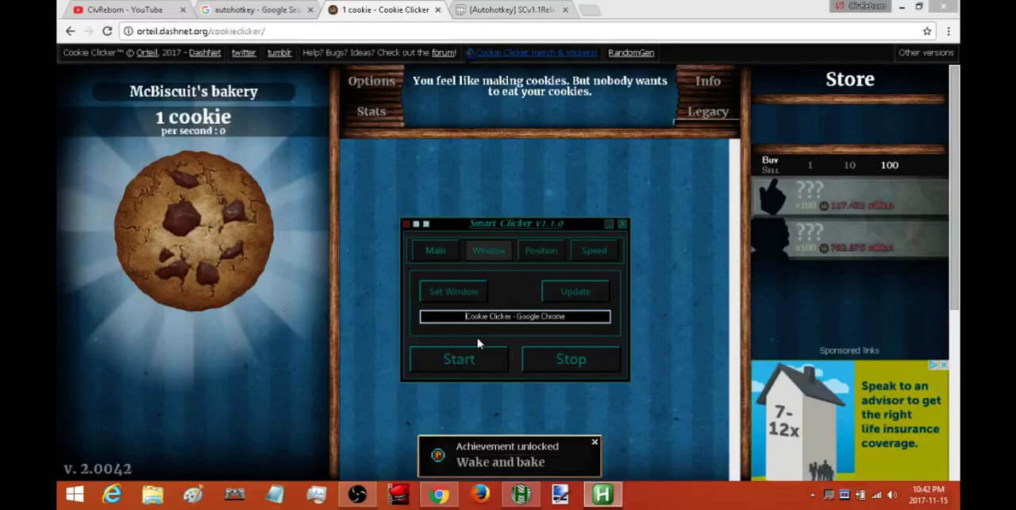
pyautogui.moveTo(565, 289)
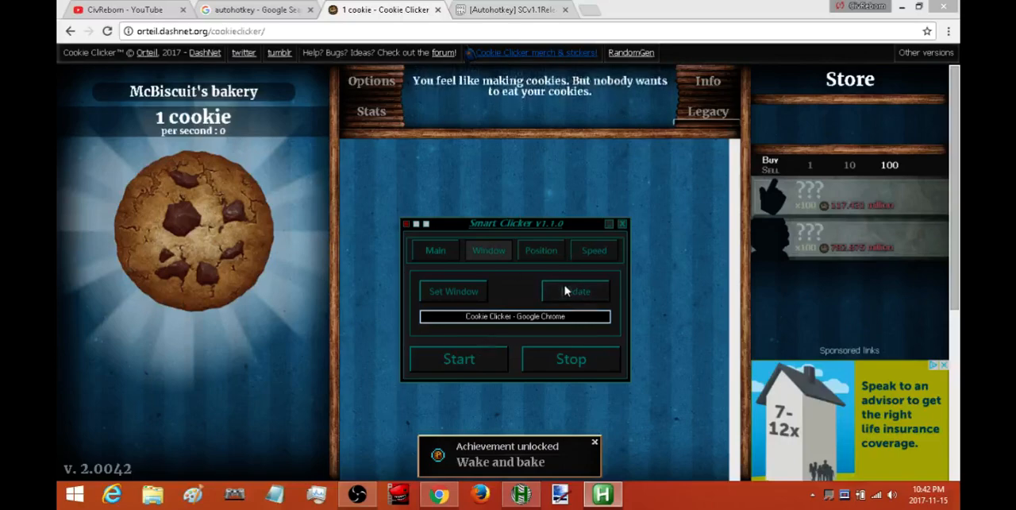
# - Fix the click position over the big cookie and adjust the Box Width and Box Height limits
pyautogui.click(540, 251)
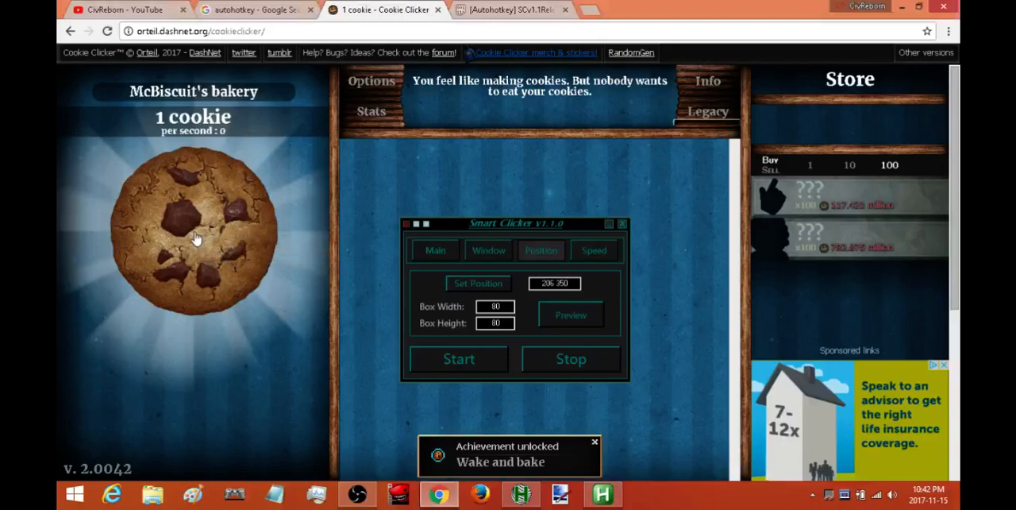
pyautogui.click(197, 238)
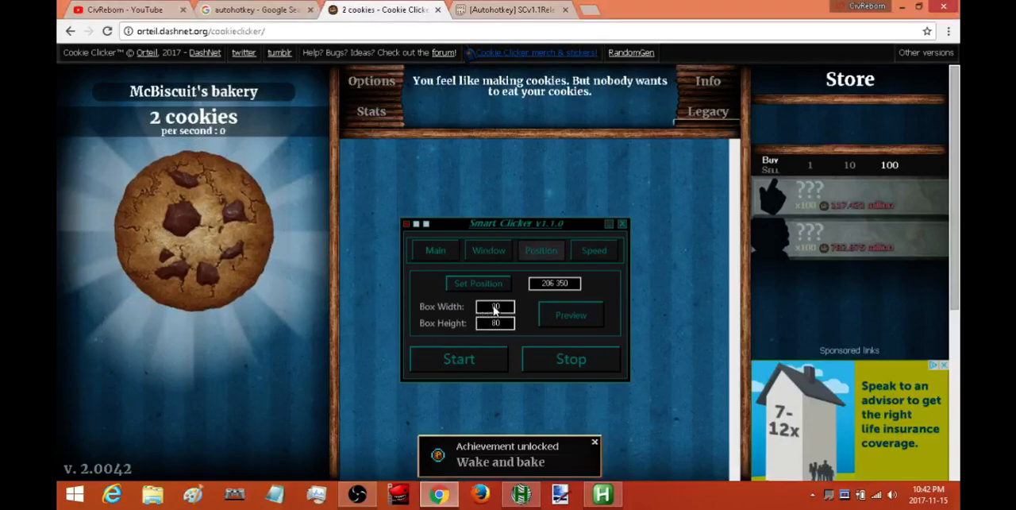
pyautogui.moveTo(571, 335)
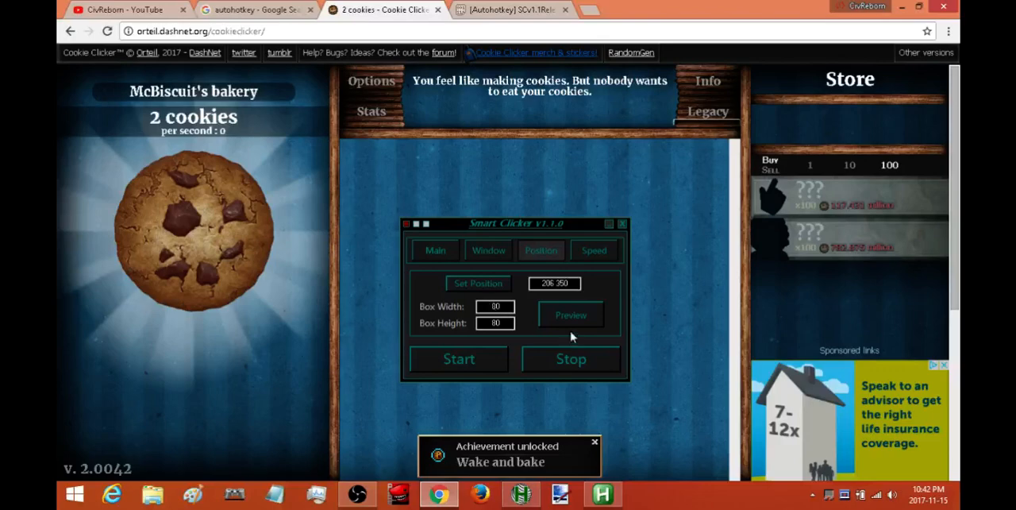
pyautogui.click(493, 307)
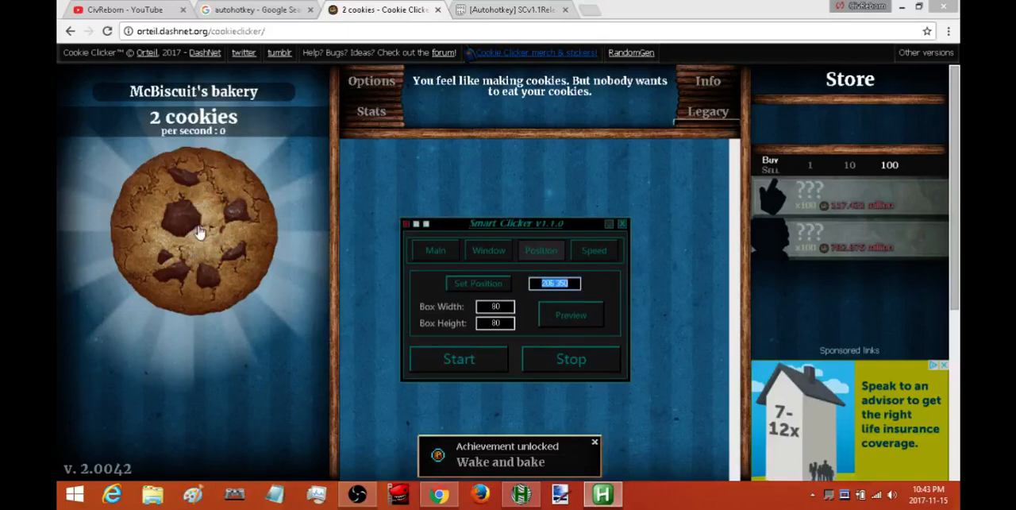
pyautogui.moveTo(197, 229)
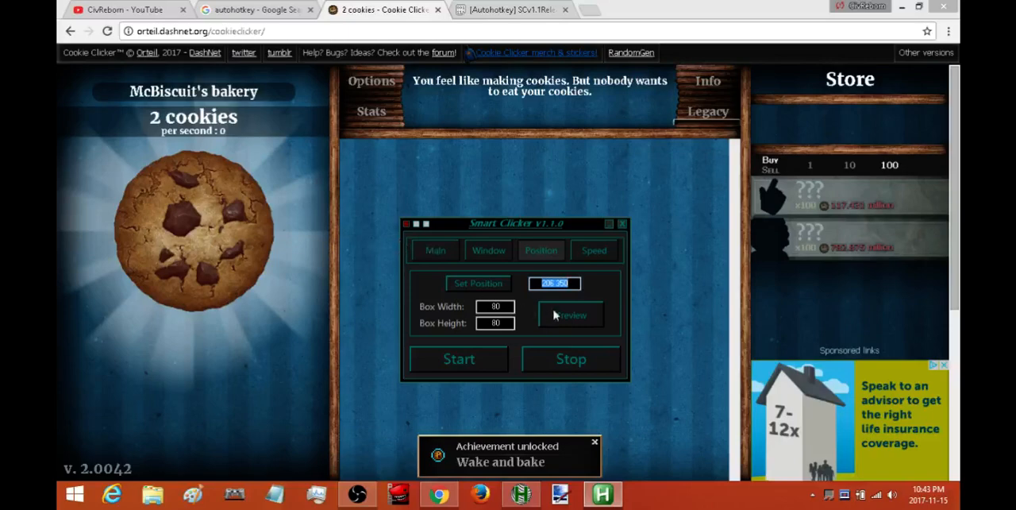
pyautogui.click(572, 315)
pyautogui.write('180')
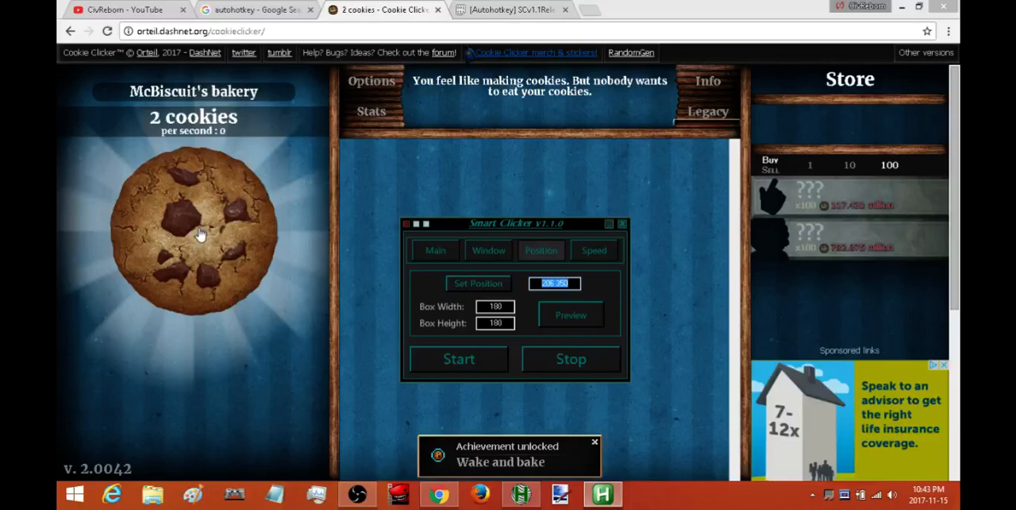
pyautogui.moveTo(260, 222)
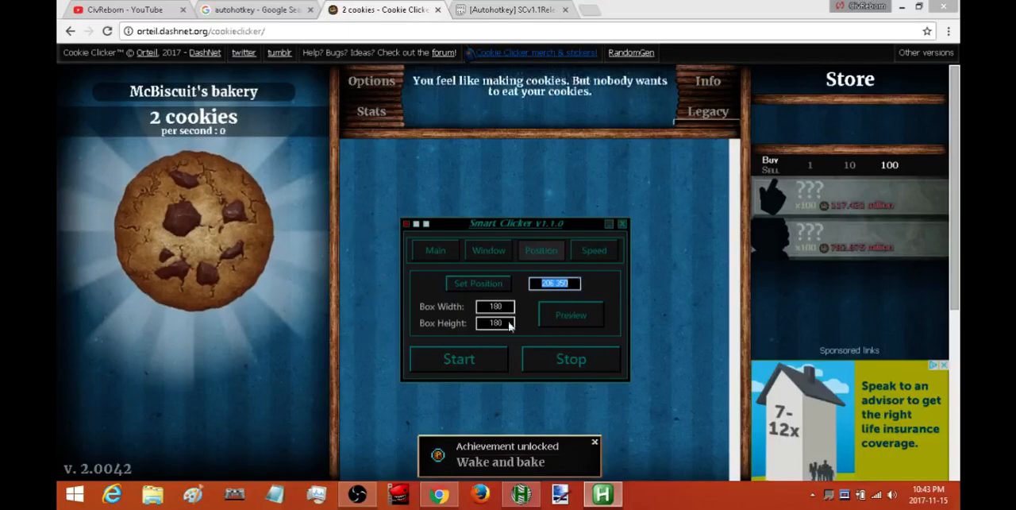
pyautogui.click(495, 307)
pyautogui.write('200')
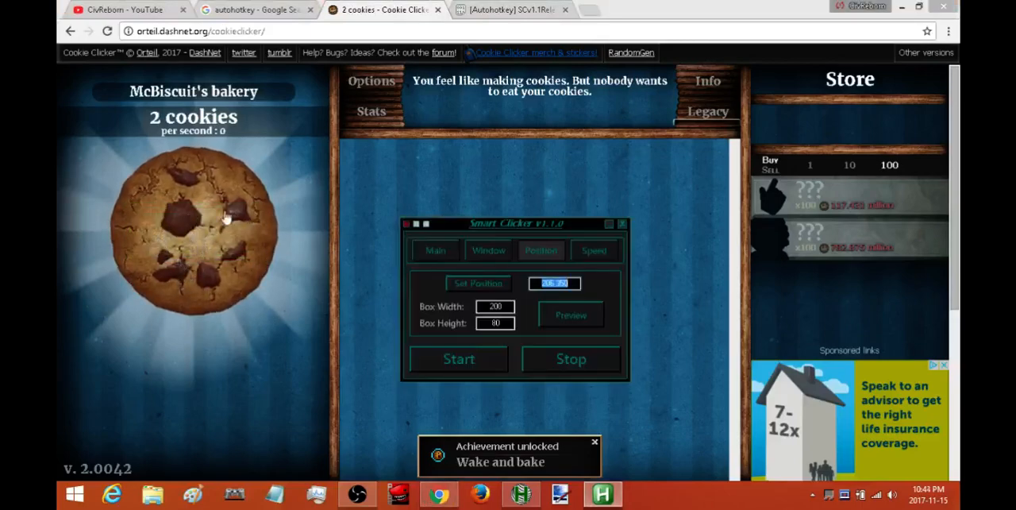
# - Enter a click delay of 30 ms in the Speed settings
pyautogui.click(594, 251)
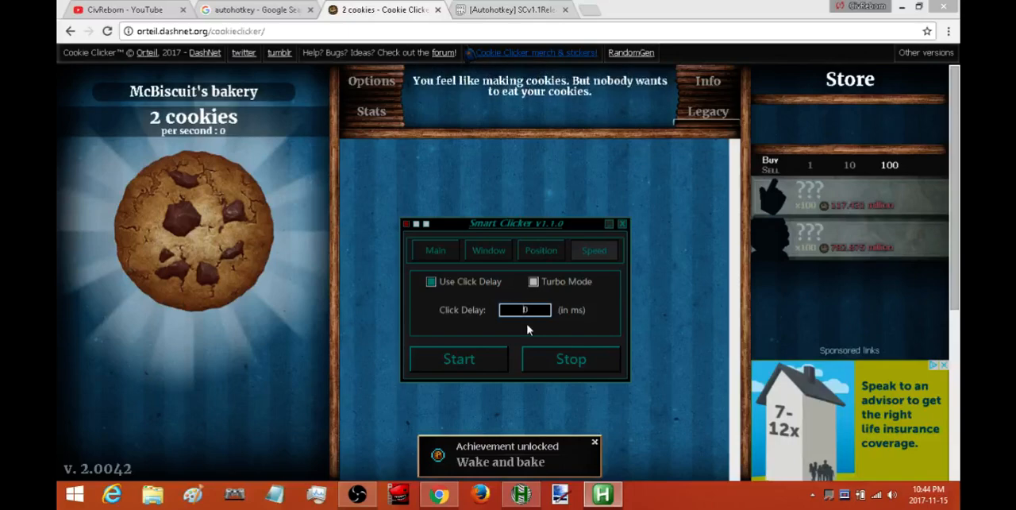
pyautogui.write('30')
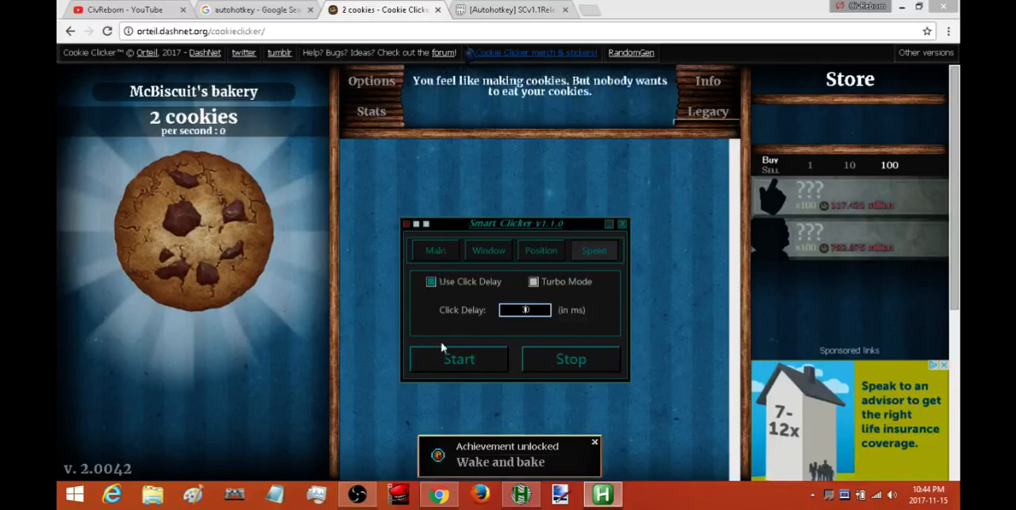
pyautogui.moveTo(428, 234)
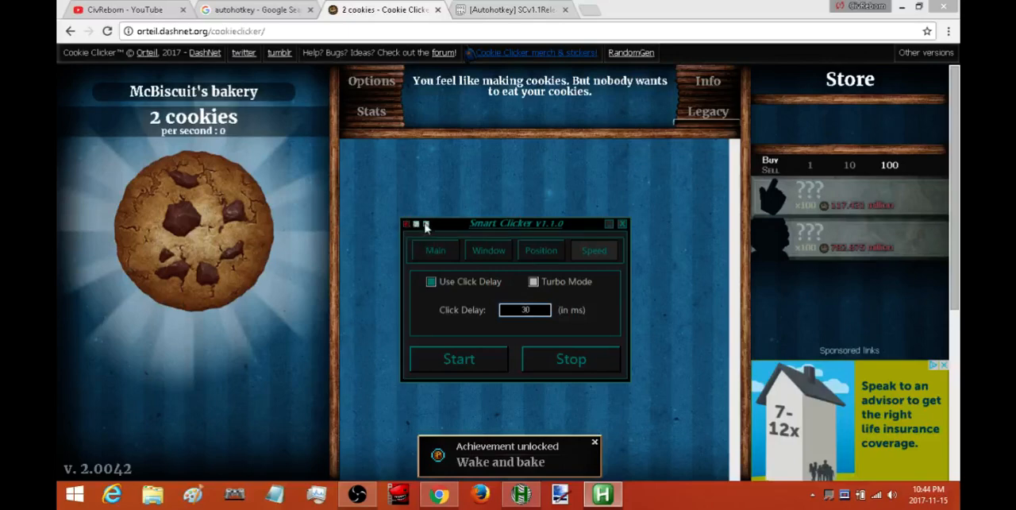
pyautogui.moveTo(406, 231)
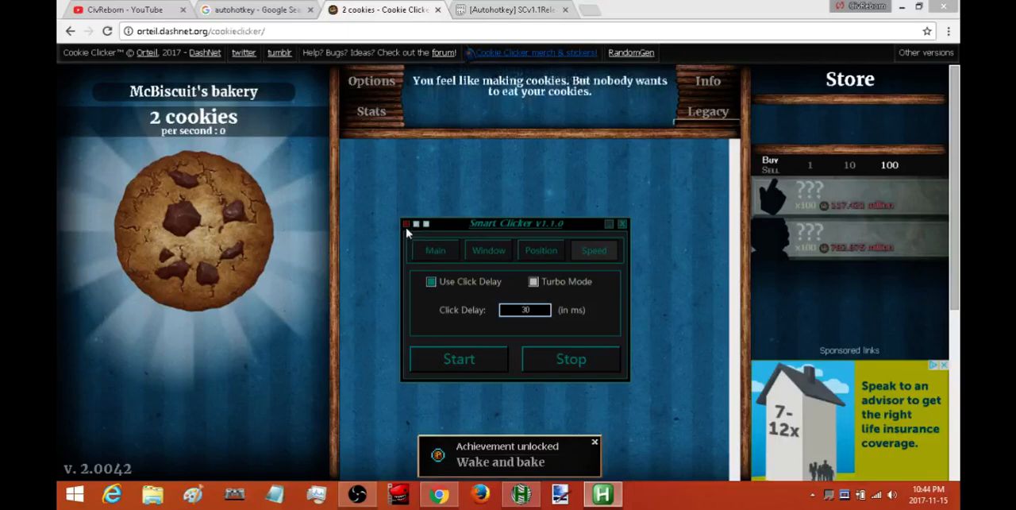
pyautogui.moveTo(371, 258)
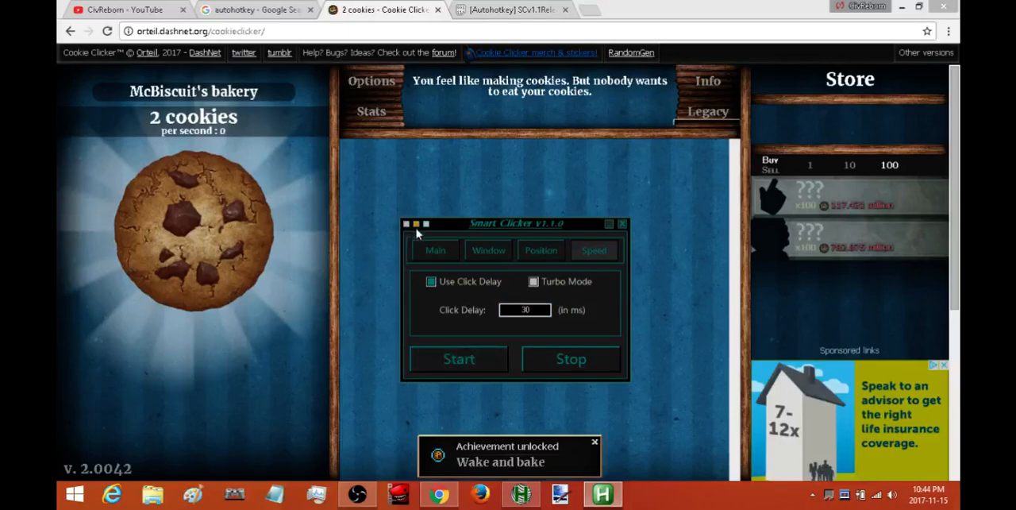
pyautogui.moveTo(416, 236)
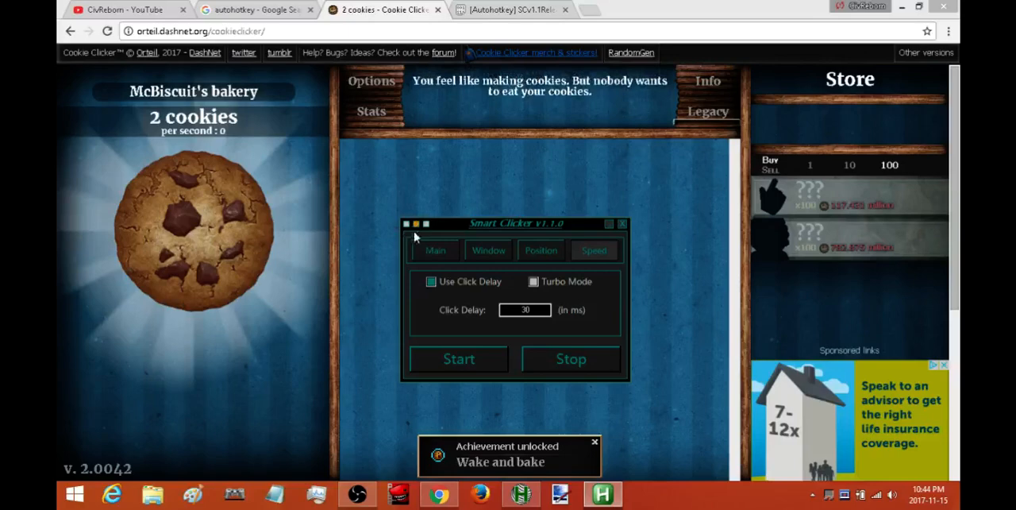
pyautogui.moveTo(340, 282)
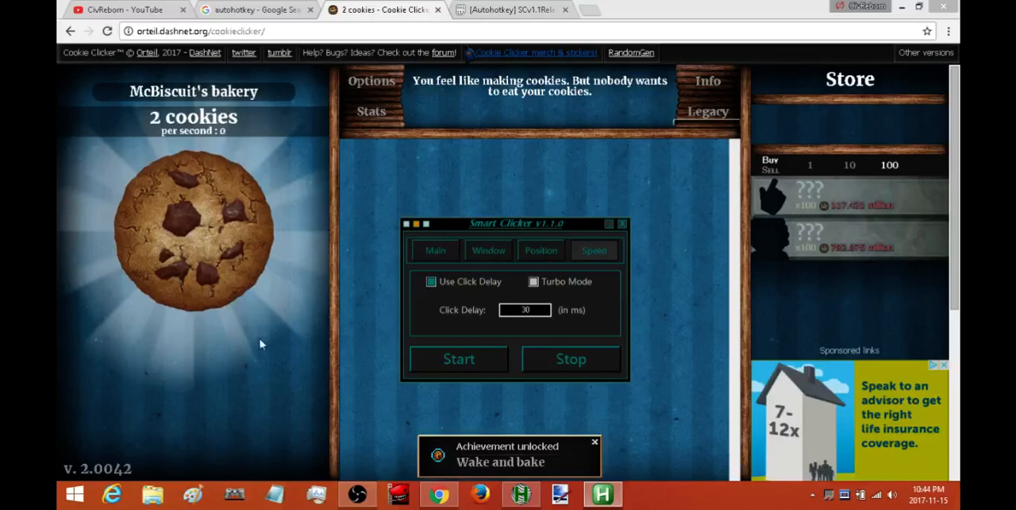
pyautogui.moveTo(524, 231)
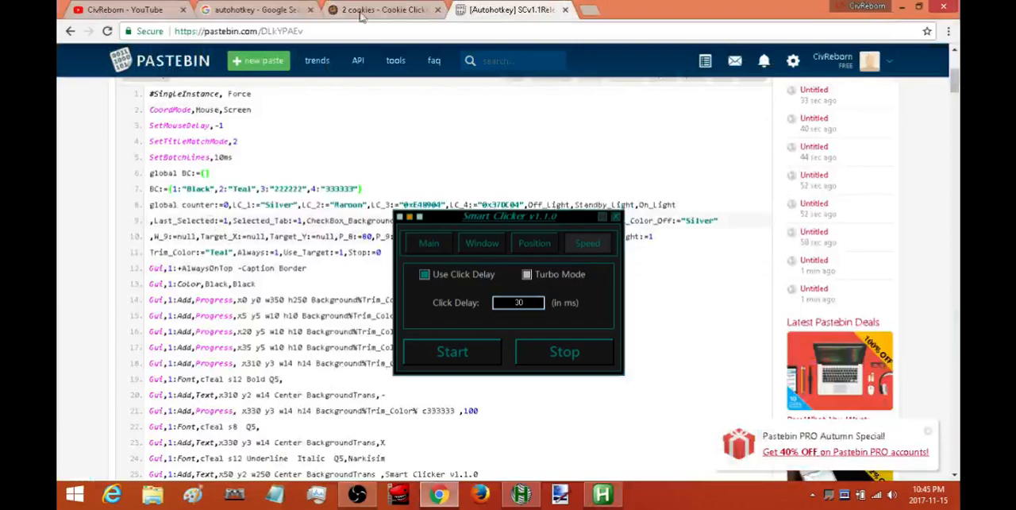
# - Run automated clicking on the big cookie with Use Click Delay at 30 ms and Turbo Mode off
pyautogui.click(365, 11)
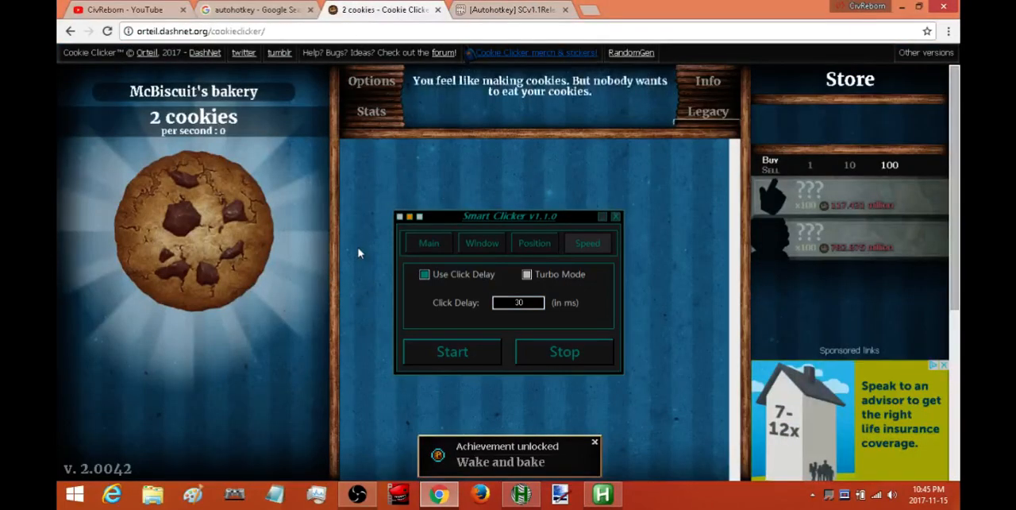
pyautogui.moveTo(176, 314)
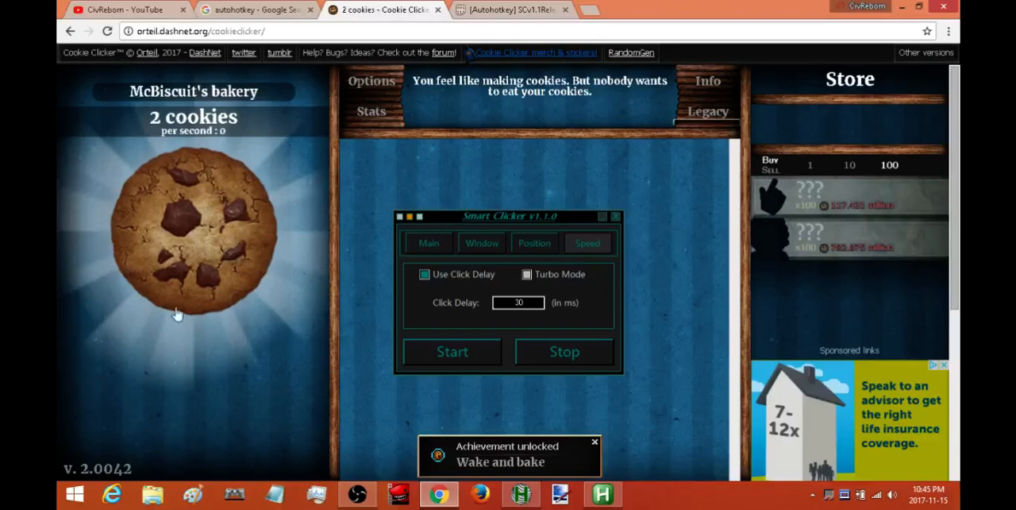
pyautogui.moveTo(235, 295)
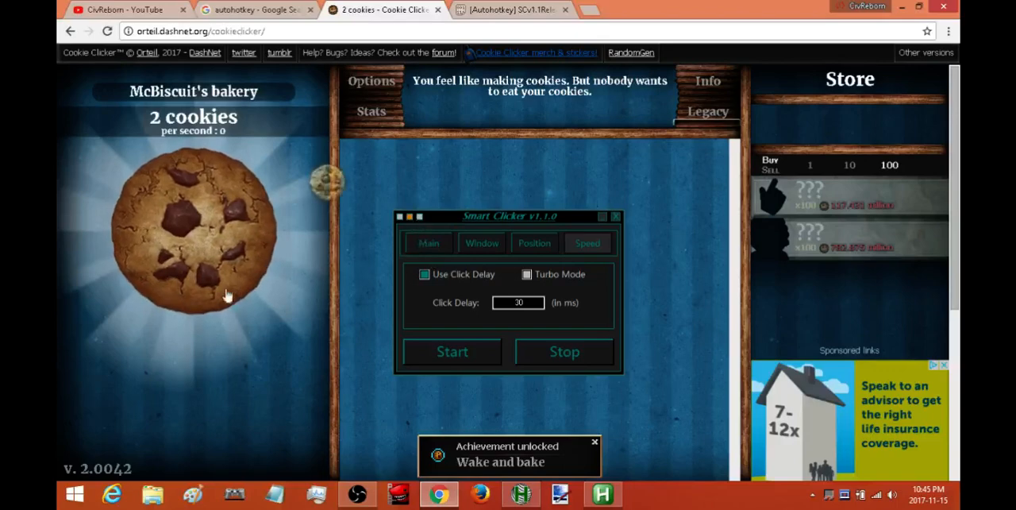
pyautogui.click(194, 235)
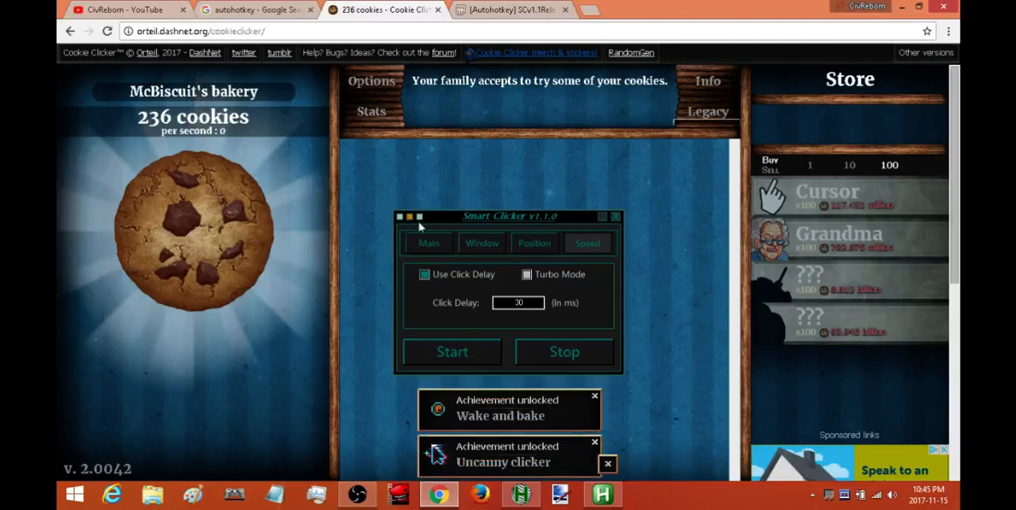
pyautogui.click(193, 230)
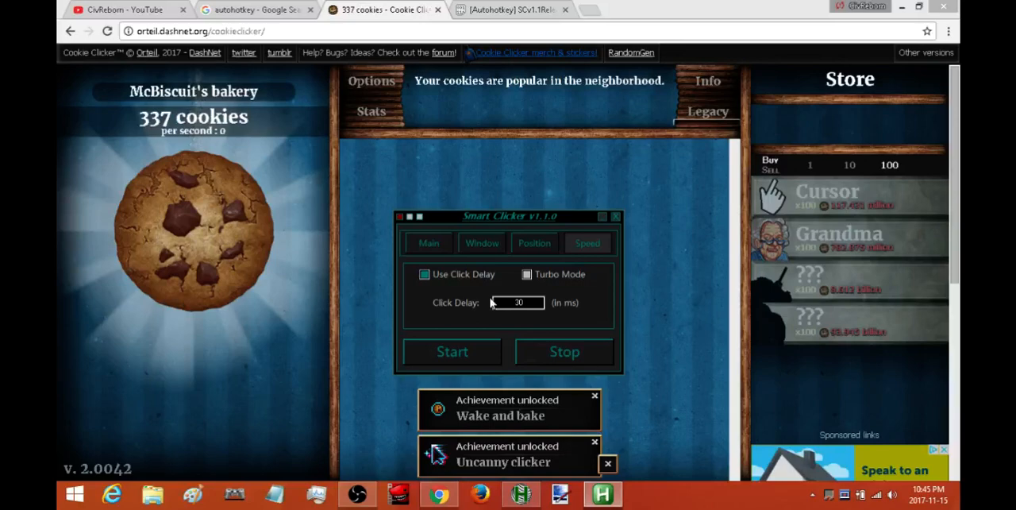
pyautogui.moveTo(539, 286)
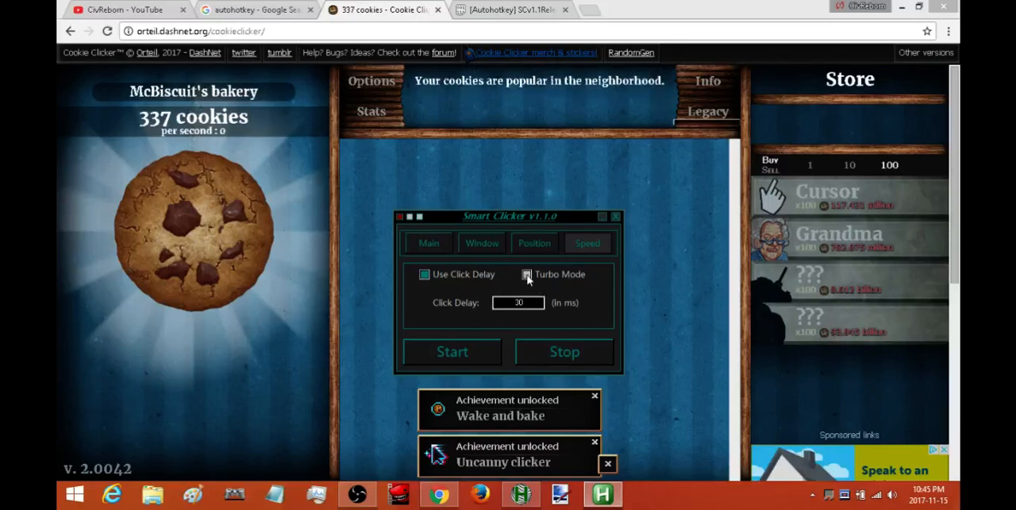
pyautogui.click(422, 273)
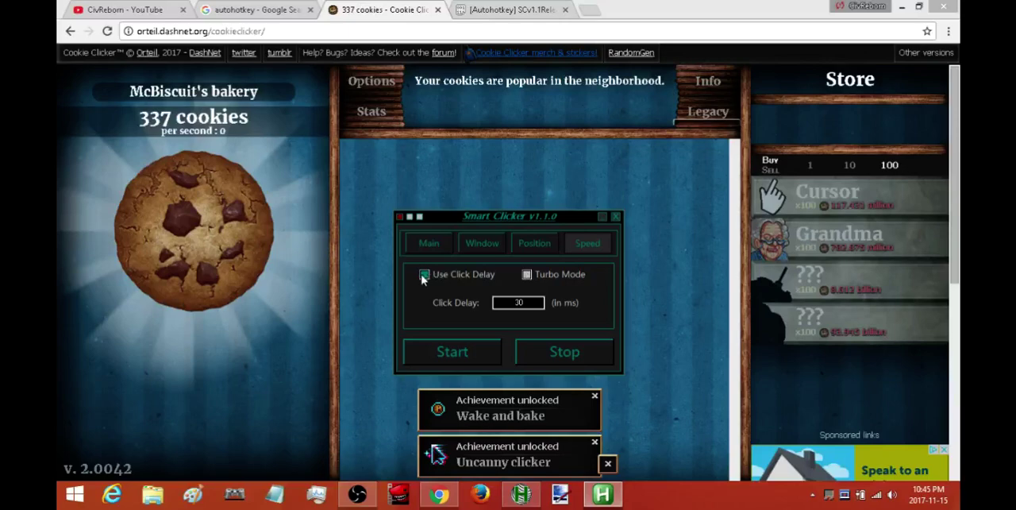
pyautogui.click(423, 273)
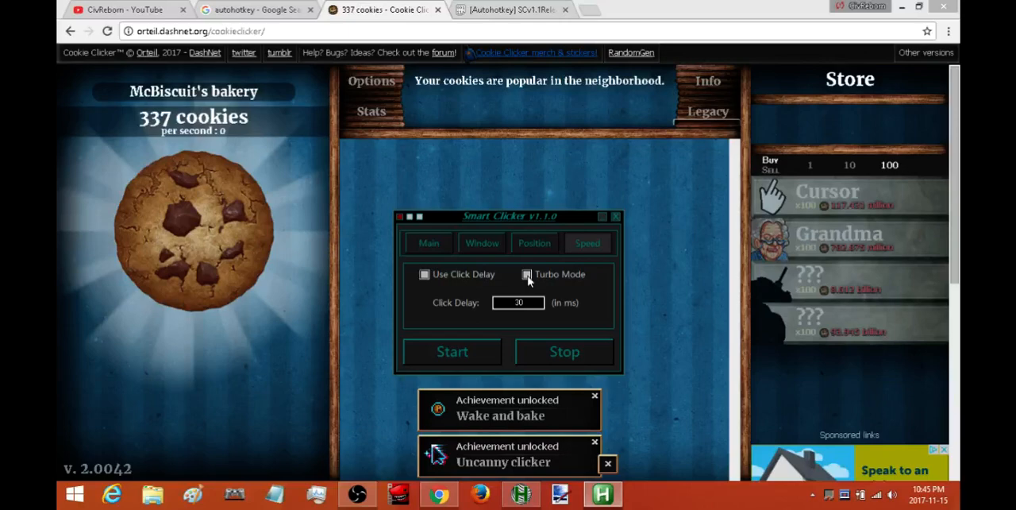
pyautogui.click(527, 273)
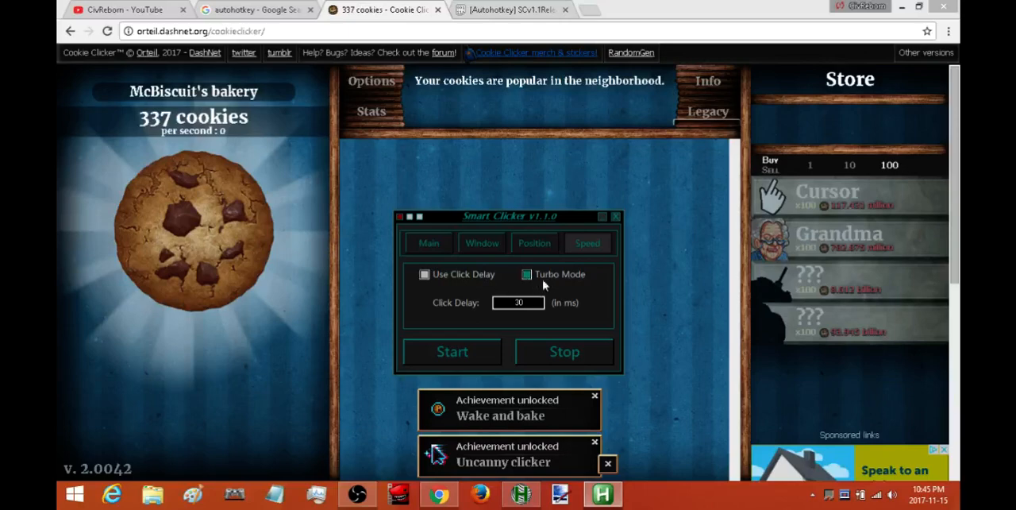
pyautogui.moveTo(535, 279)
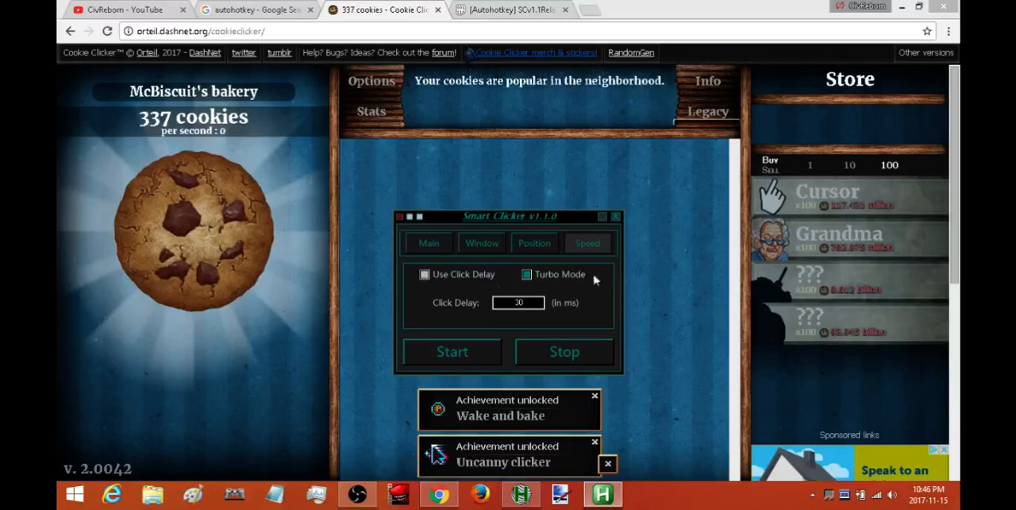
pyautogui.moveTo(432, 301)
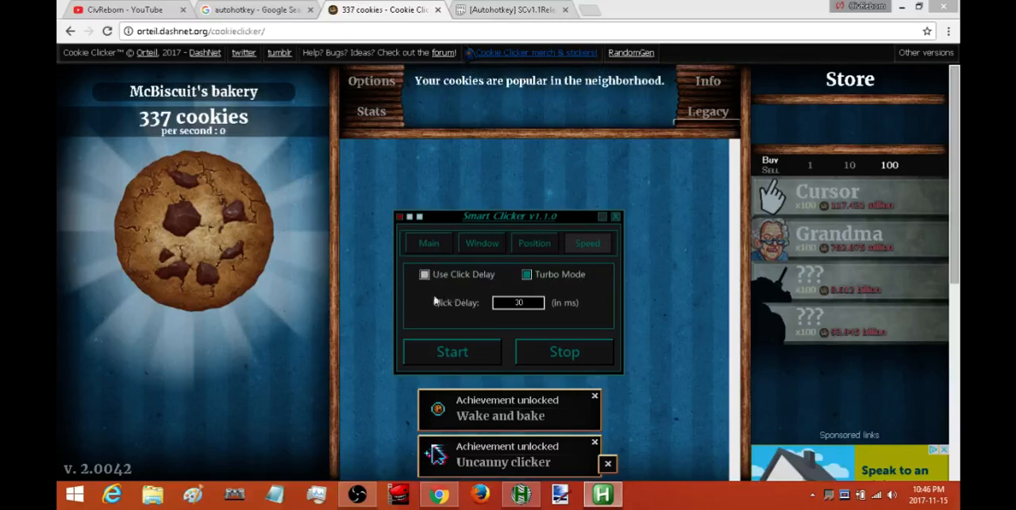
pyautogui.moveTo(298, 283)
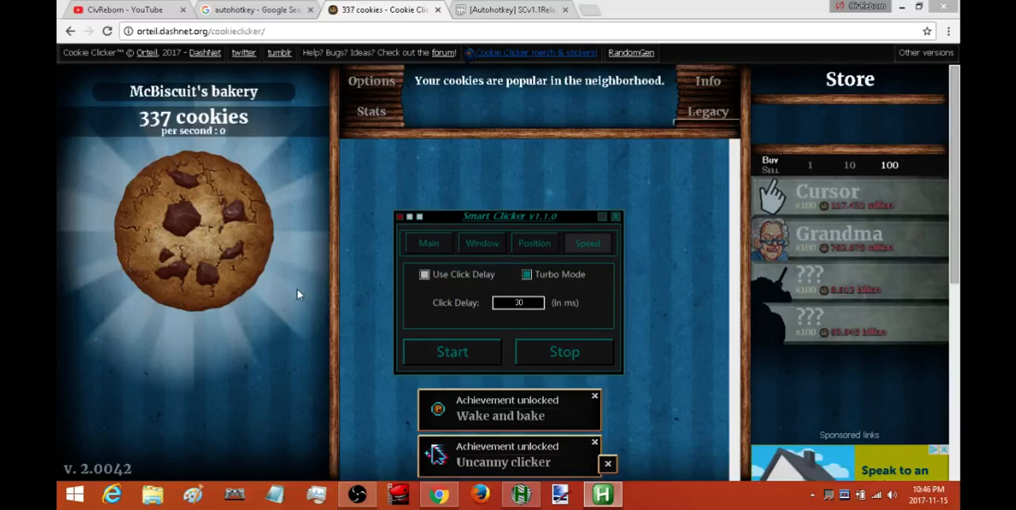
pyautogui.moveTo(365, 244)
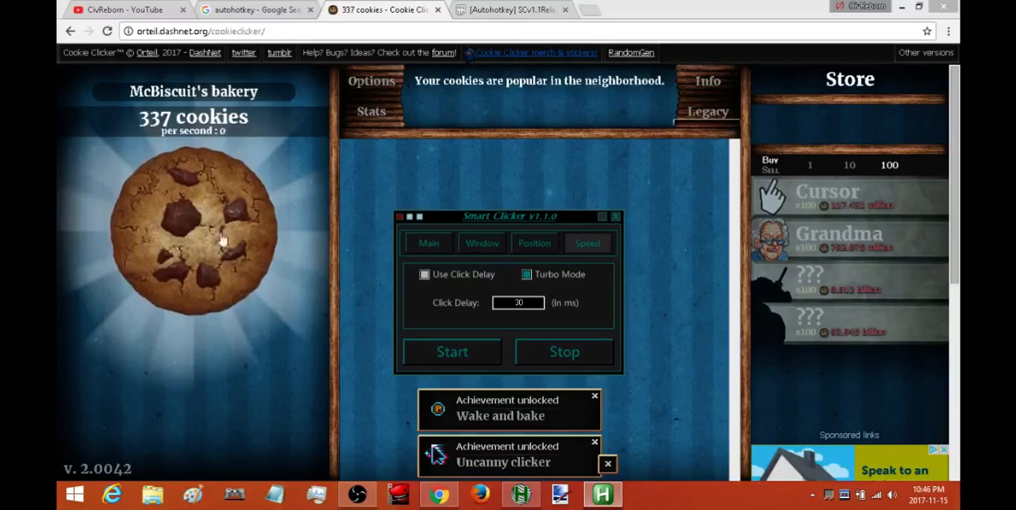
pyautogui.moveTo(216, 264)
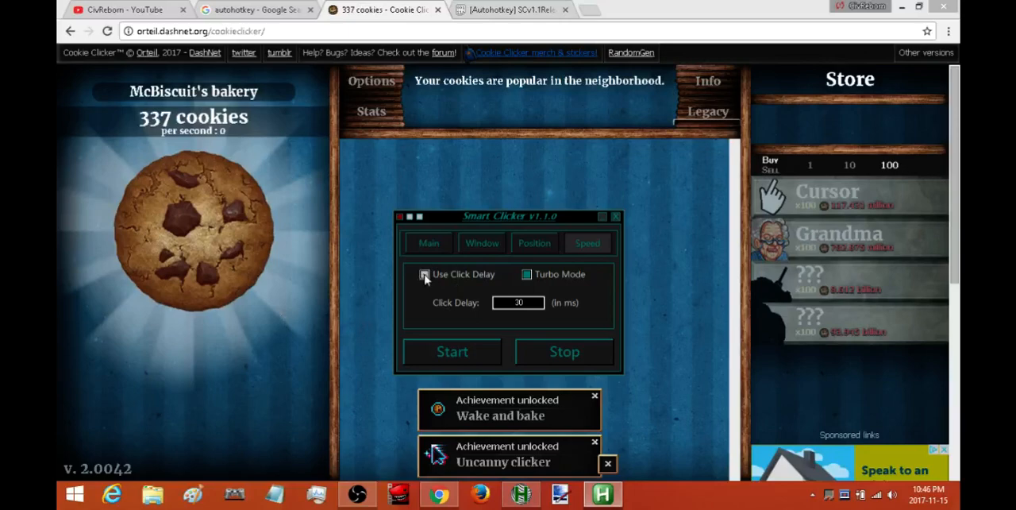
# - Show the Main settings and run the clicker until the bakery reaches 437 cookies
pyautogui.click(422, 273)
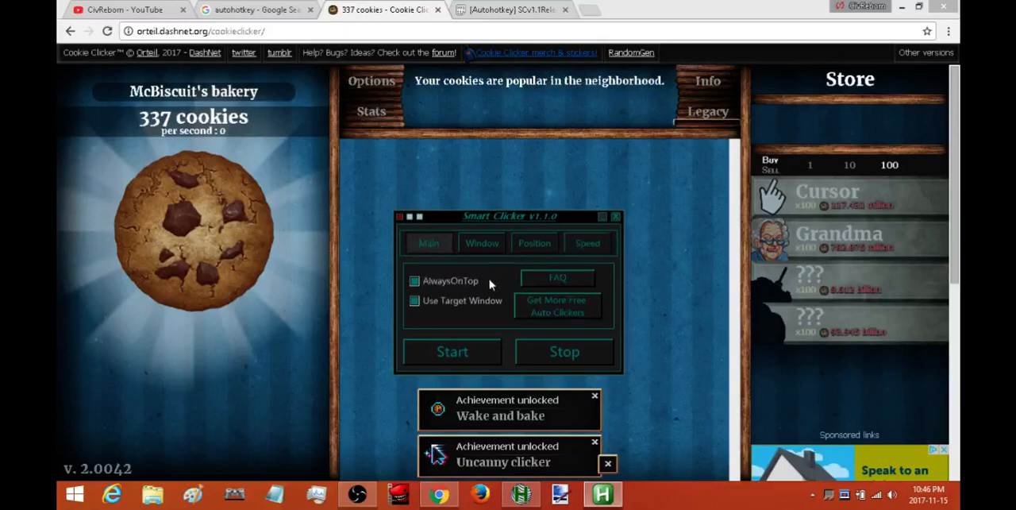
pyautogui.moveTo(447, 284)
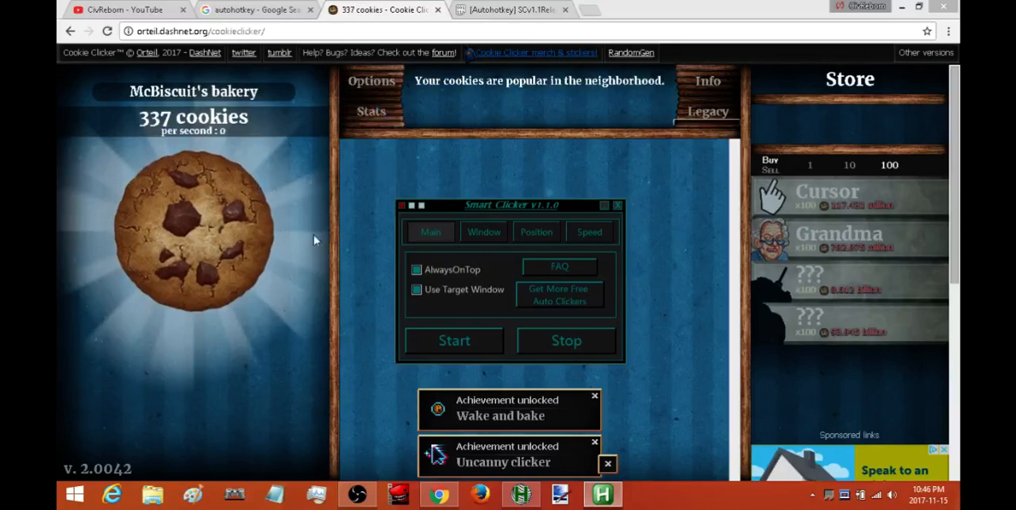
pyautogui.moveTo(413, 9)
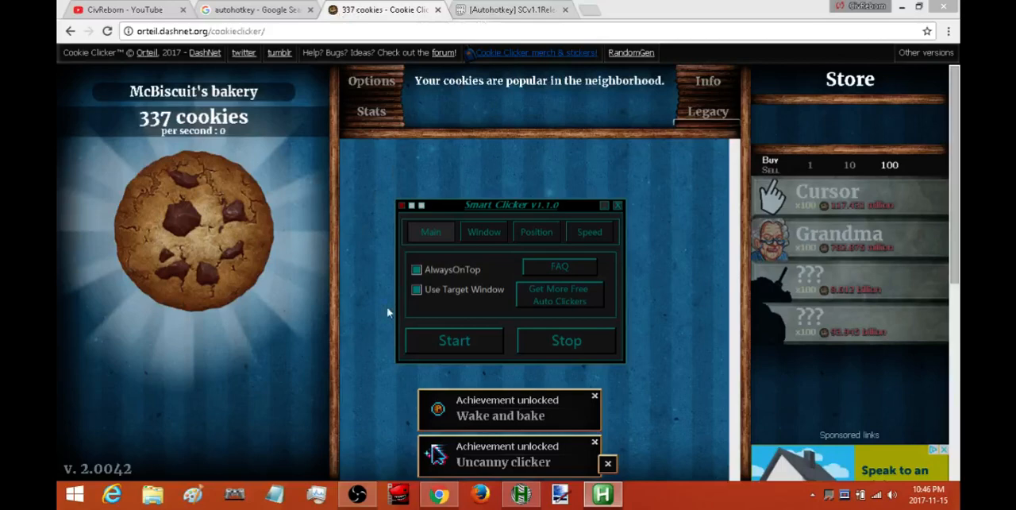
pyautogui.click(416, 292)
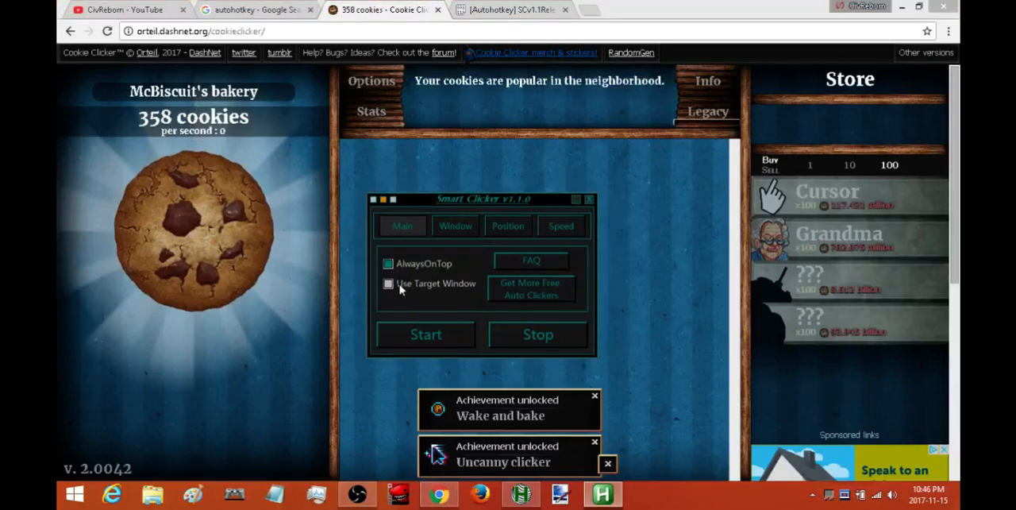
pyautogui.click(194, 235)
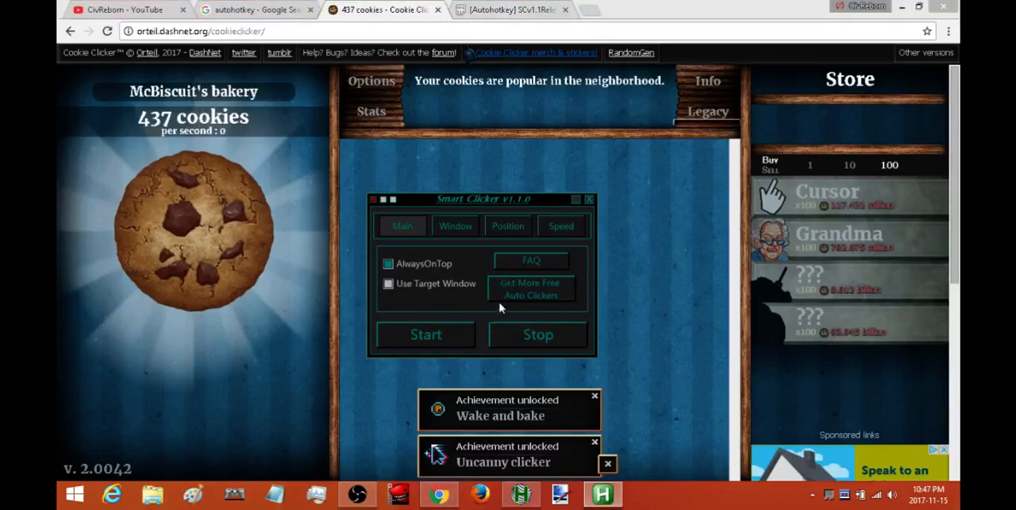
pyautogui.moveTo(591, 201)
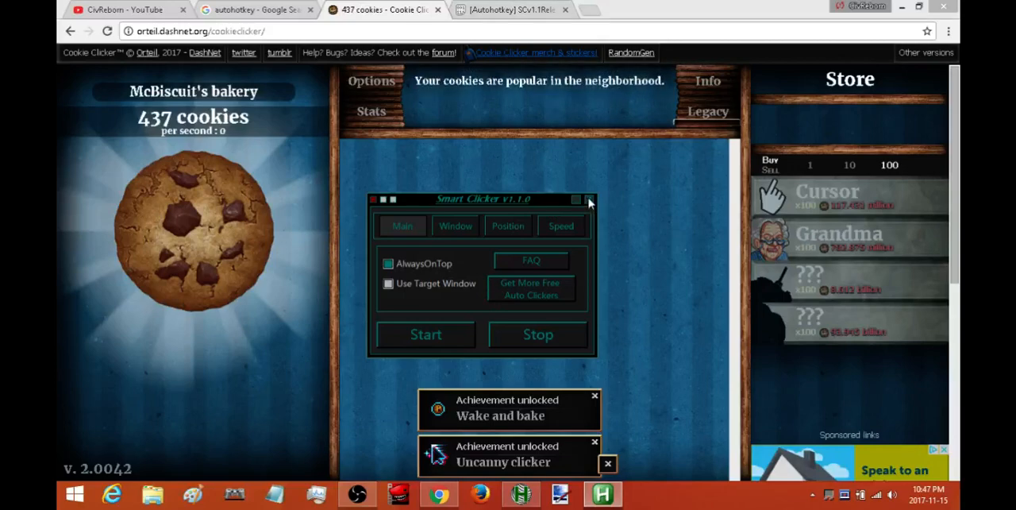
pyautogui.moveTo(591, 203)
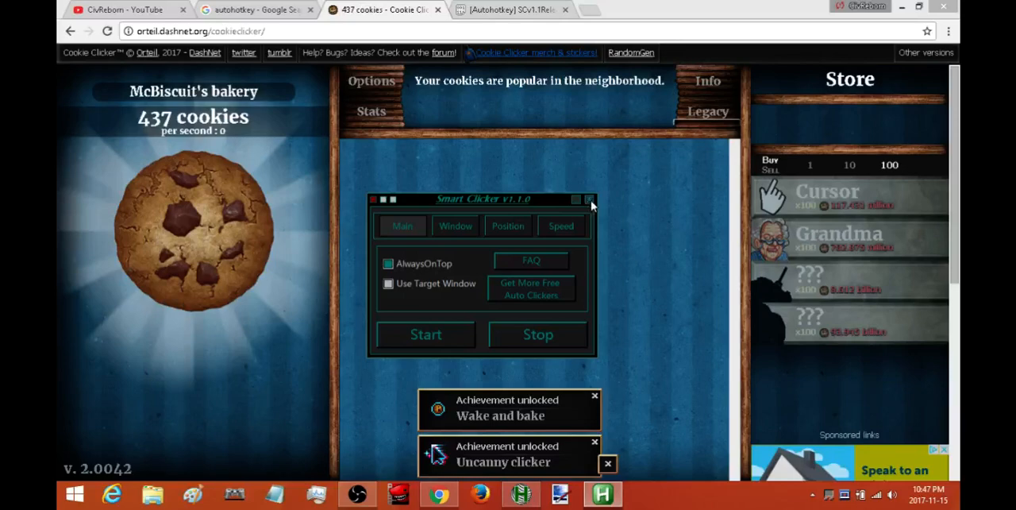
# - Close the clicker and reach the AutoHotkey download page via the autohotkey search results
pyautogui.click(591, 200)
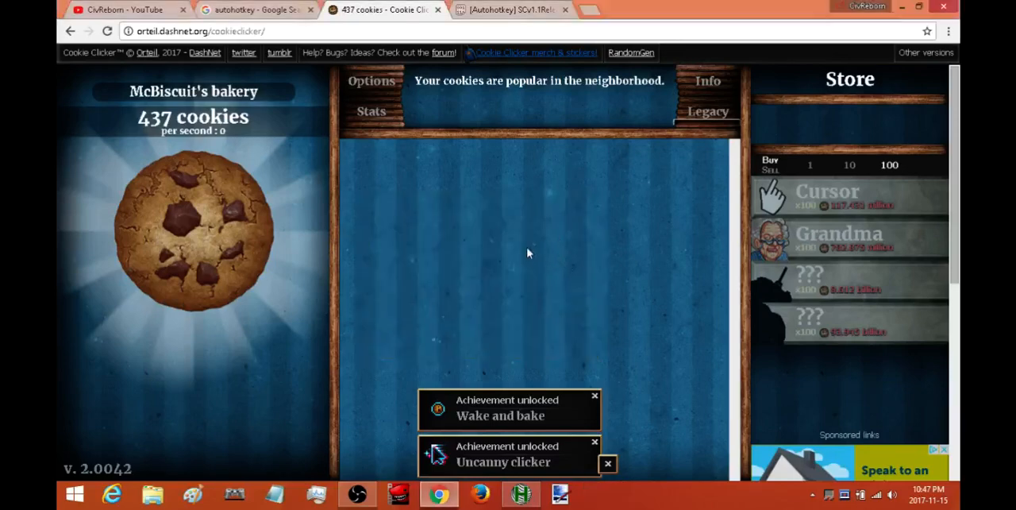
pyautogui.moveTo(310, 167)
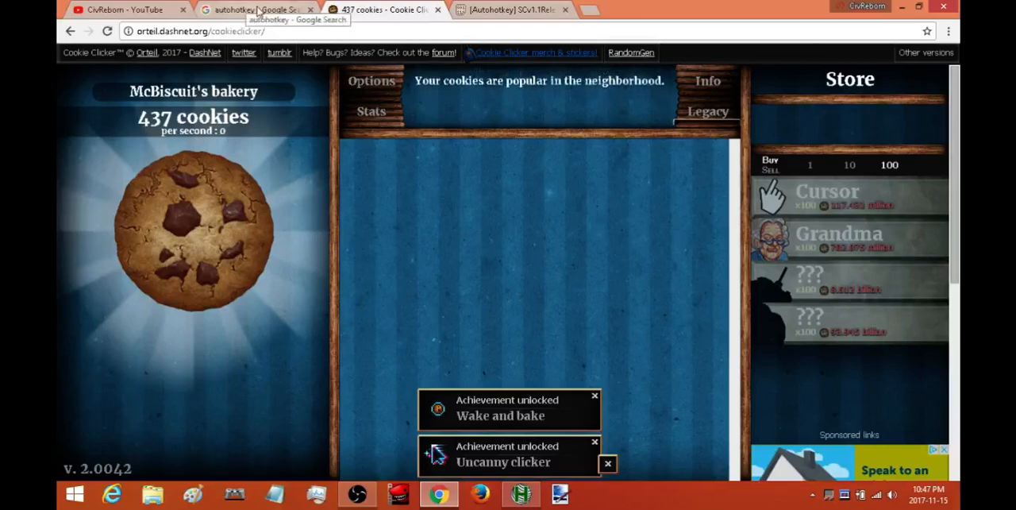
pyautogui.click(254, 8)
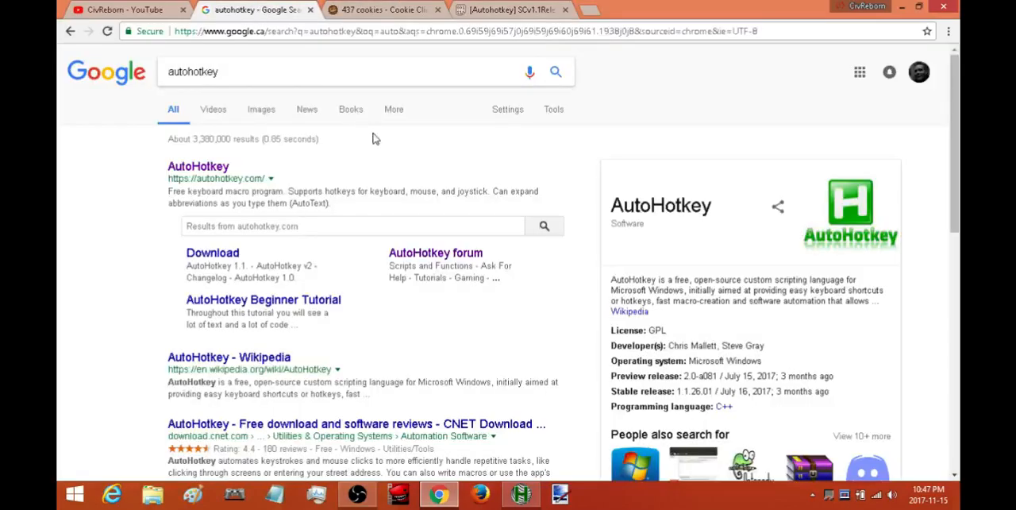
pyautogui.moveTo(248, 178)
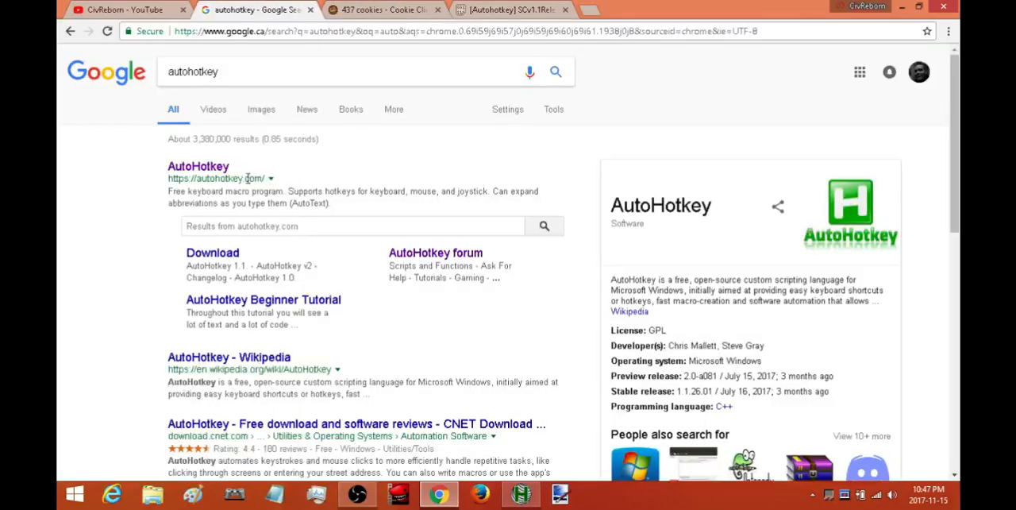
pyautogui.moveTo(197, 175)
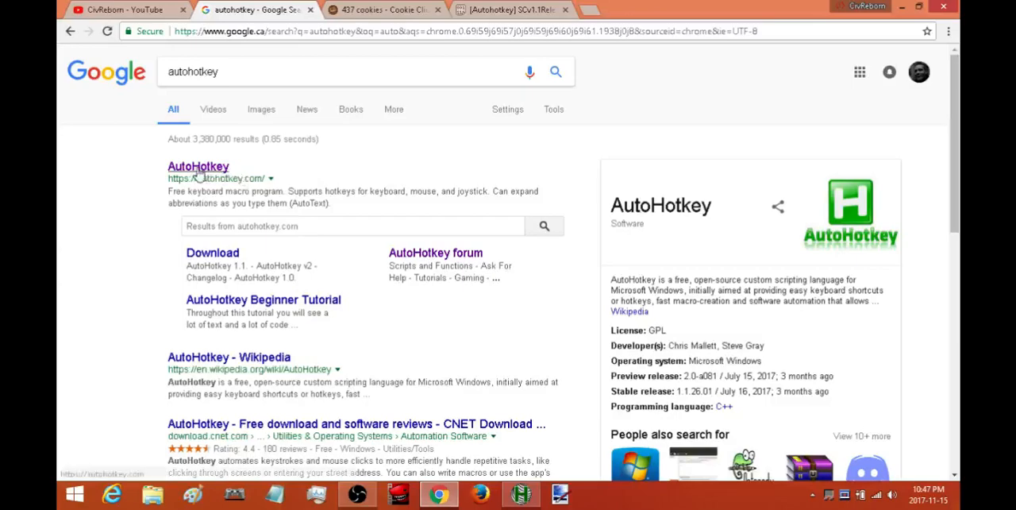
pyautogui.click(197, 165)
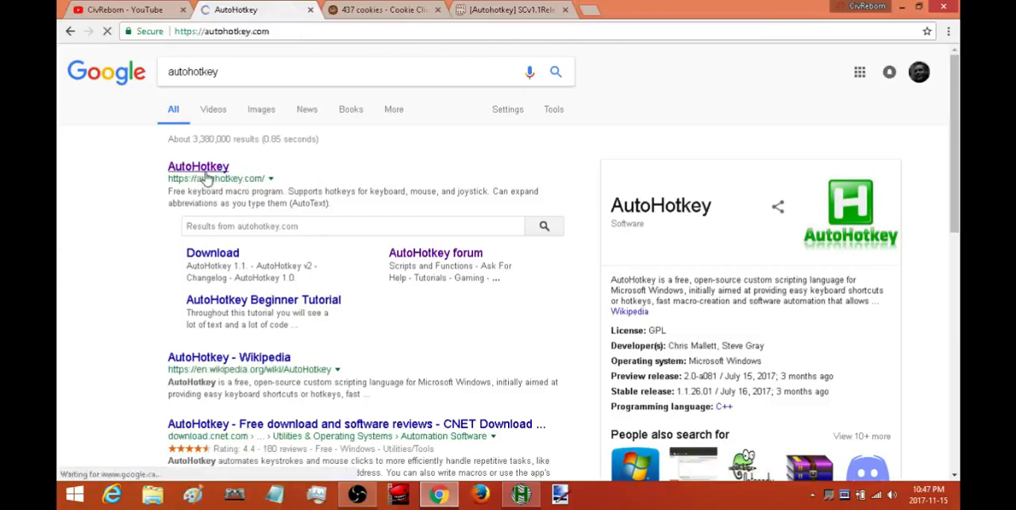
pyautogui.click(197, 165)
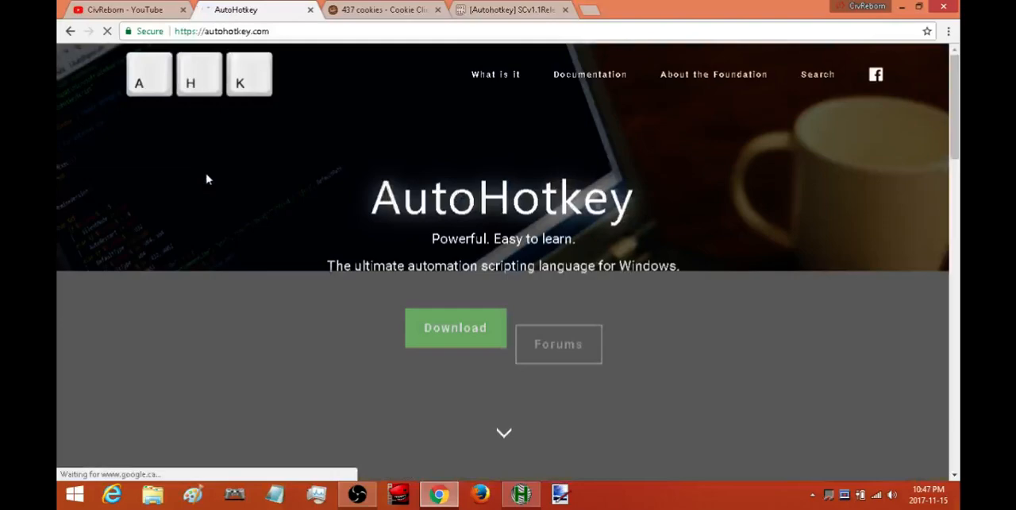
pyautogui.click(454, 328)
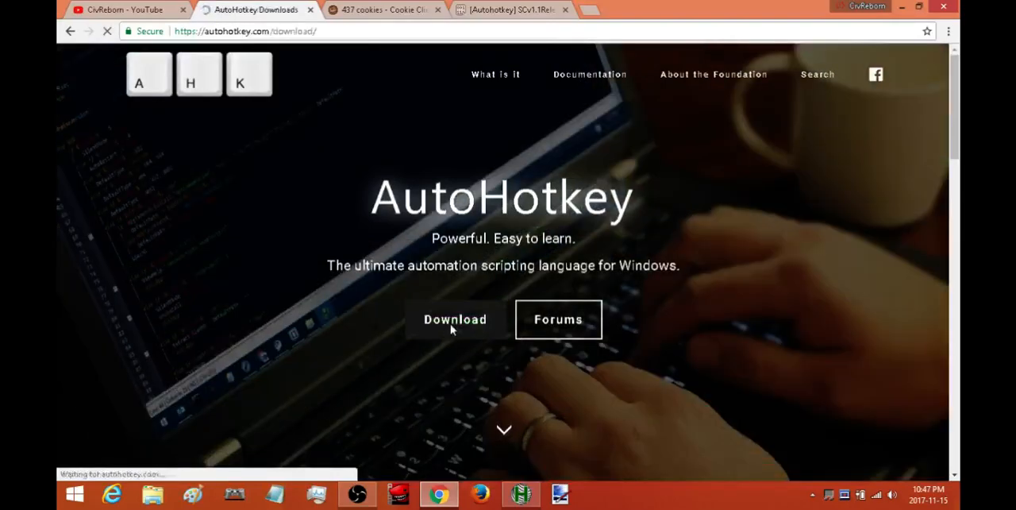
pyautogui.click(454, 319)
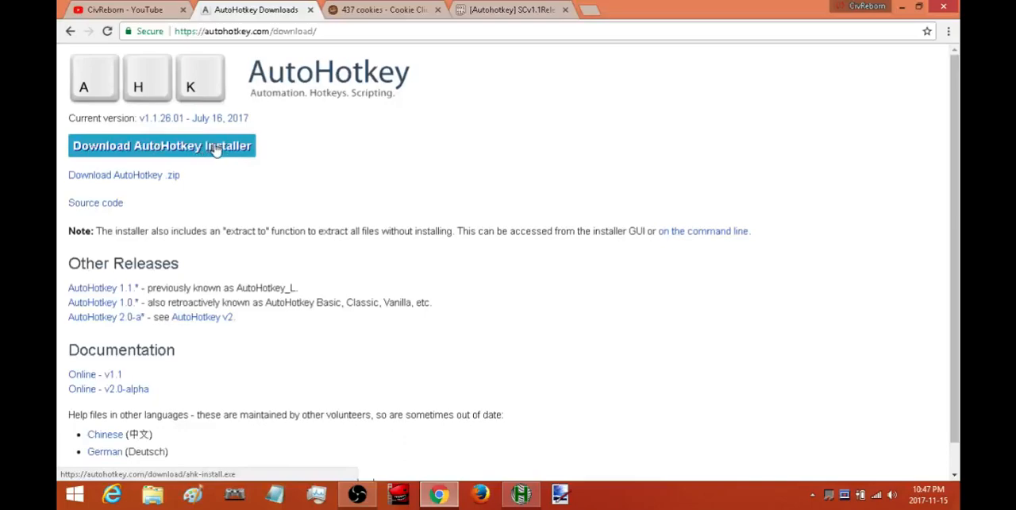
pyautogui.moveTo(181, 155)
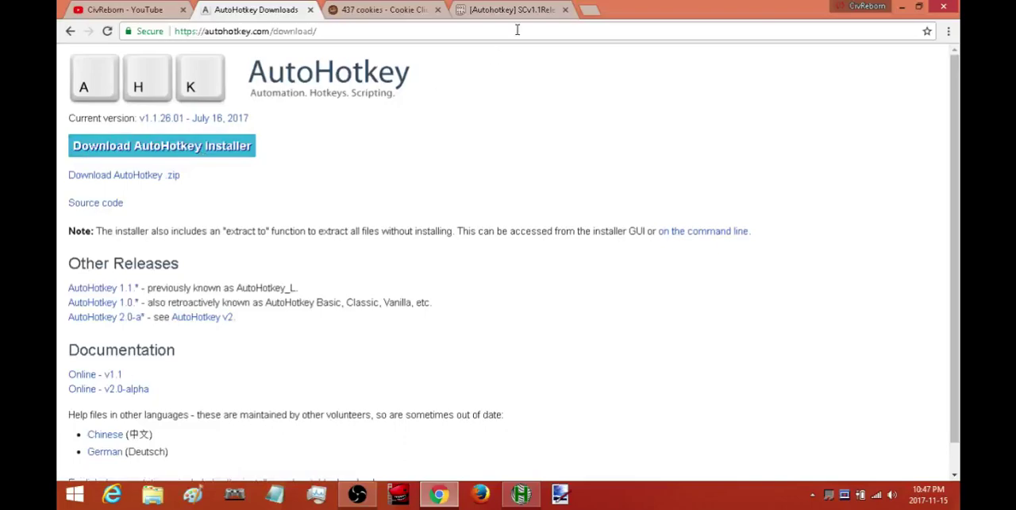
pyautogui.moveTo(508, 16)
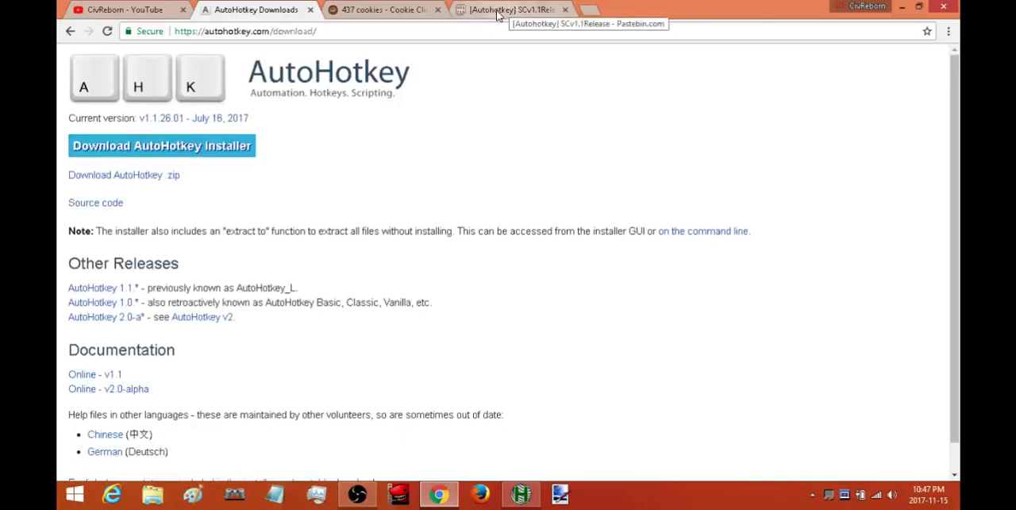
# - Scroll the Pastebin page down to the RAW Paste Data of the Smart Clicker script
pyautogui.click(520, 8)
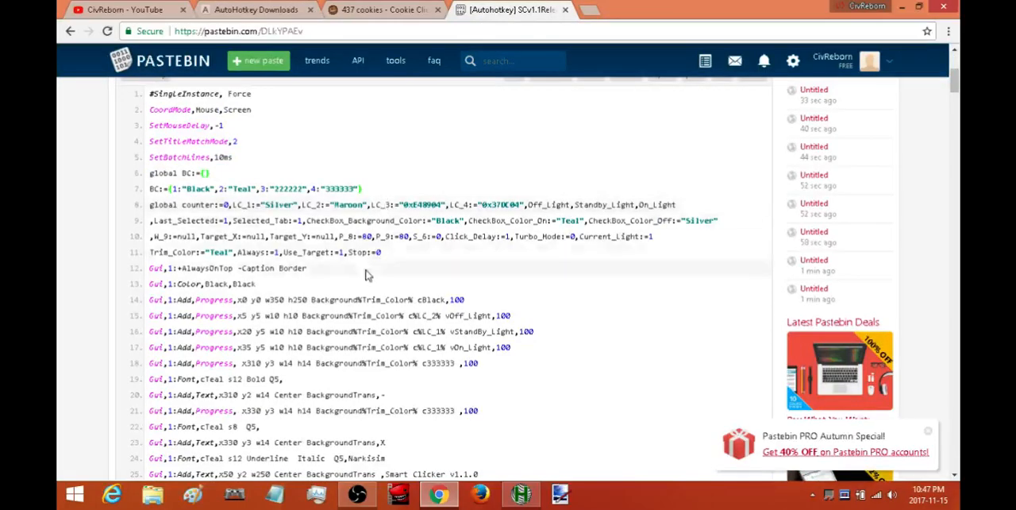
pyautogui.scroll(-3)
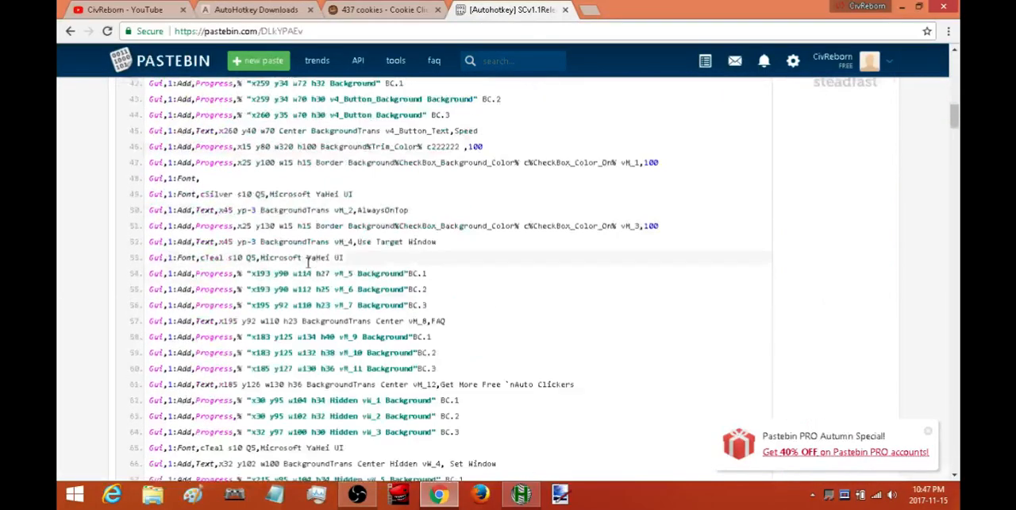
pyautogui.scroll(-3)
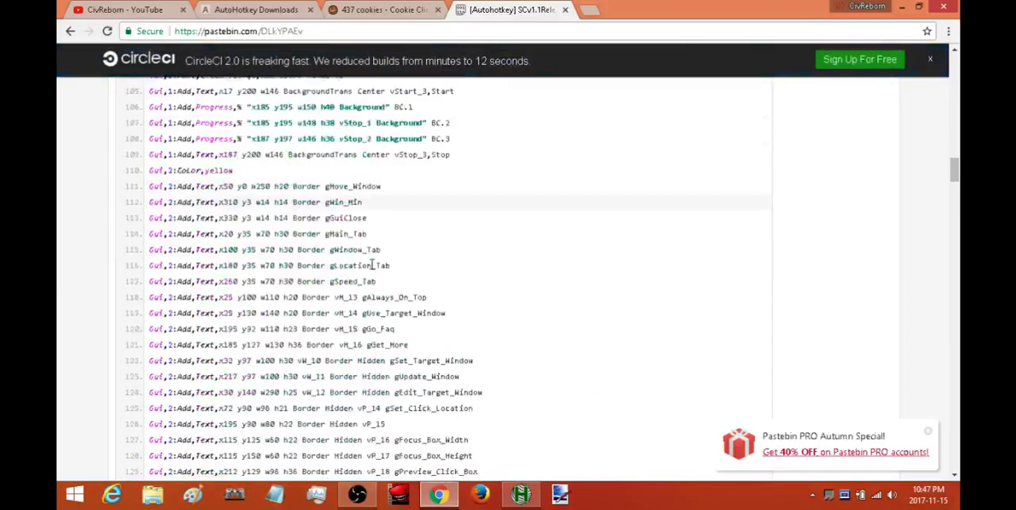
pyautogui.scroll(-3)
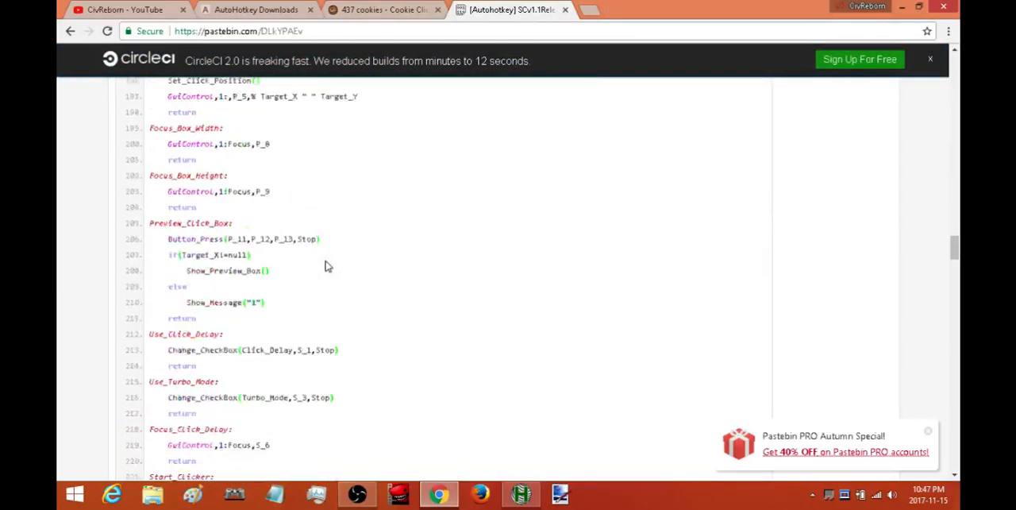
pyautogui.scroll(-3)
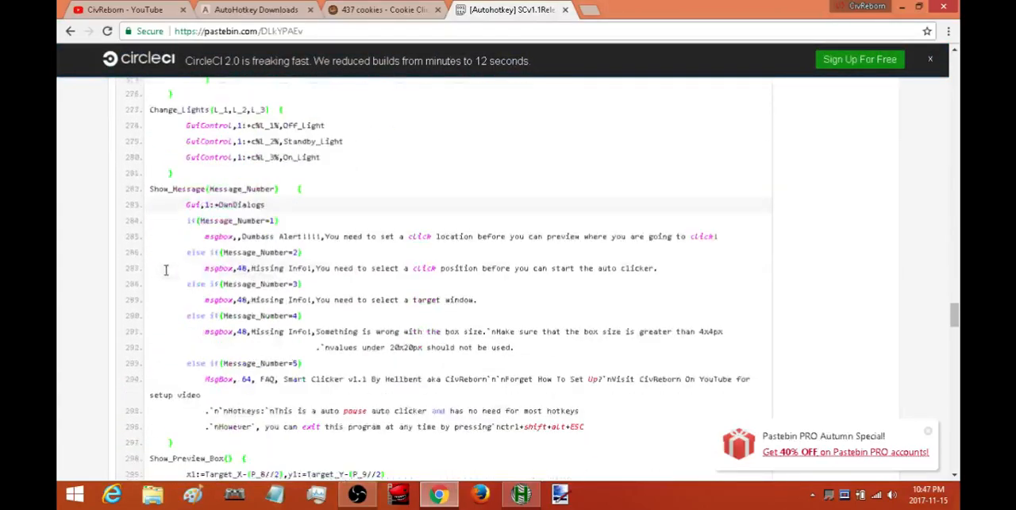
pyautogui.scroll(-3)
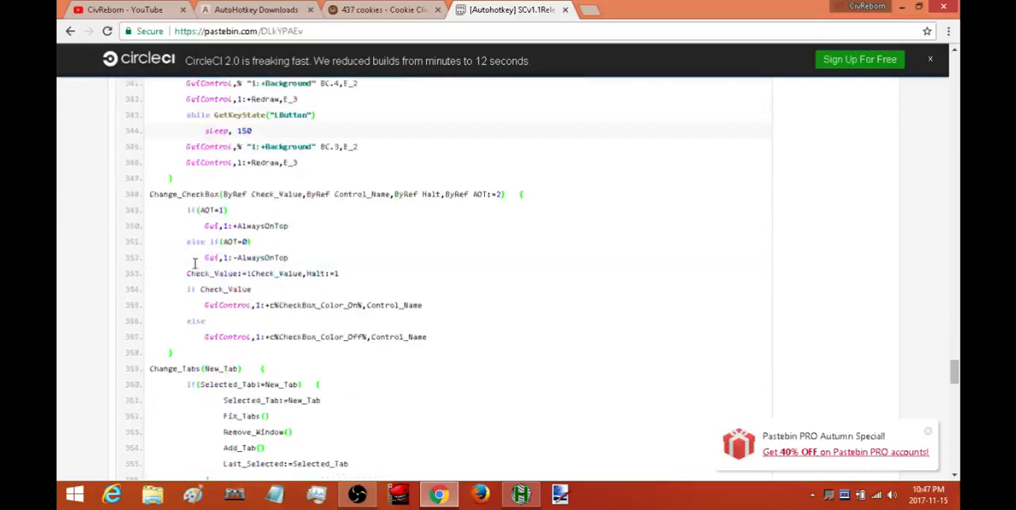
pyautogui.scroll(-3)
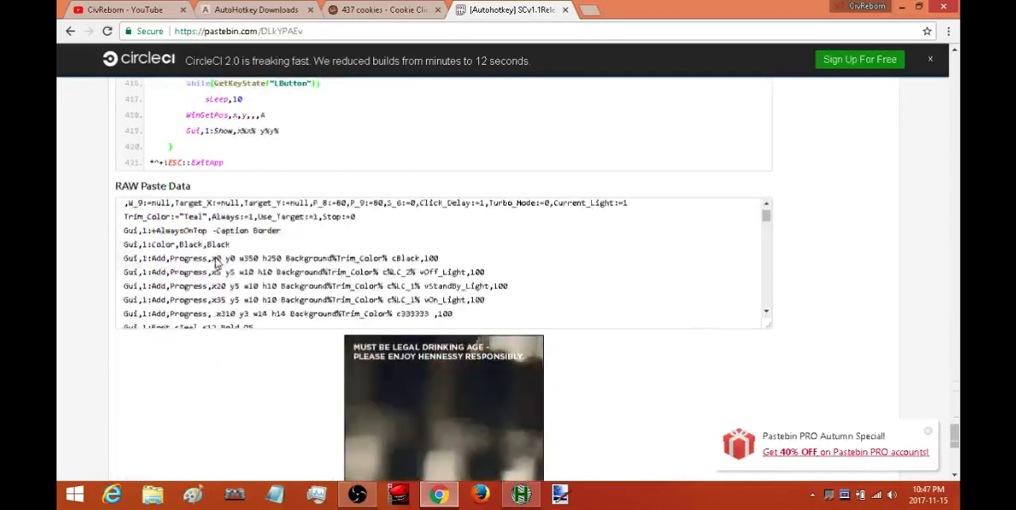
pyautogui.scroll(-3)
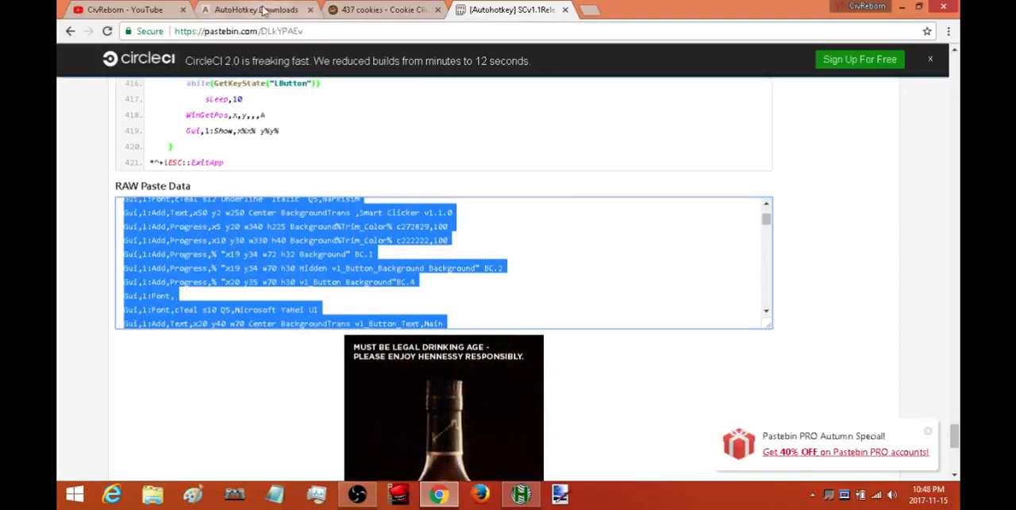
# - Create a new AutoHotkey script in the Smart Clicker v1 folder and rename it temp SCv1.1.ahk
pyautogui.click(254, 10)
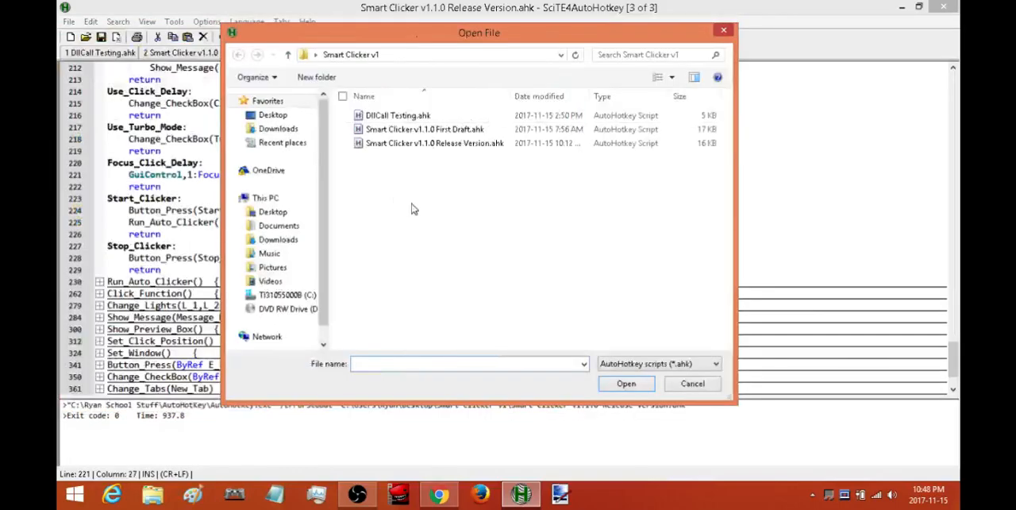
pyautogui.moveTo(381, 197)
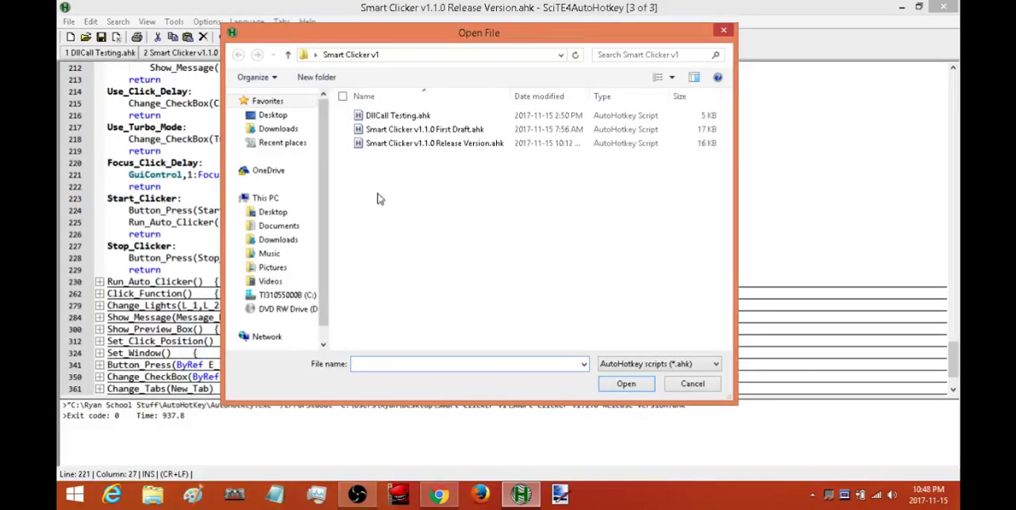
pyautogui.moveTo(378, 203)
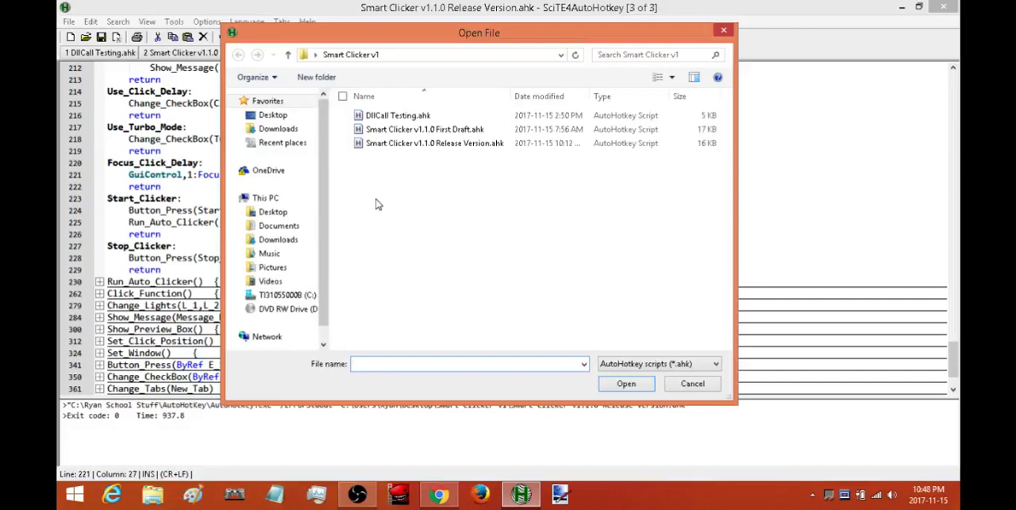
pyautogui.rightClick(378, 205)
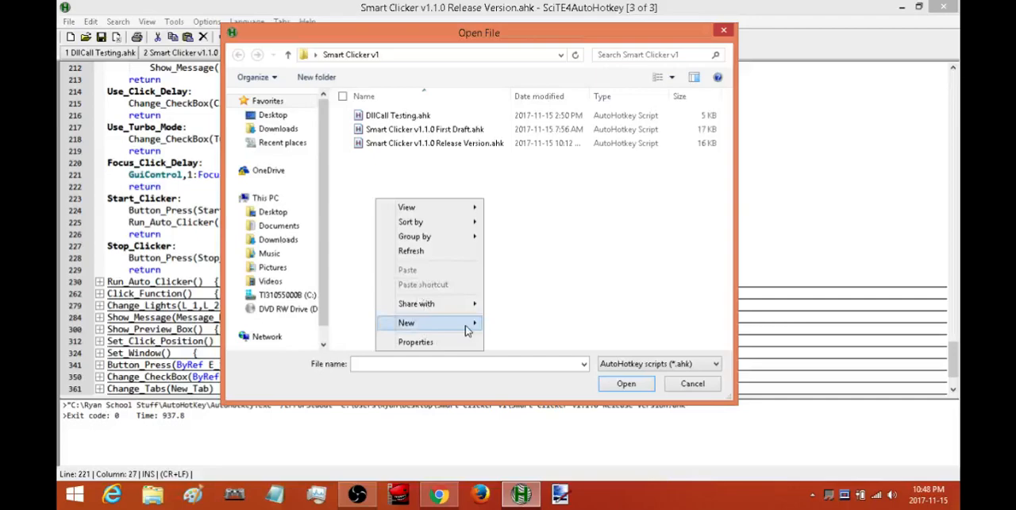
pyautogui.click(406, 322)
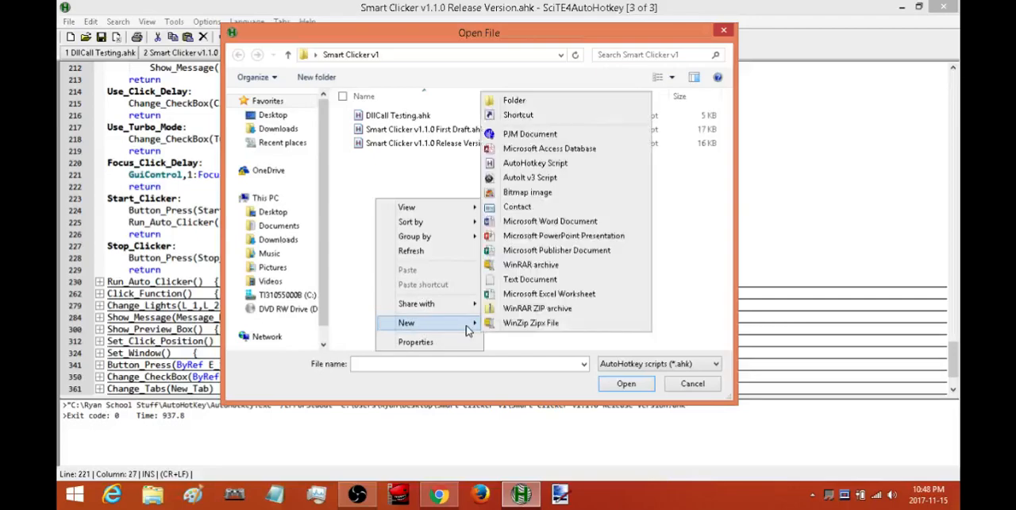
pyautogui.moveTo(535, 162)
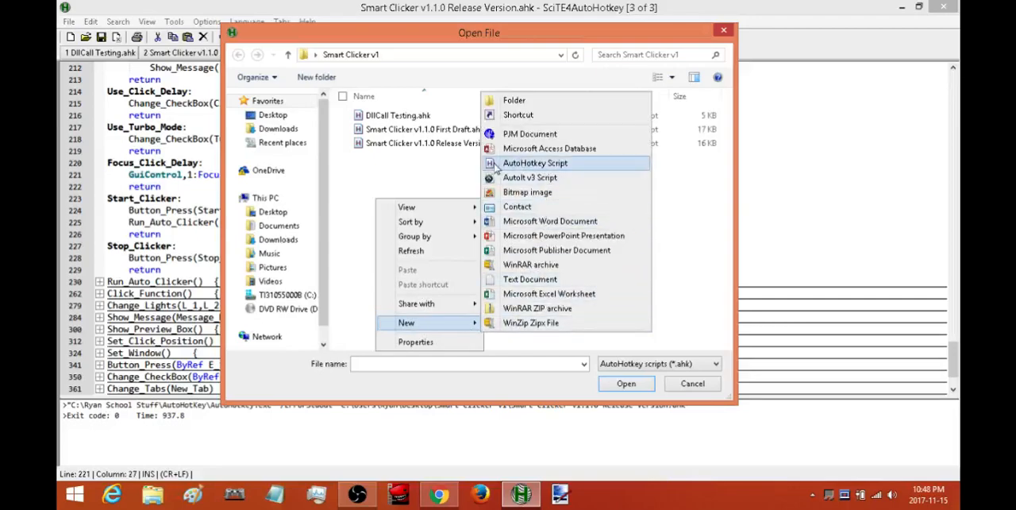
pyautogui.moveTo(516, 176)
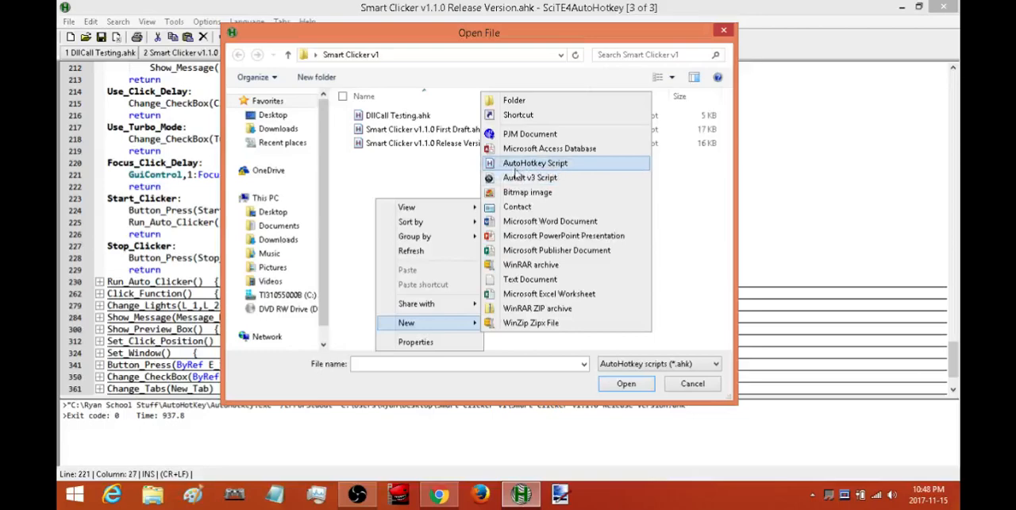
pyautogui.click(534, 162)
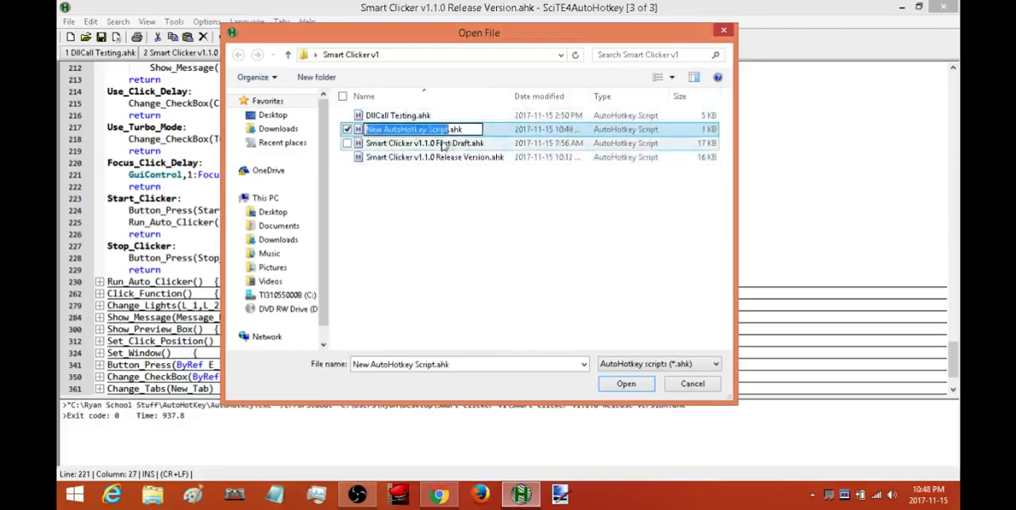
pyautogui.moveTo(394, 143)
pyautogui.write('temp')
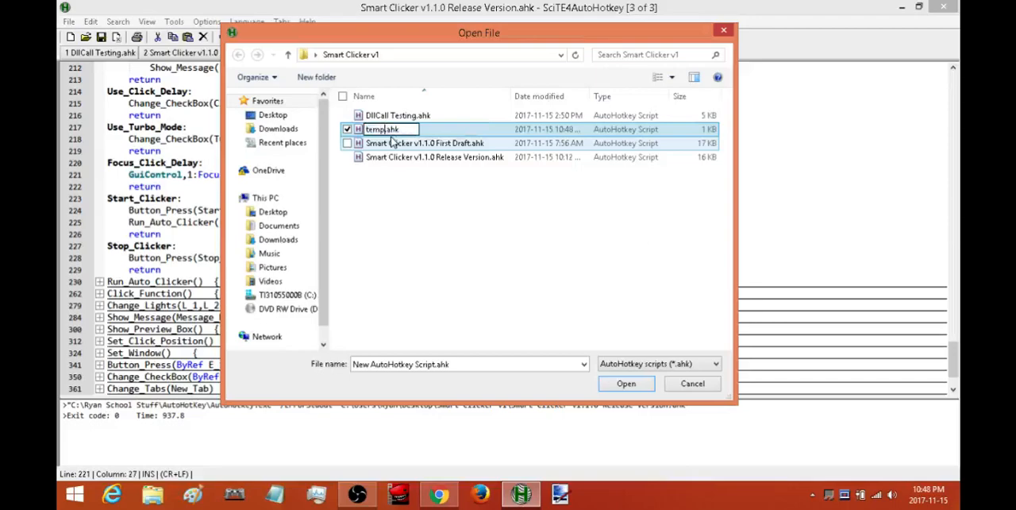
pyautogui.write('SCv1.1')
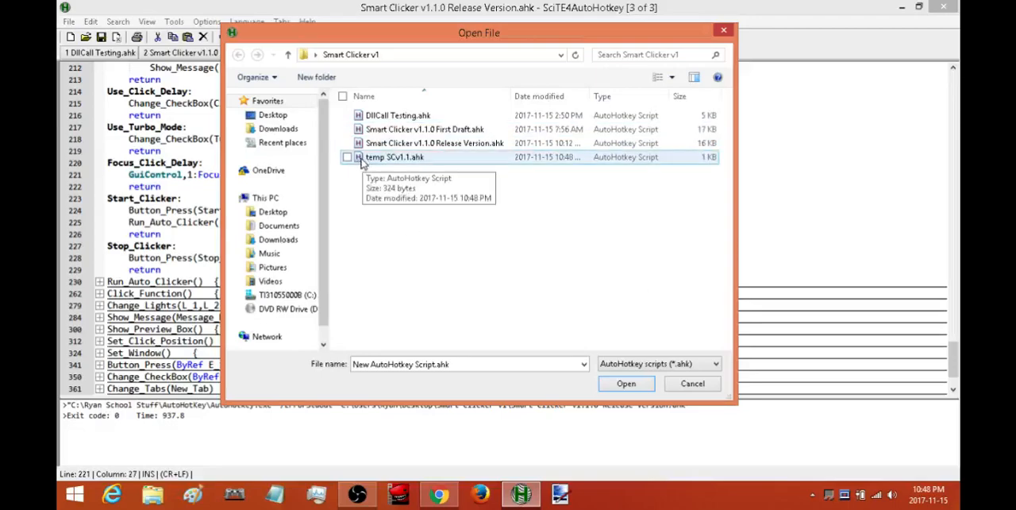
pyautogui.rightClick(403, 156)
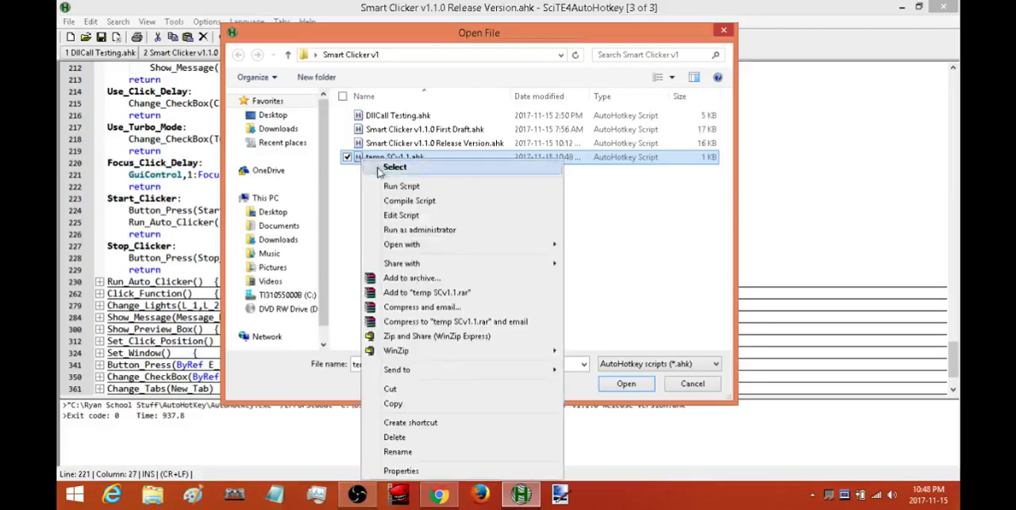
pyautogui.moveTo(402, 216)
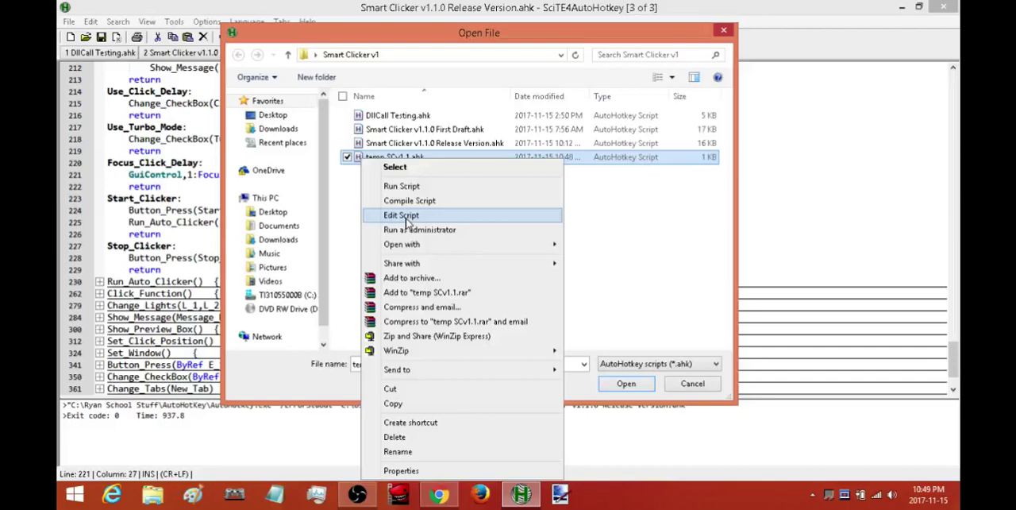
pyautogui.moveTo(394, 229)
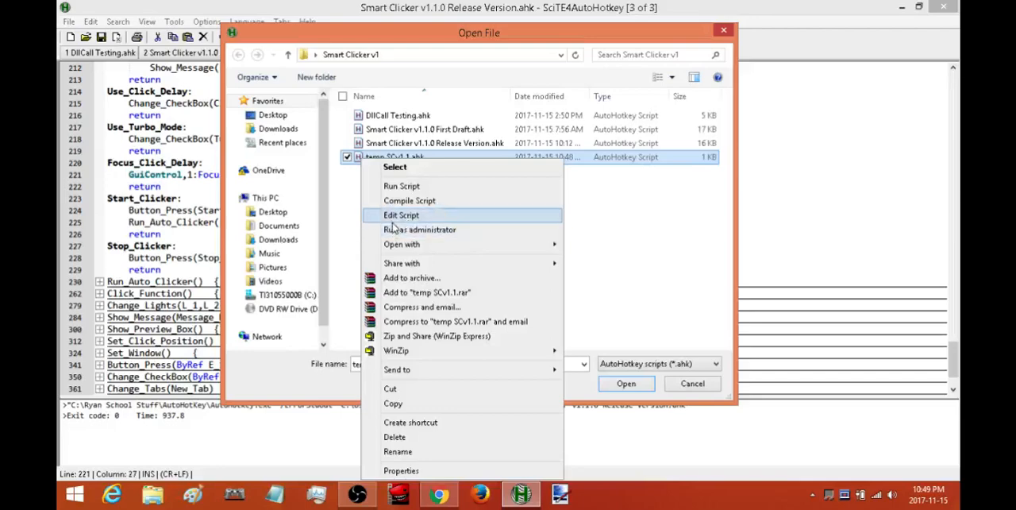
pyautogui.moveTo(390, 216)
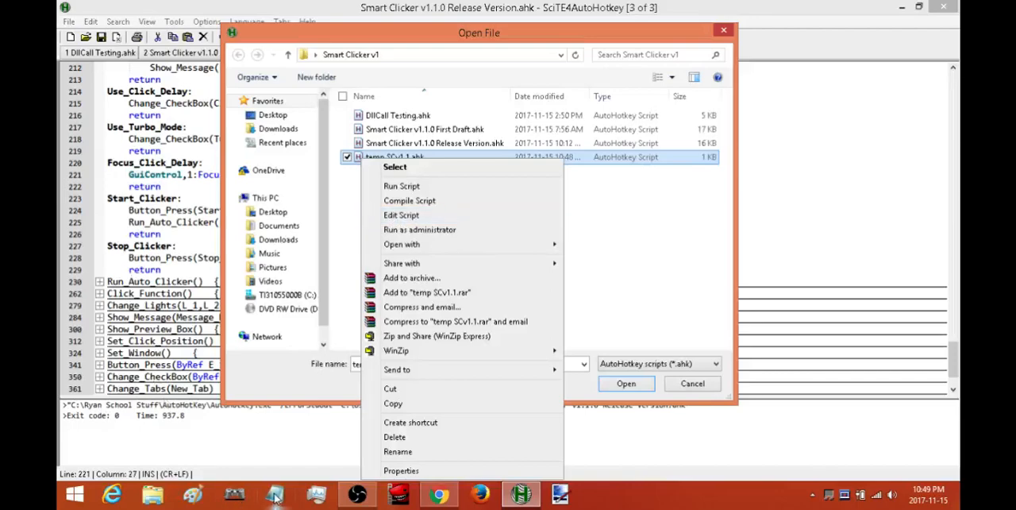
pyautogui.moveTo(409, 216)
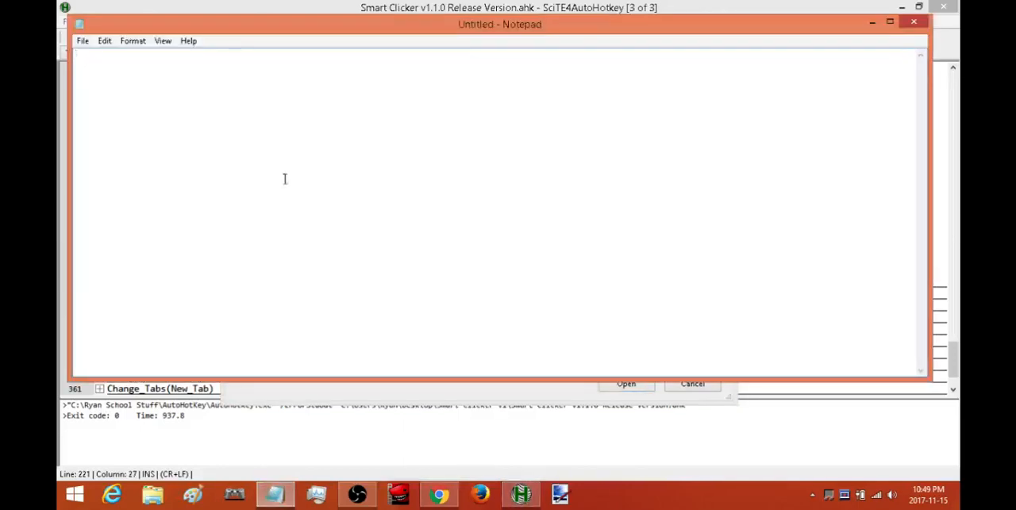
# - Browse Notepad's Open dialog to Desktop > Smart Clicker v1 with the filter set to All Files
pyautogui.click(83, 41)
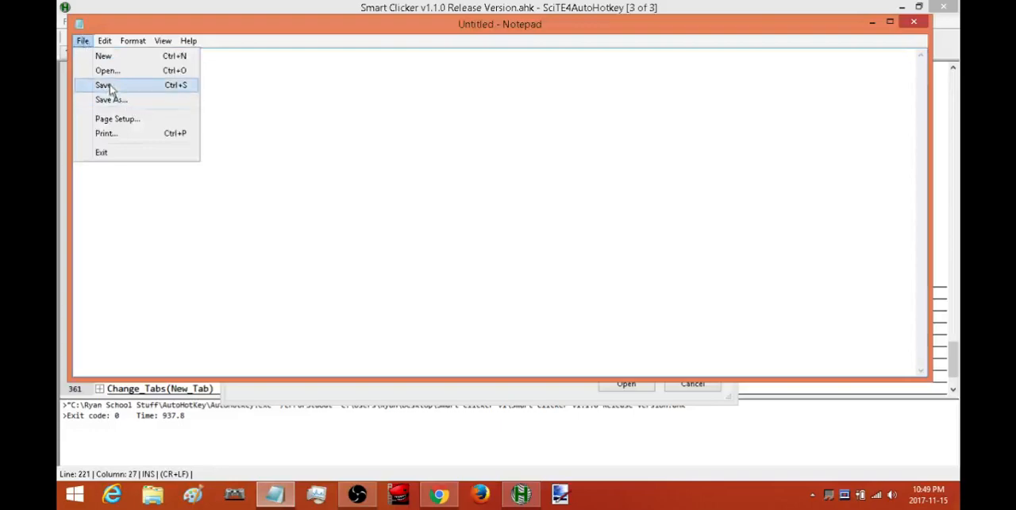
pyautogui.click(104, 70)
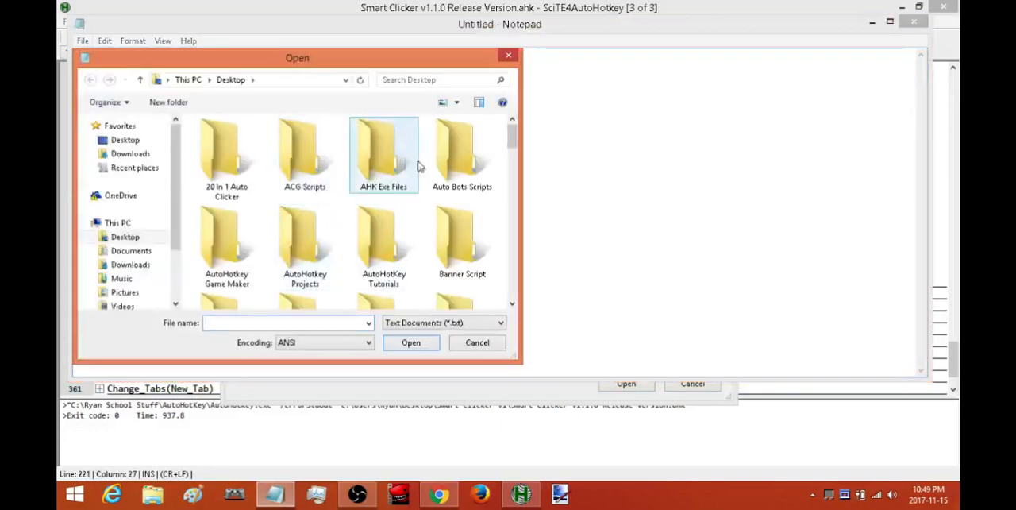
pyautogui.scroll(-3)
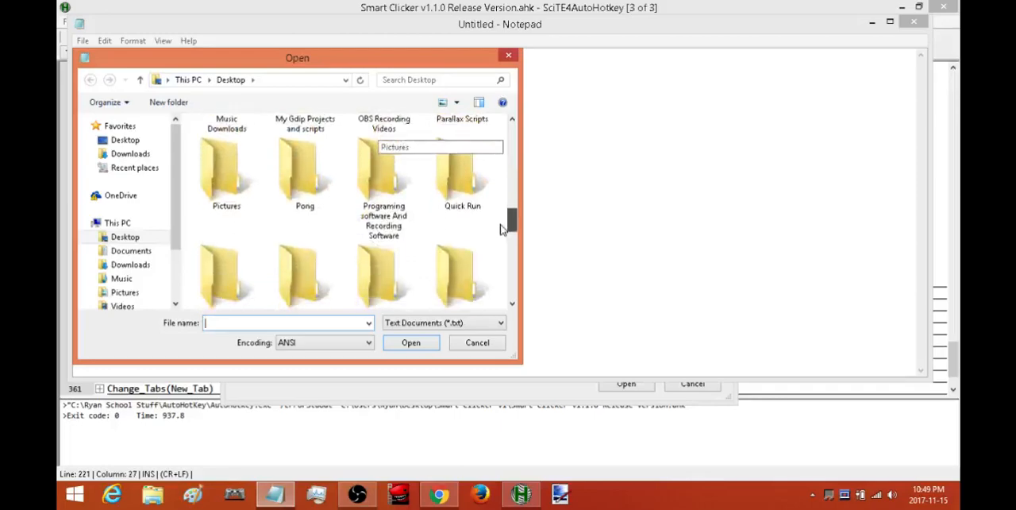
pyautogui.scroll(-3)
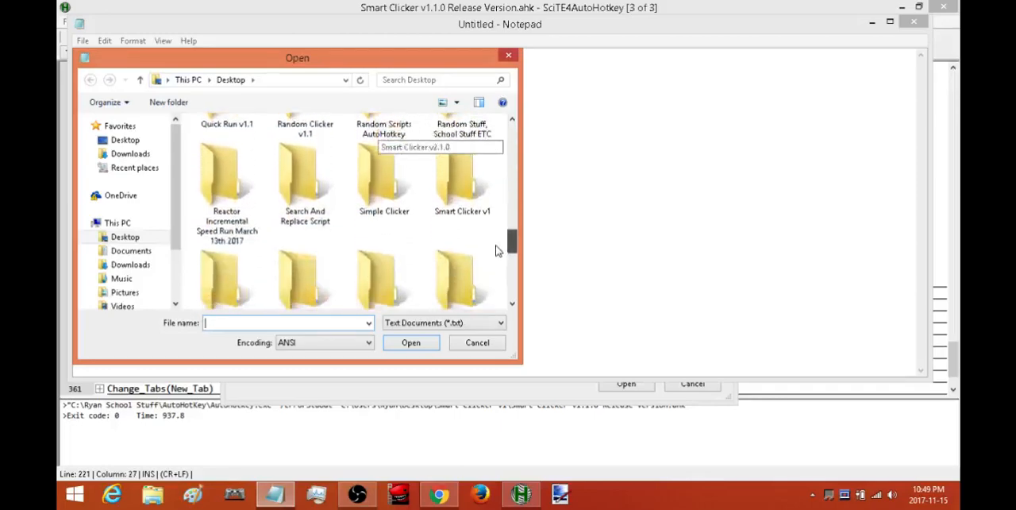
pyautogui.doubleClick(464, 171)
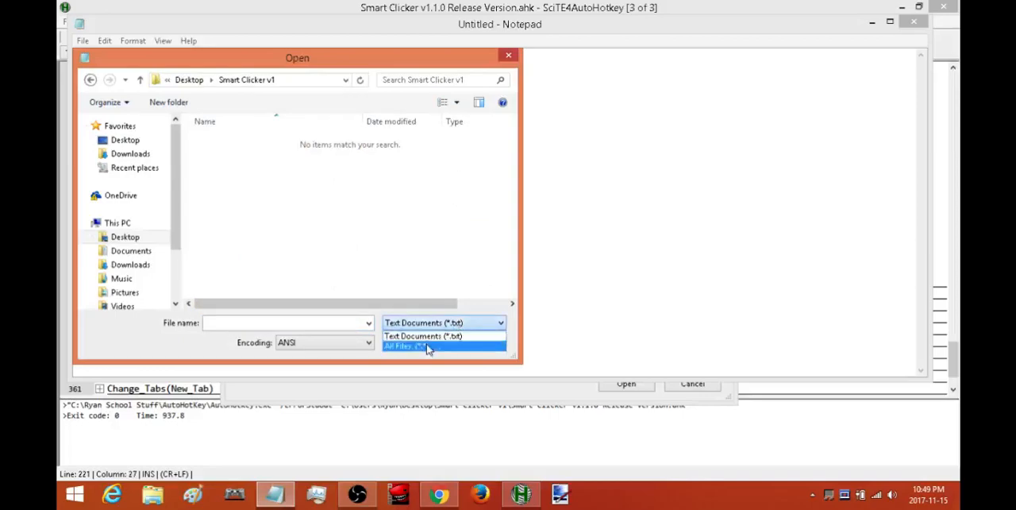
pyautogui.click(413, 347)
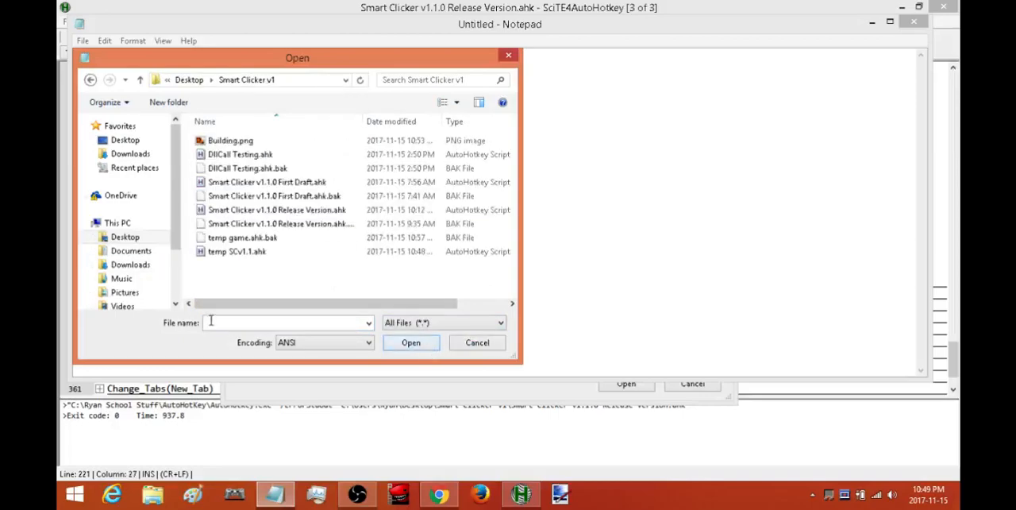
pyautogui.click(237, 251)
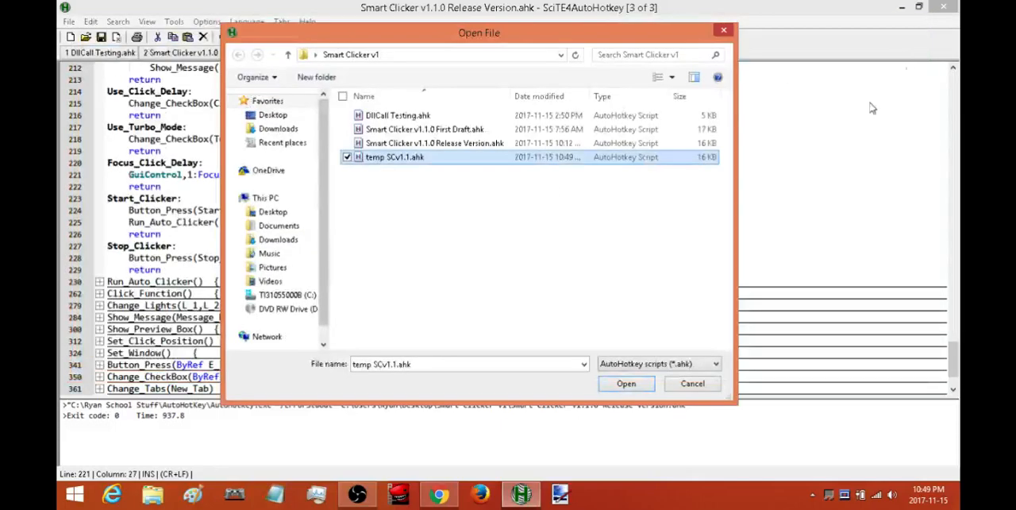
pyautogui.moveTo(559, 331)
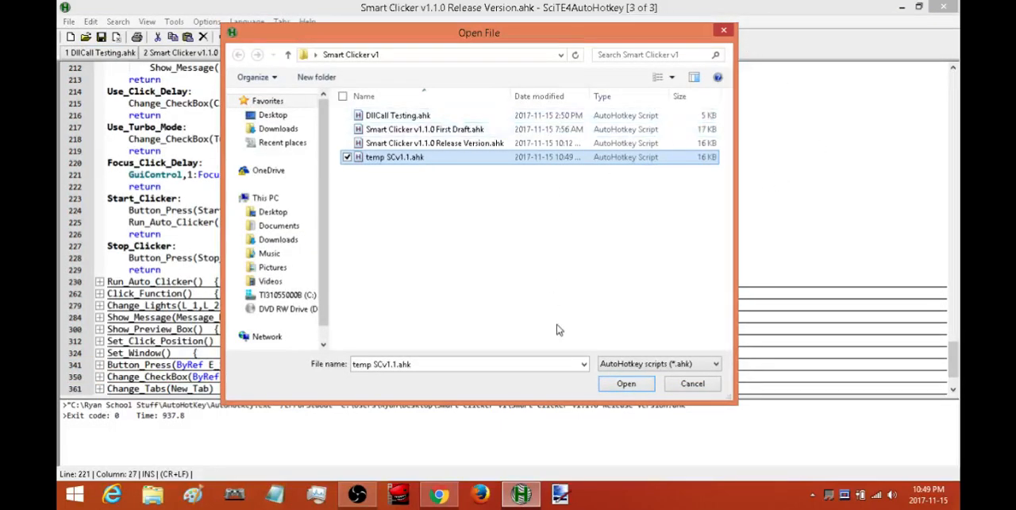
pyautogui.moveTo(400, 208)
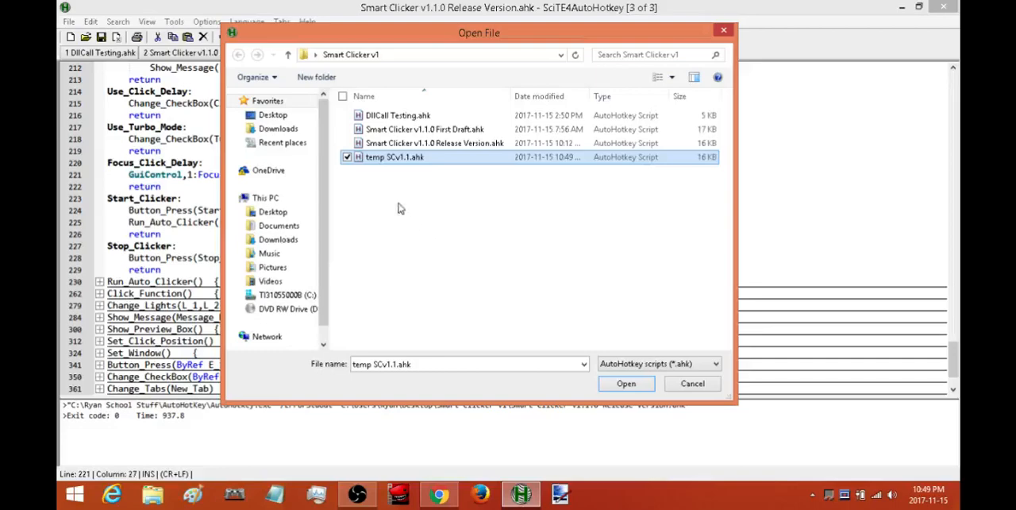
pyautogui.moveTo(374, 157)
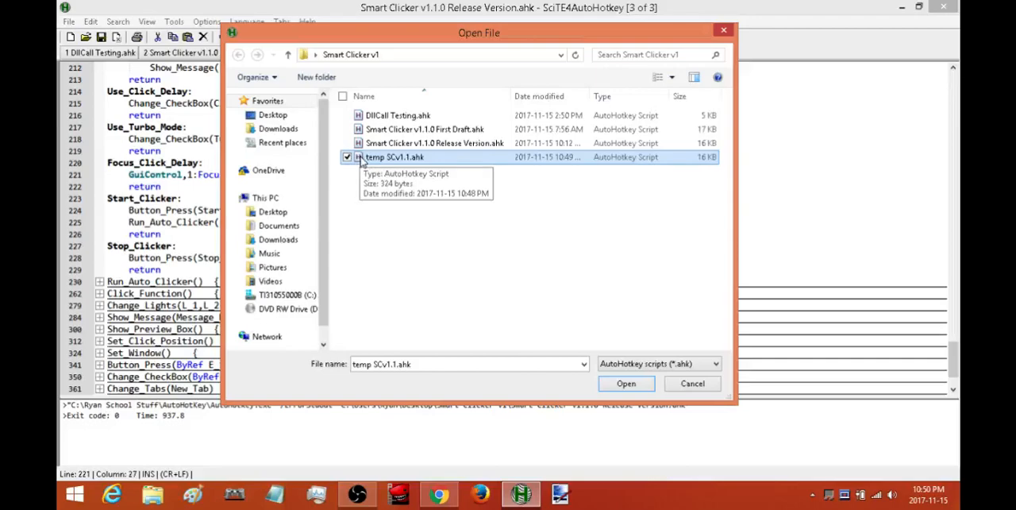
# - Run temp SCv1.1.ahk from the Open File dialog, relaunching Smart Clicker over Cookie Clicker
pyautogui.rightClick(385, 156)
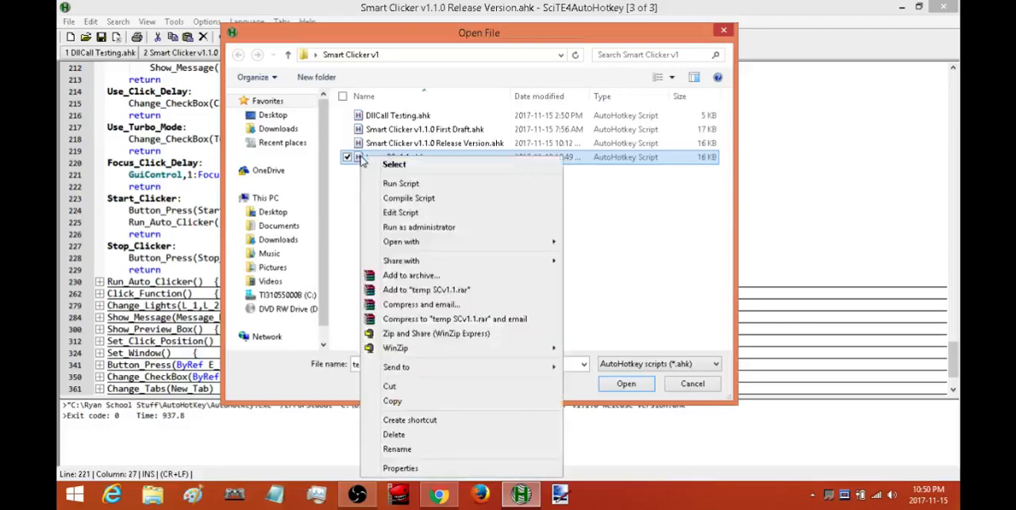
pyautogui.moveTo(400, 185)
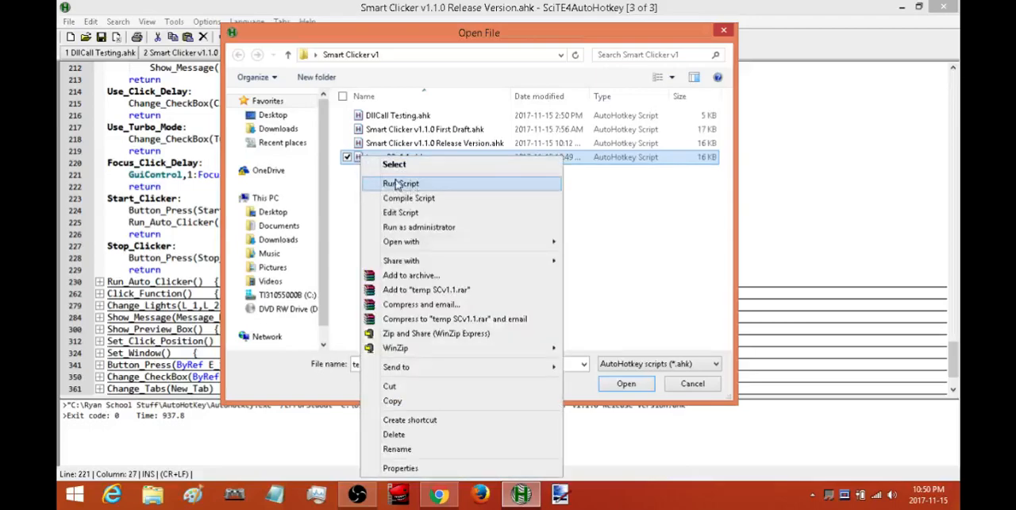
pyautogui.click(399, 184)
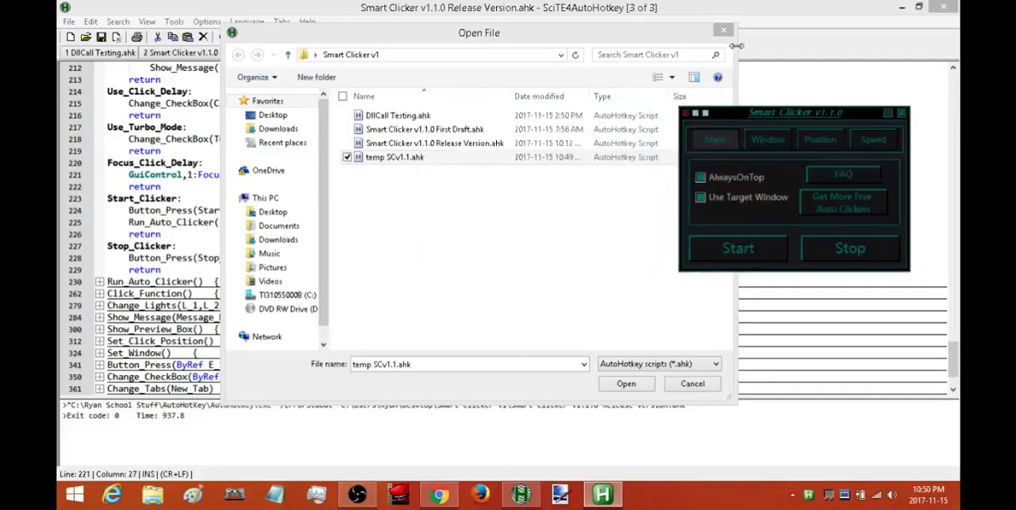
pyautogui.click(626, 384)
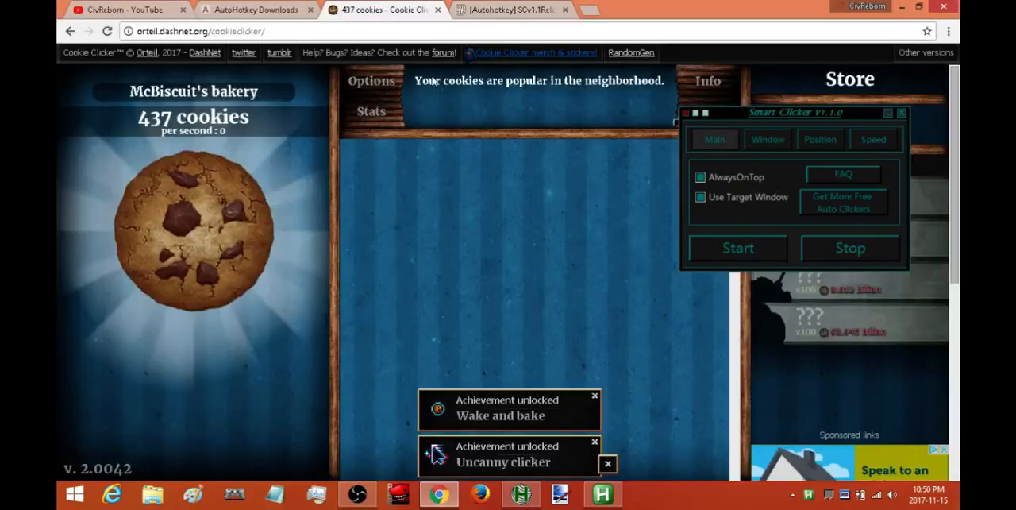
# - Position the clicker over the game and preview a 4-pixel click box, dismissing the location warning
pyautogui.moveTo(794, 111); pyautogui.dragTo(448, 156)
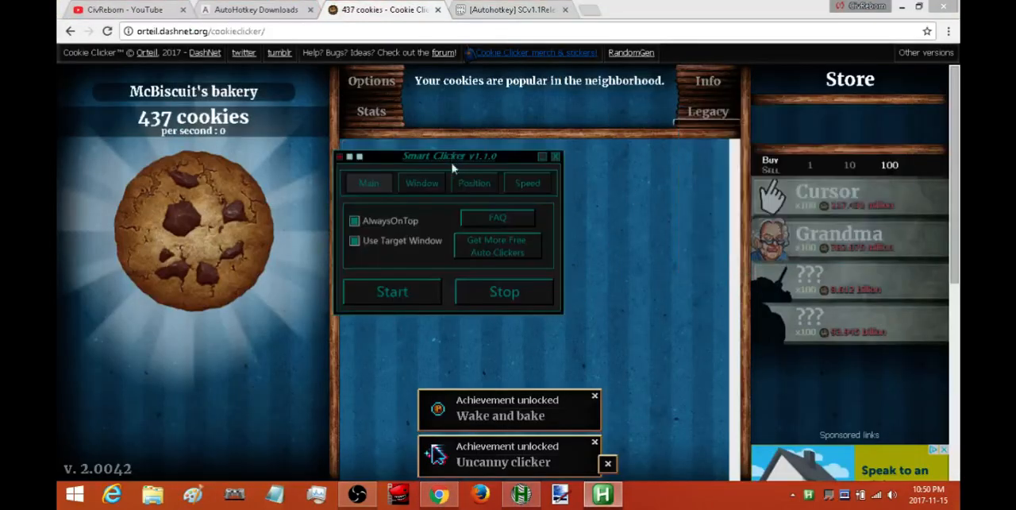
pyautogui.moveTo(476, 184)
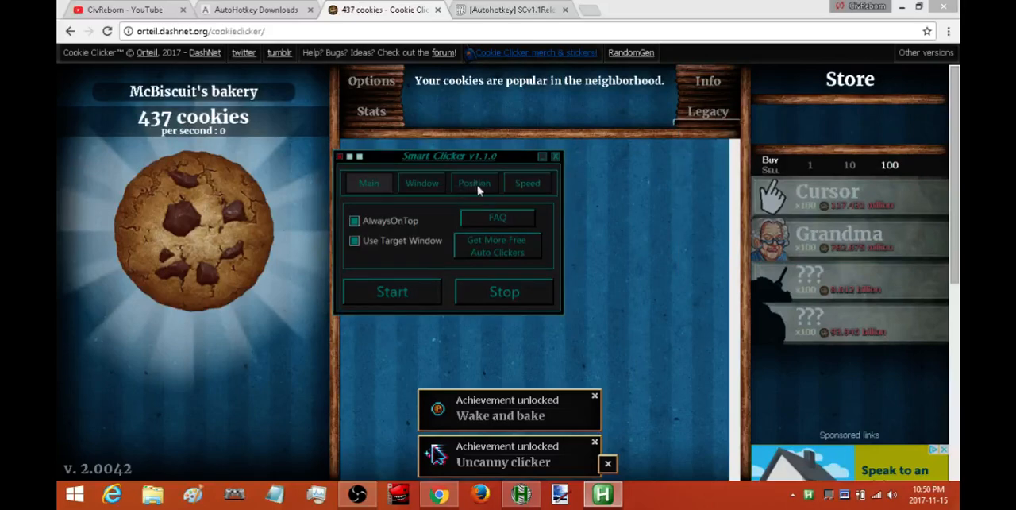
pyautogui.click(475, 183)
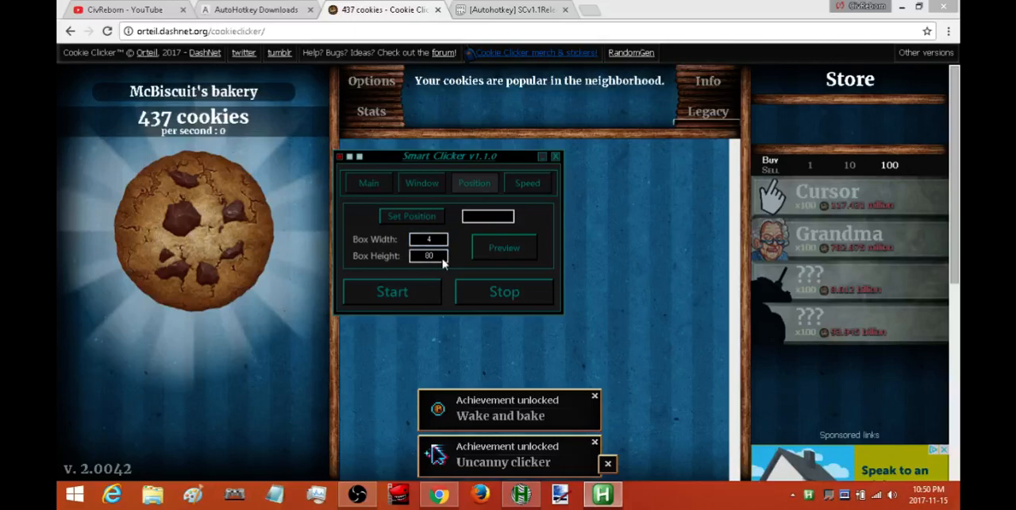
pyautogui.write('4')
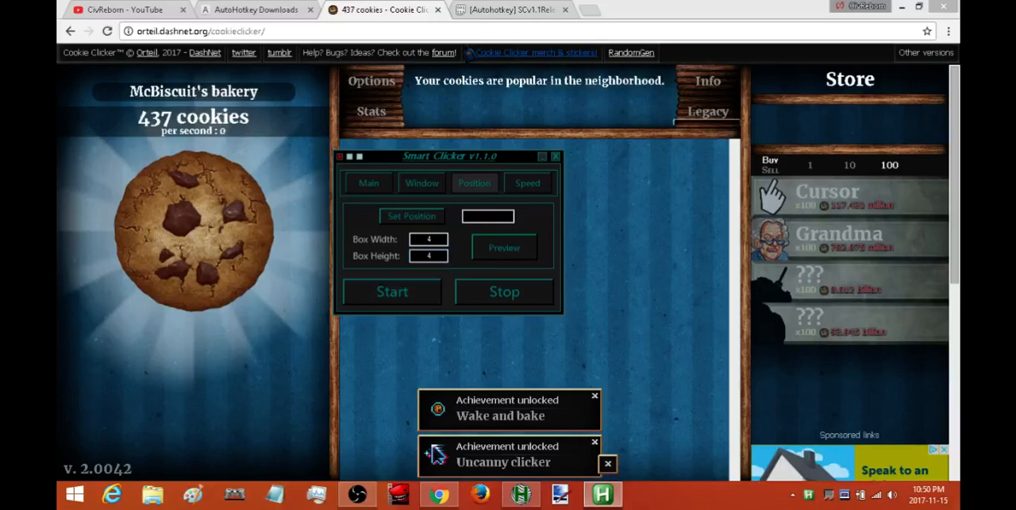
pyautogui.click(503, 247)
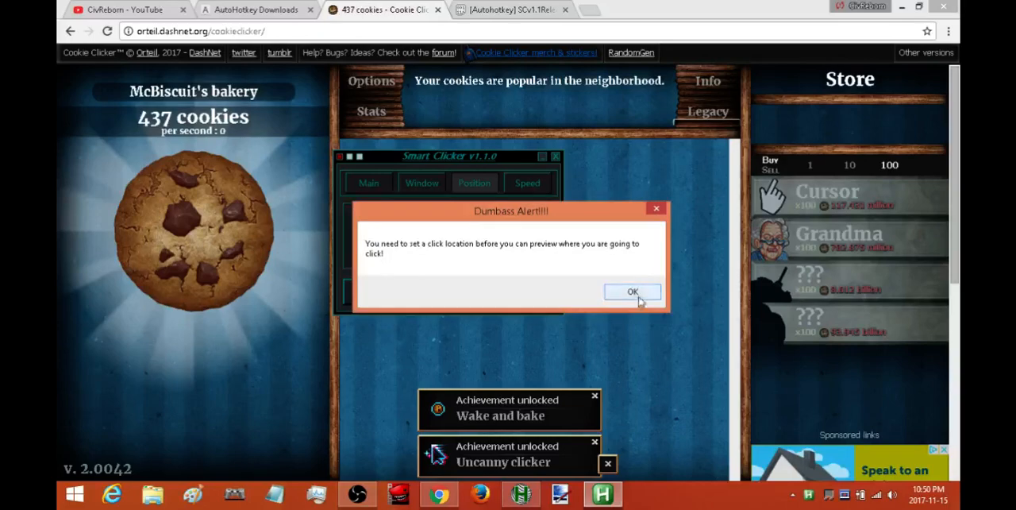
pyautogui.click(632, 292)
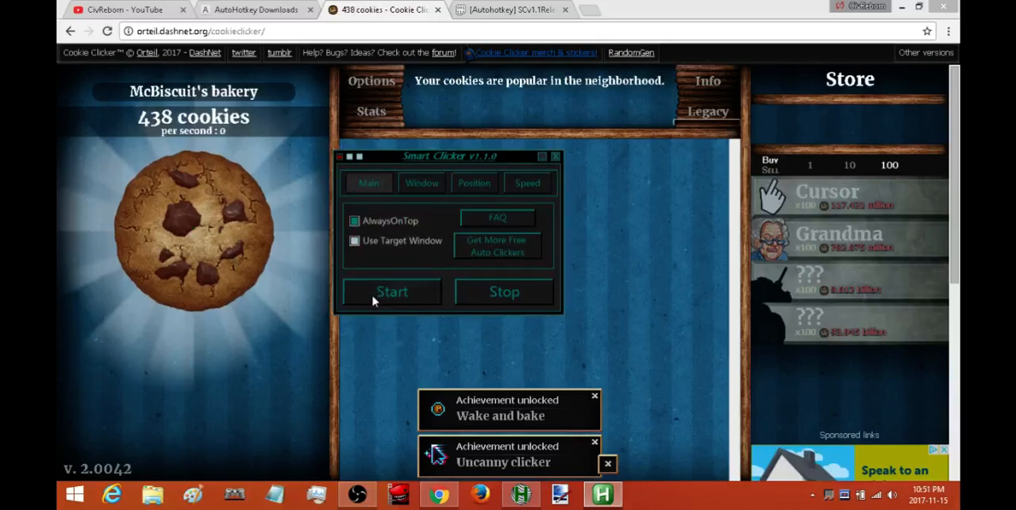
# - Start the clicker to trigger the box-size warning, then enter 1200 by 700 and close the clicker
pyautogui.click(391, 293)
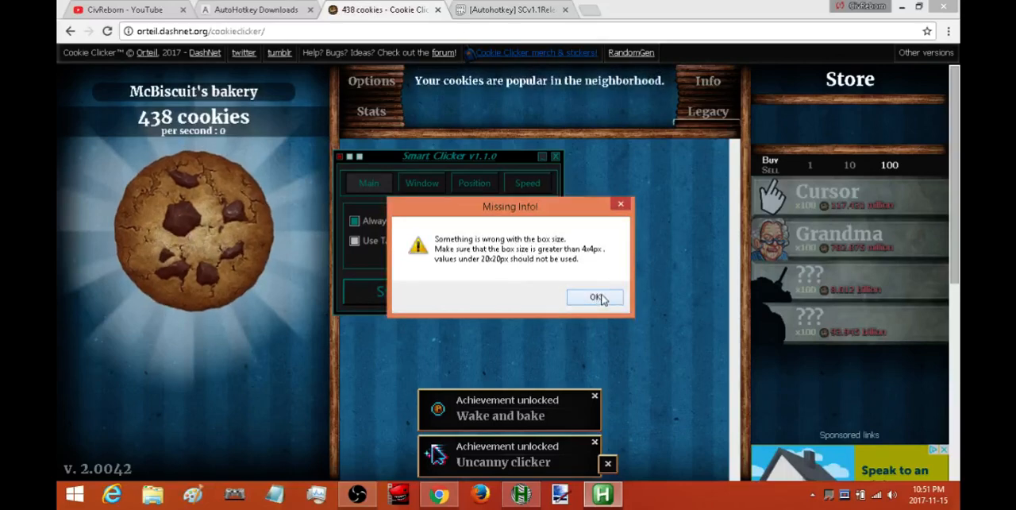
pyautogui.moveTo(604, 300)
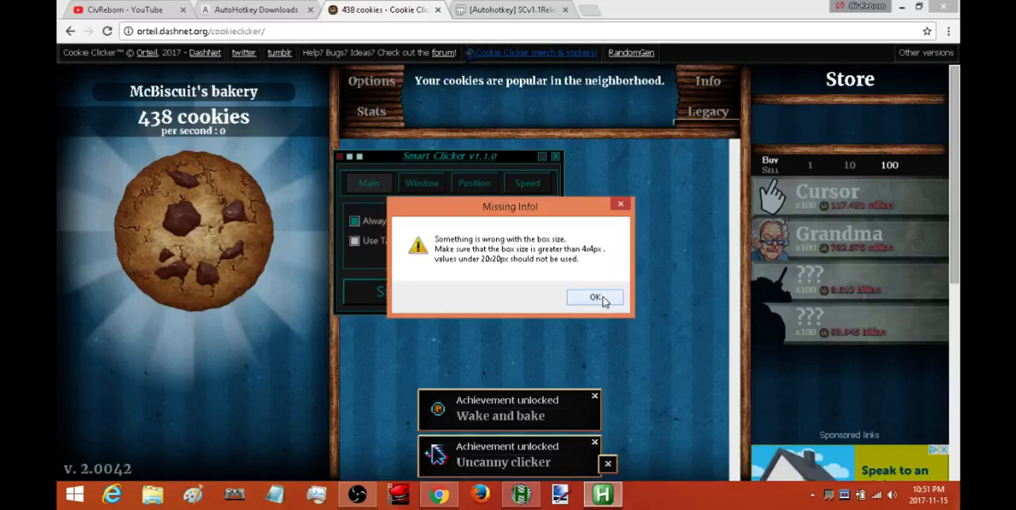
pyautogui.click(594, 297)
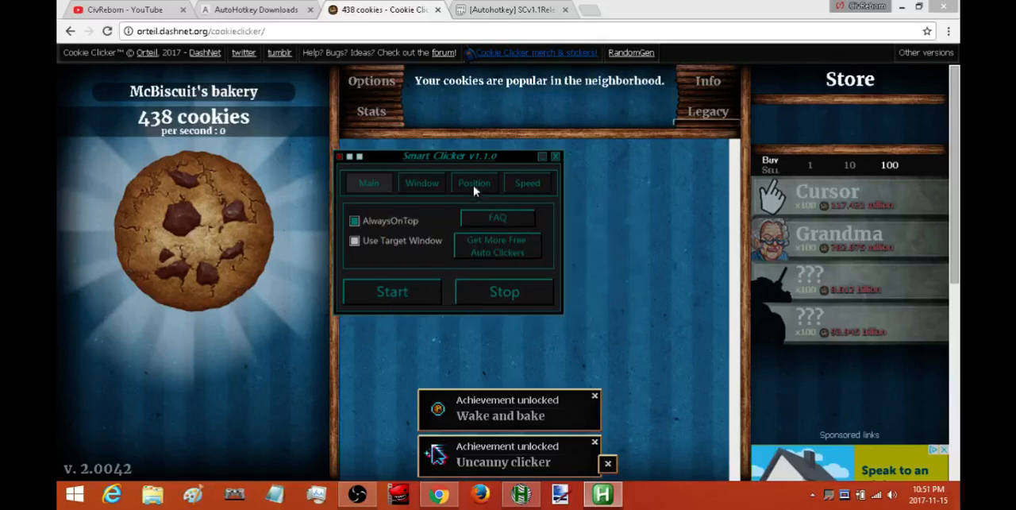
pyautogui.click(473, 182)
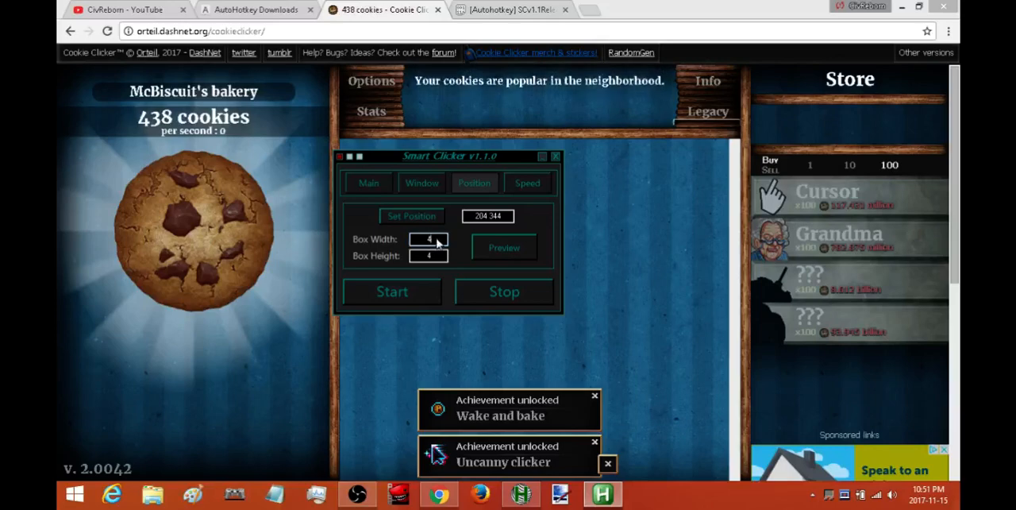
pyautogui.moveTo(451, 249)
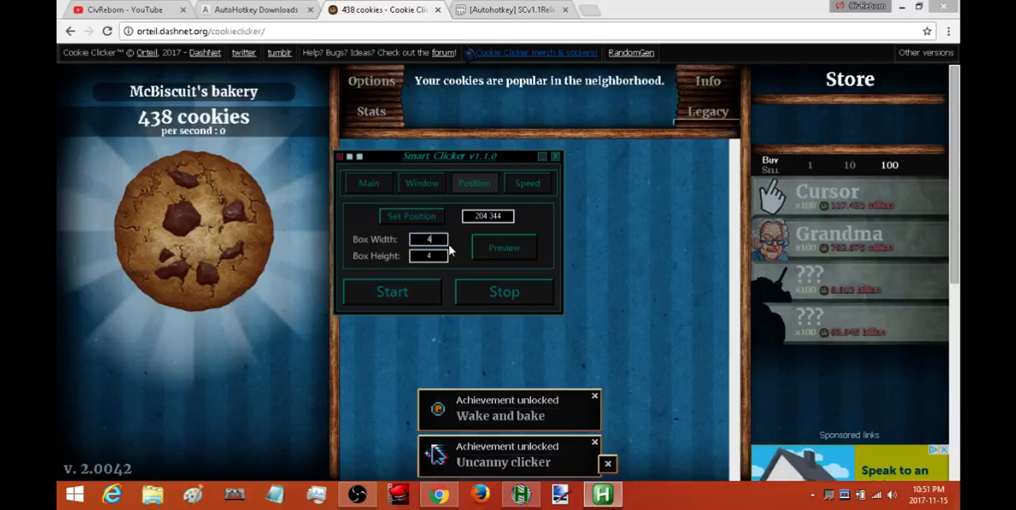
pyautogui.write('1200')
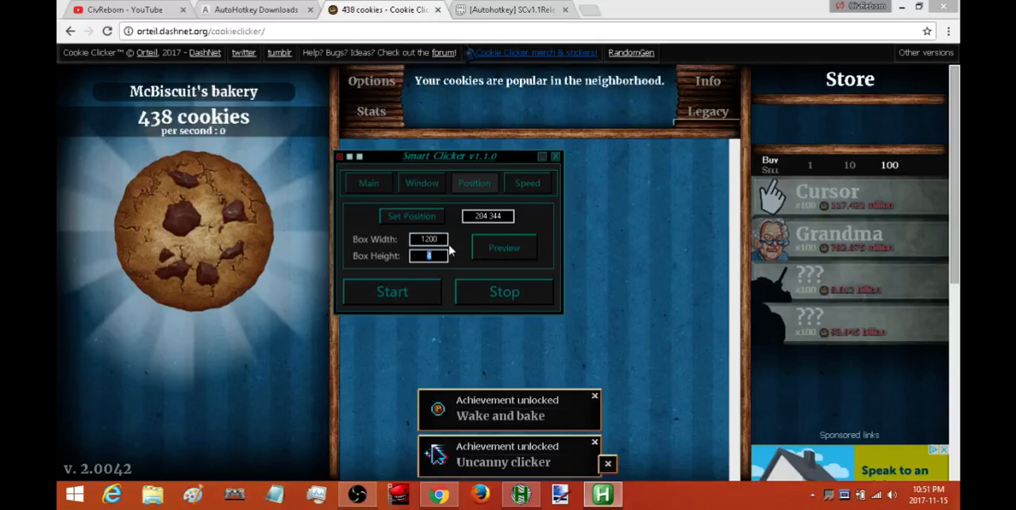
pyautogui.write('700')
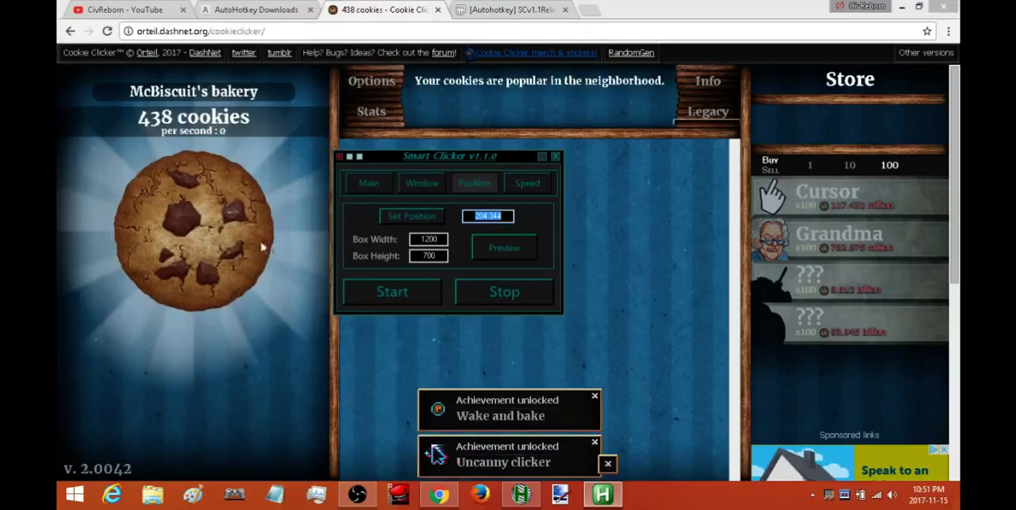
pyautogui.moveTo(300, 241)
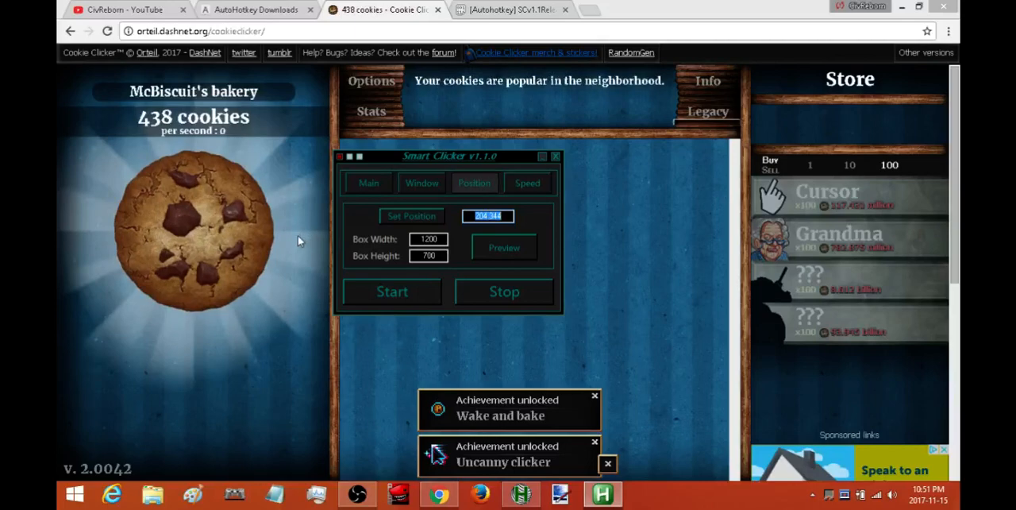
pyautogui.click(556, 156)
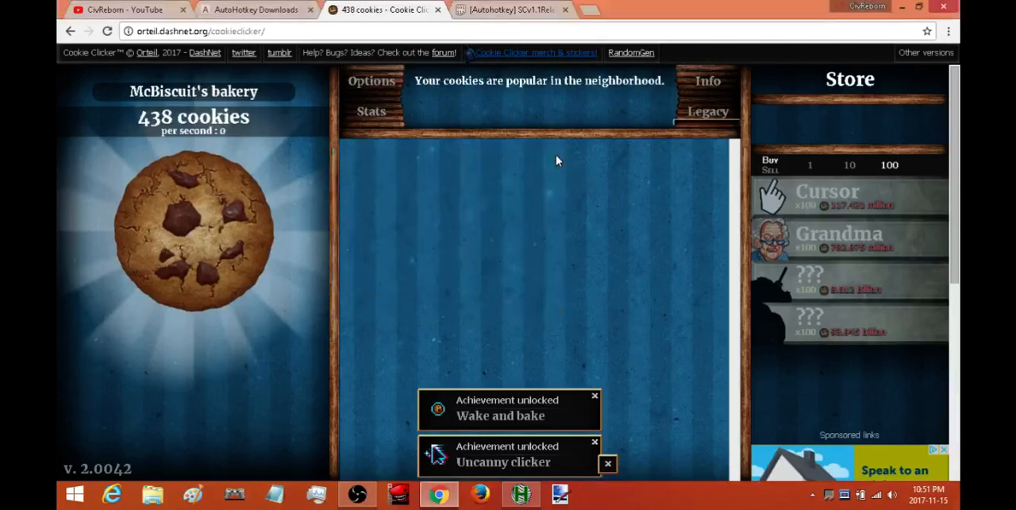
# - Show the *+!ESC::ExitApp emergency hotkey line in the editor and run the Smart Clicker script again
pyautogui.click(521, 494)
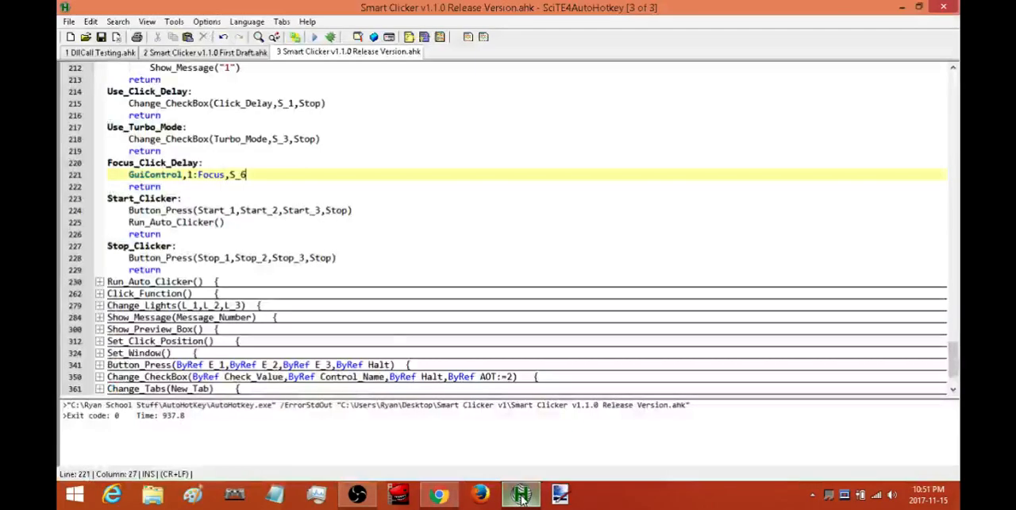
pyautogui.scroll(-3)
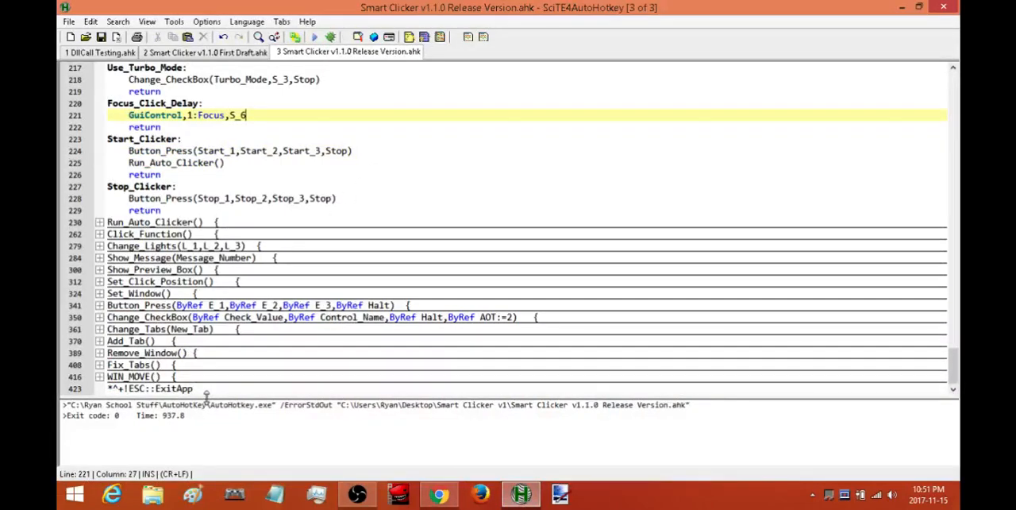
pyautogui.moveTo(222, 419)
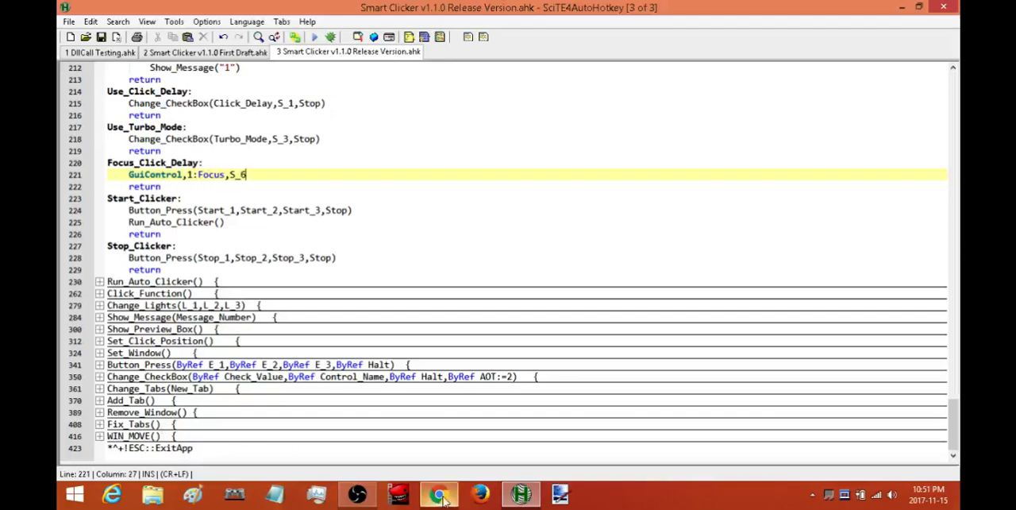
pyautogui.click(438, 492)
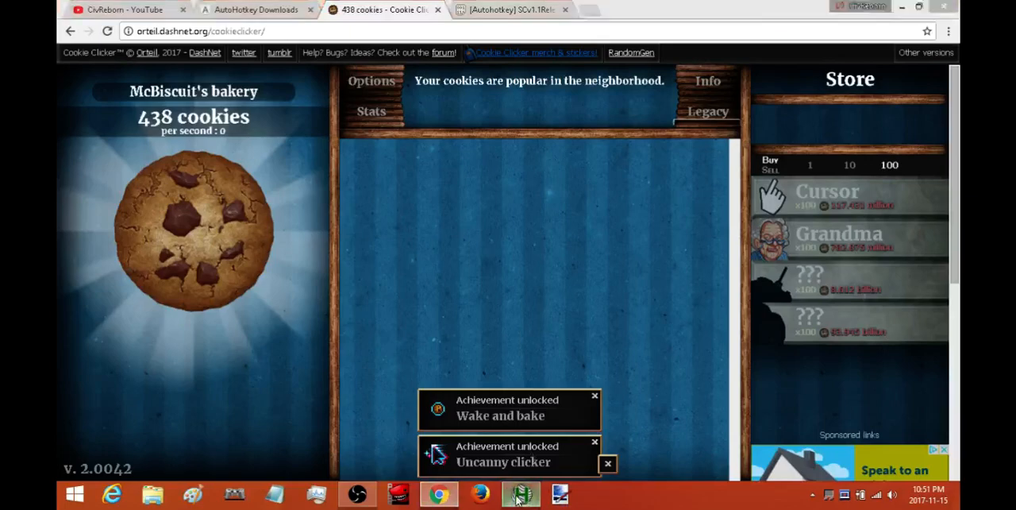
pyautogui.click(518, 492)
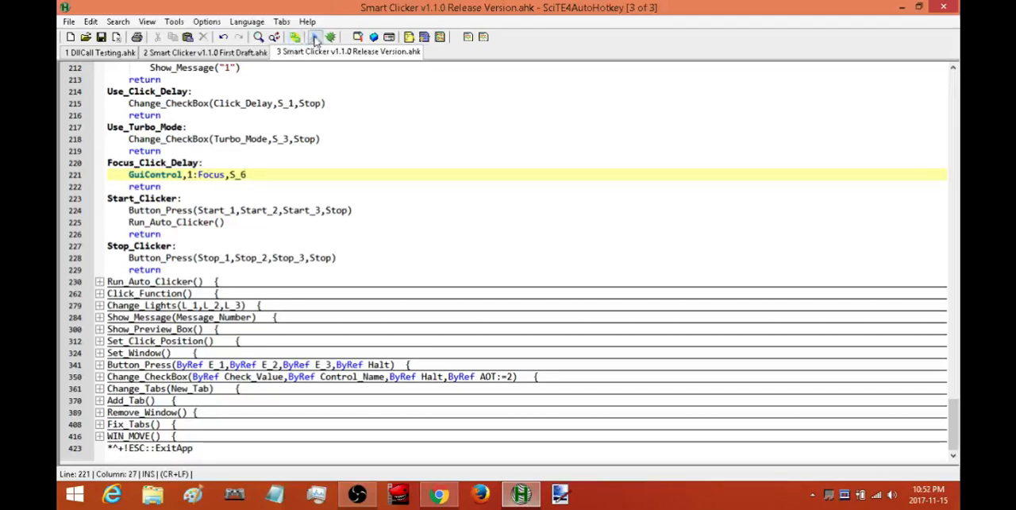
pyautogui.click(311, 36)
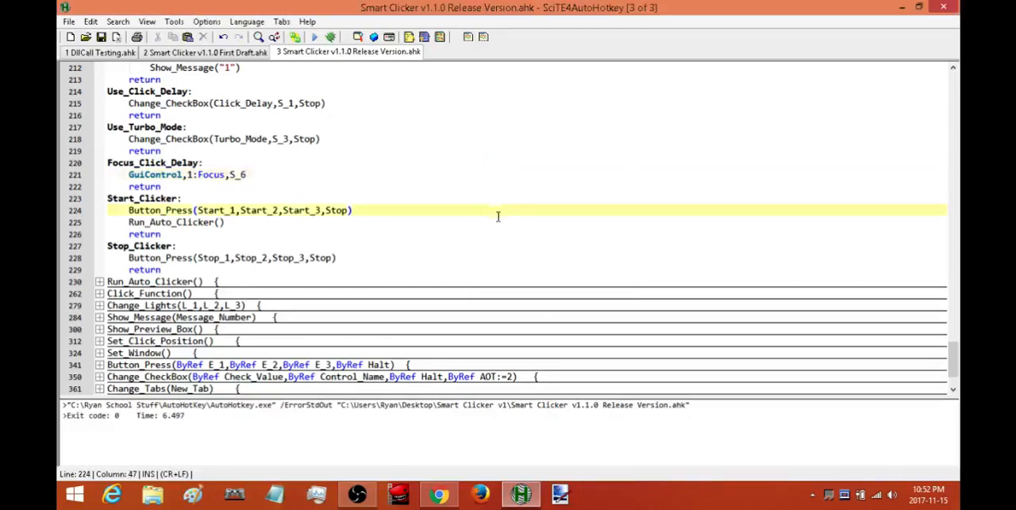
pyautogui.moveTo(526, 394)
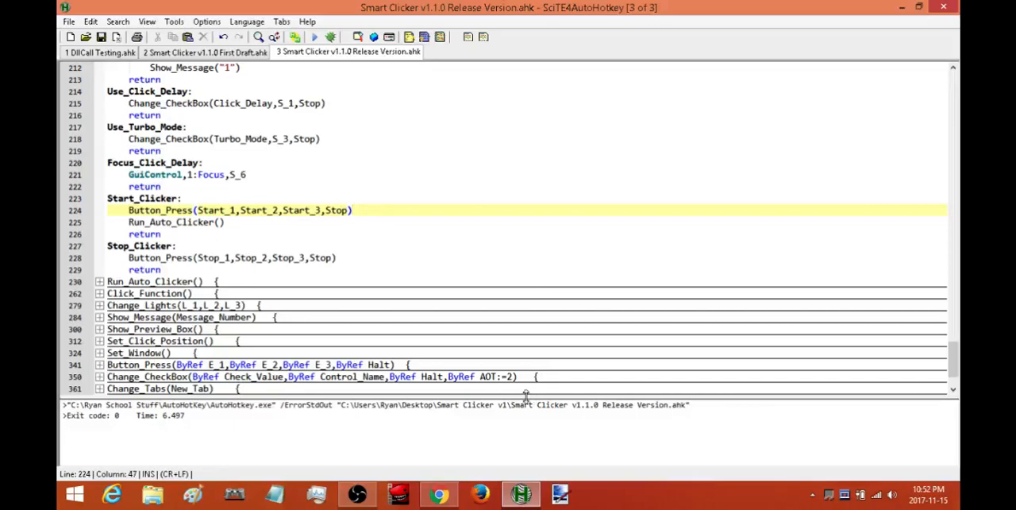